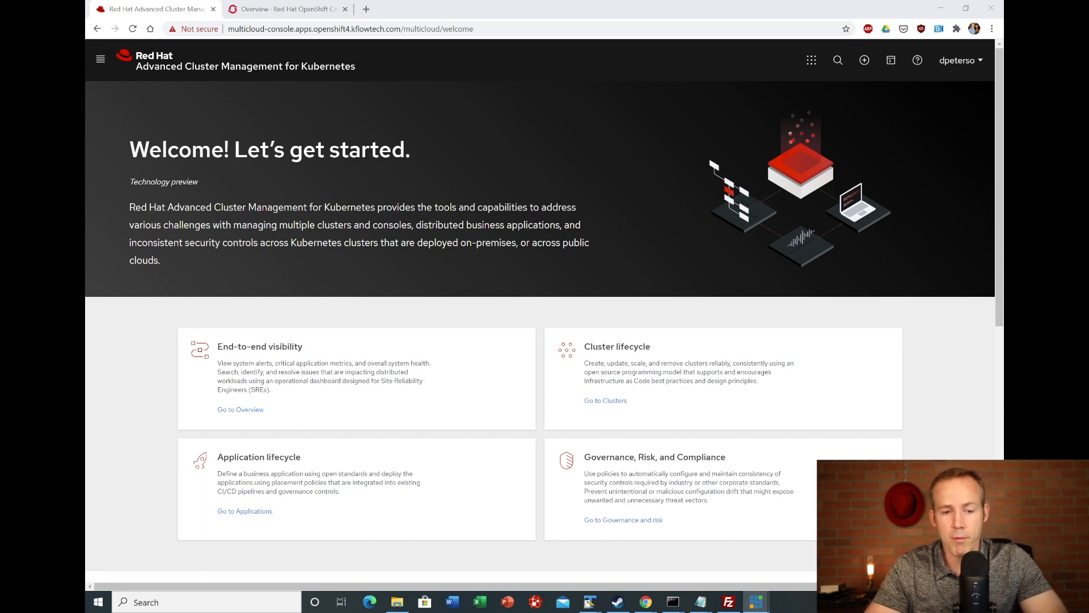
mouse_move(319, 357)
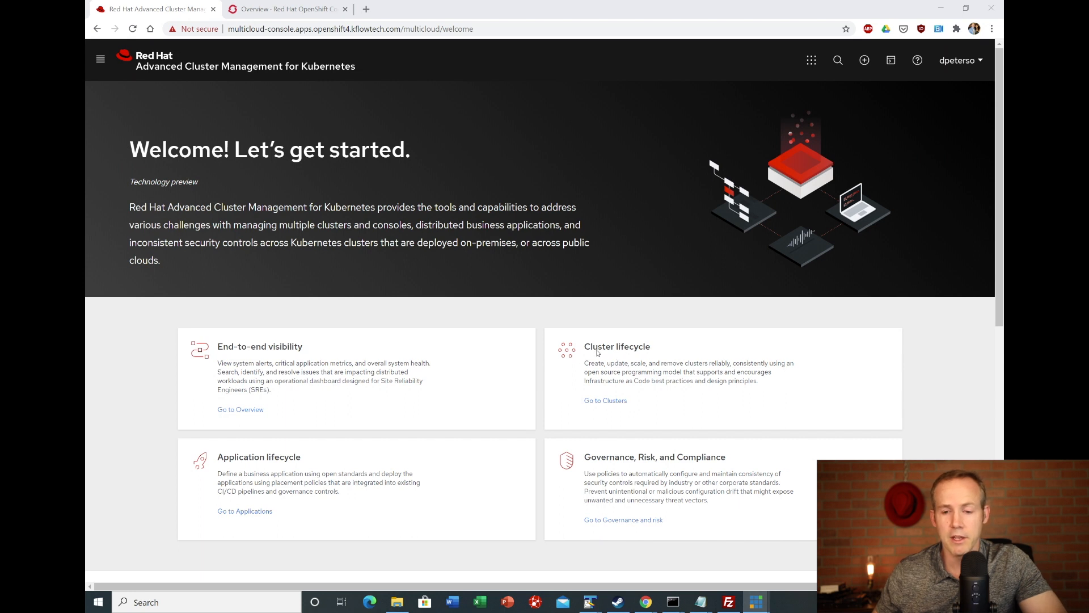
mouse_move(601, 360)
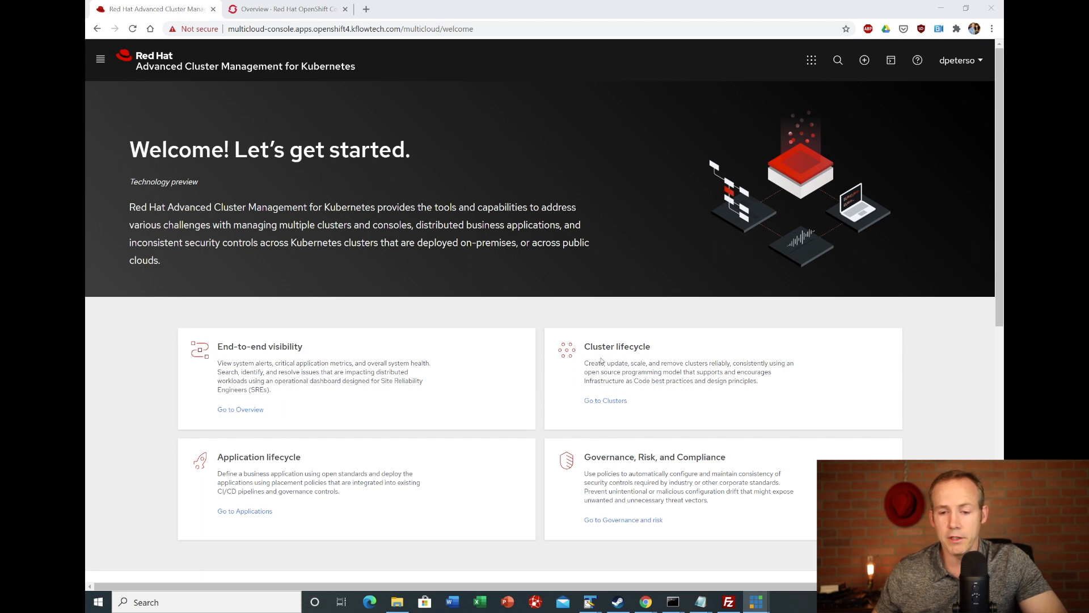
mouse_move(593, 358)
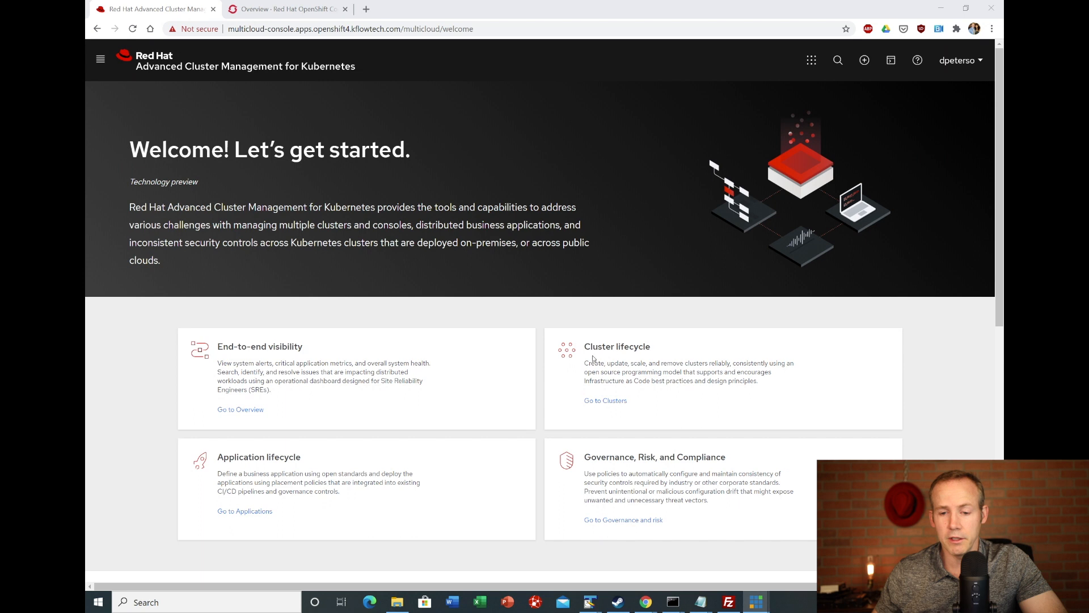
mouse_move(632, 357)
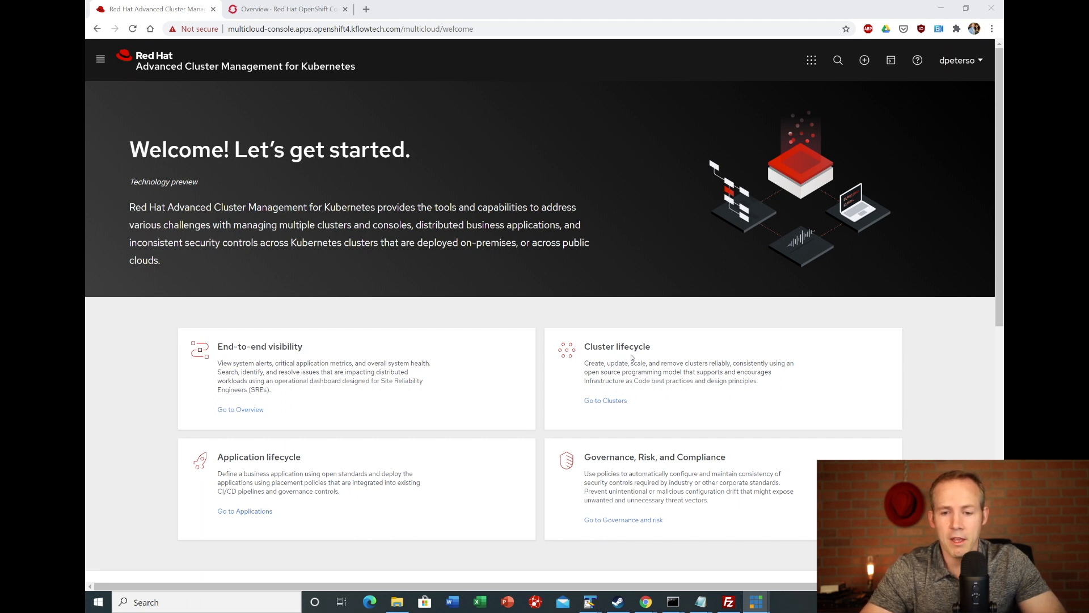
mouse_move(636, 401)
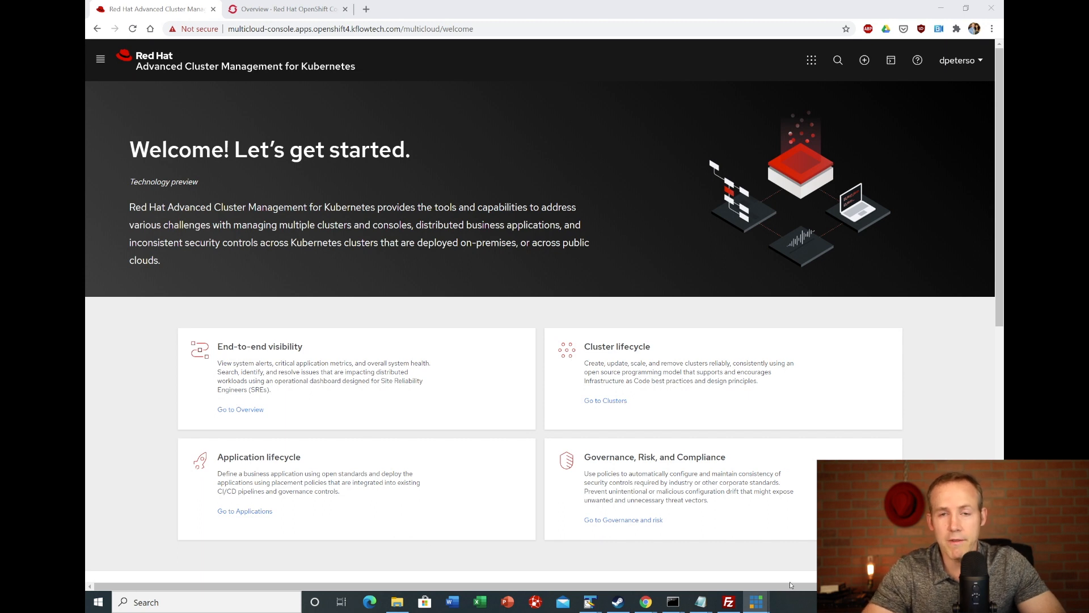
mouse_move(754, 466)
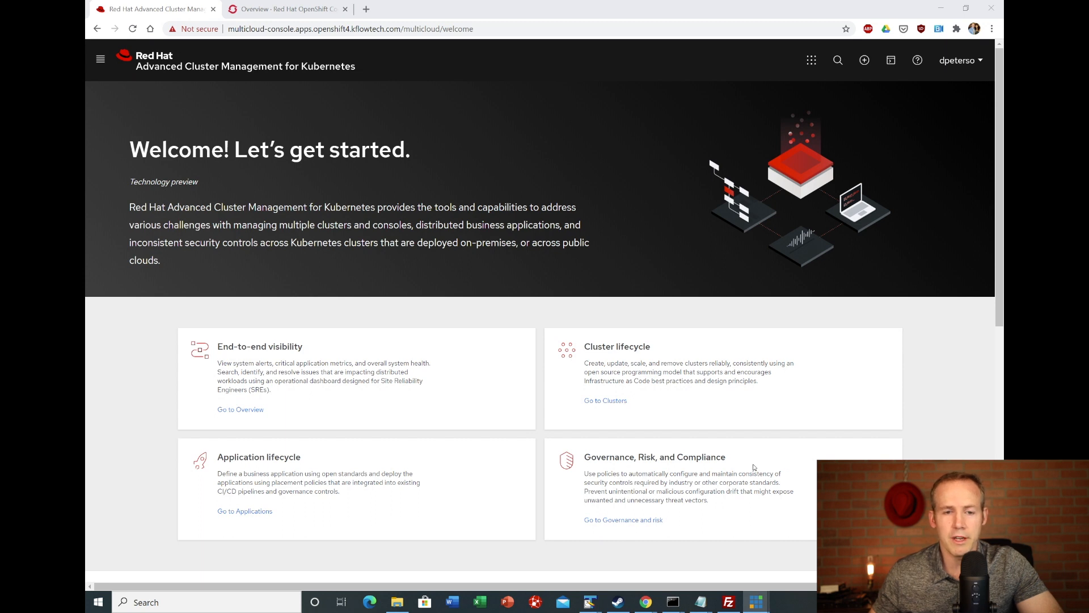
mouse_move(599, 338)
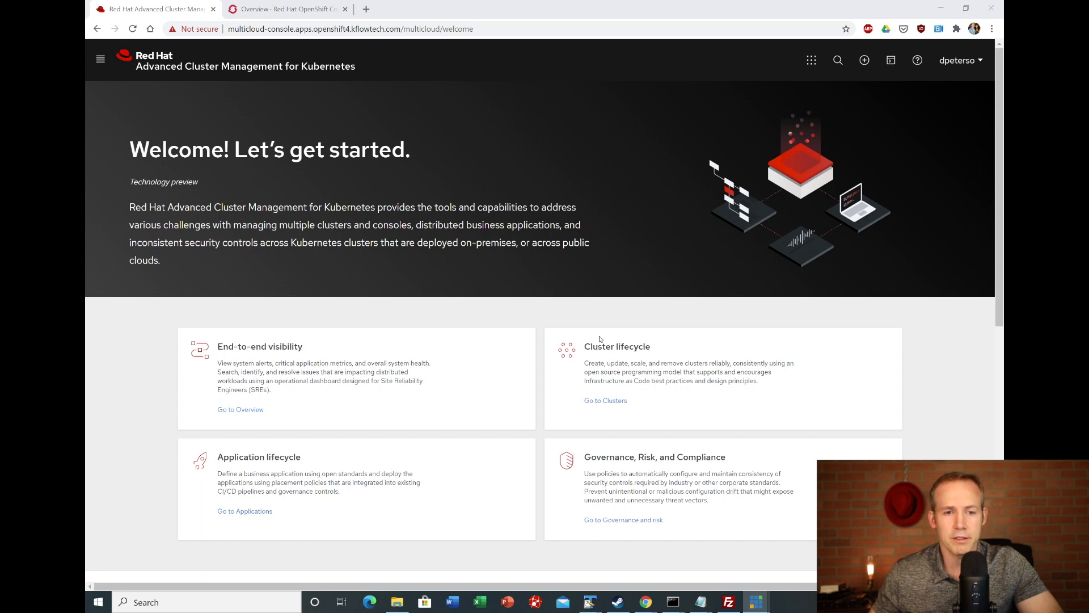
- Go to the empty Clusters page and view the Provider connections tab
click(605, 400)
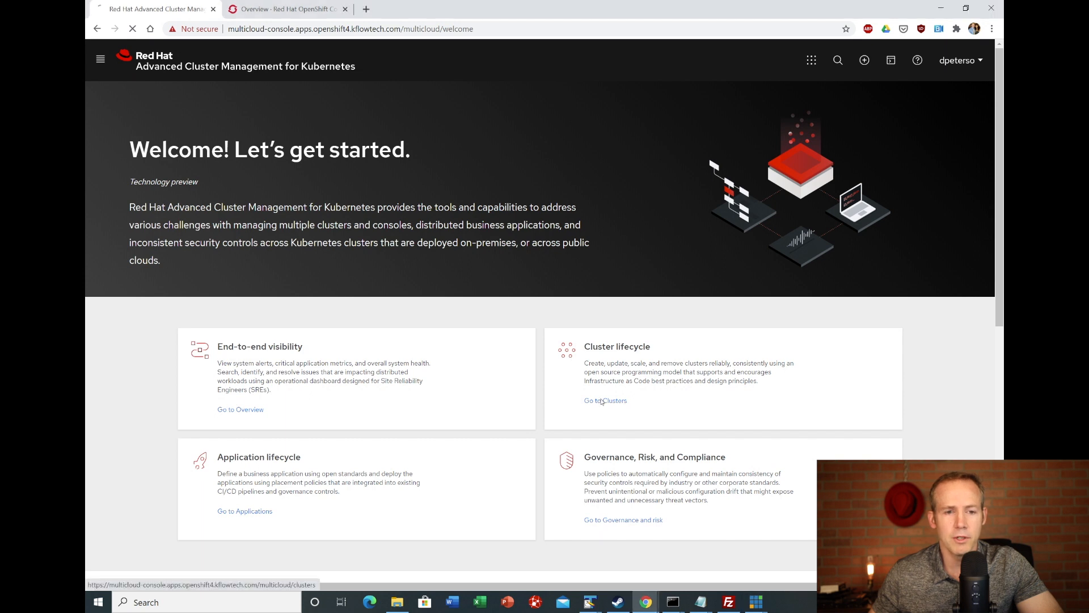
click(605, 400)
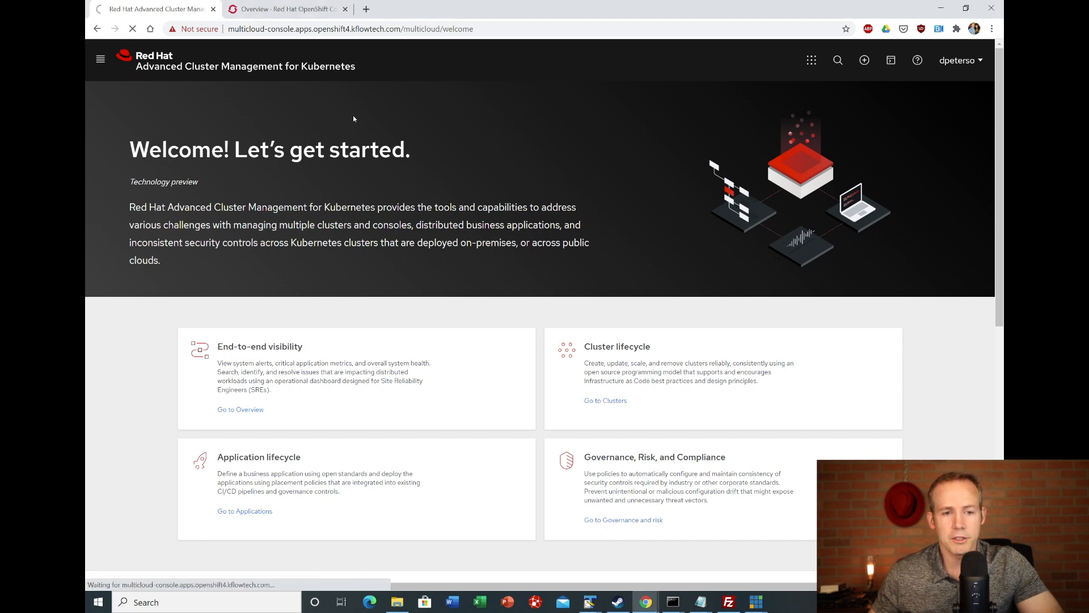
mouse_move(318, 110)
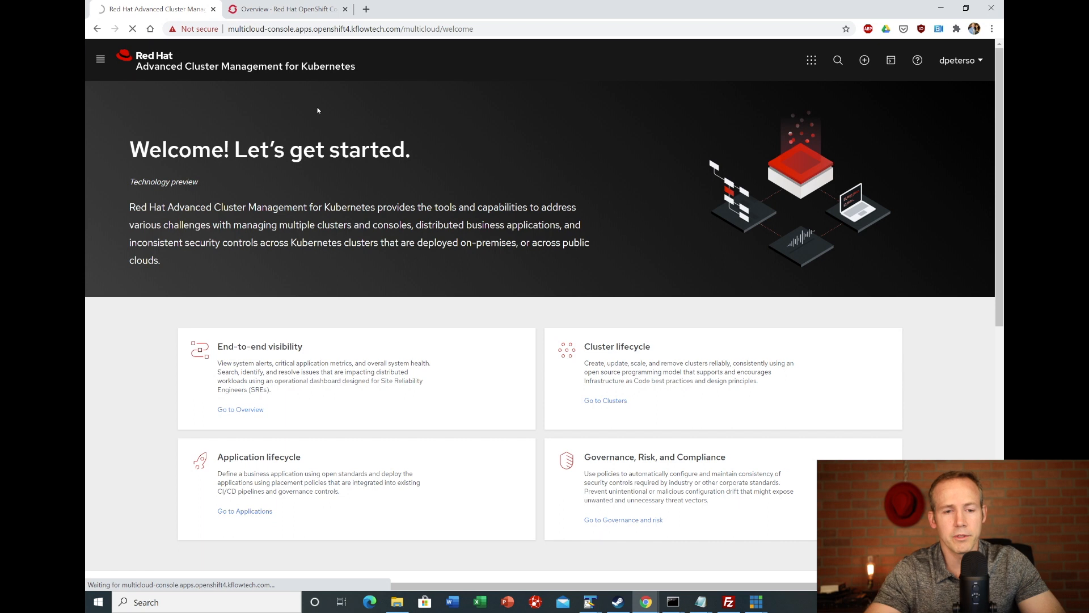
click(606, 400)
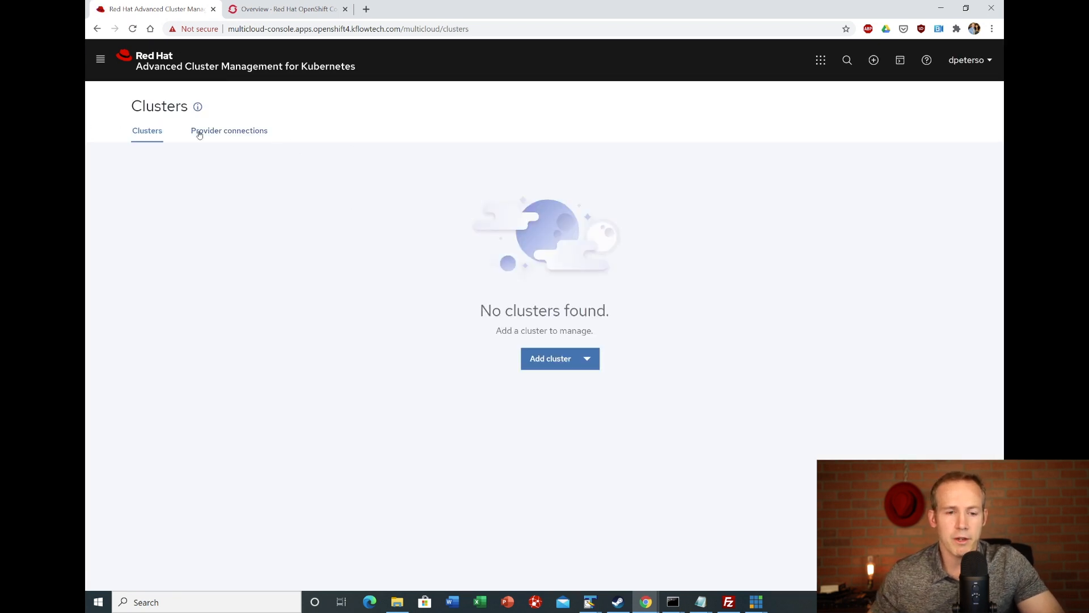
click(228, 130)
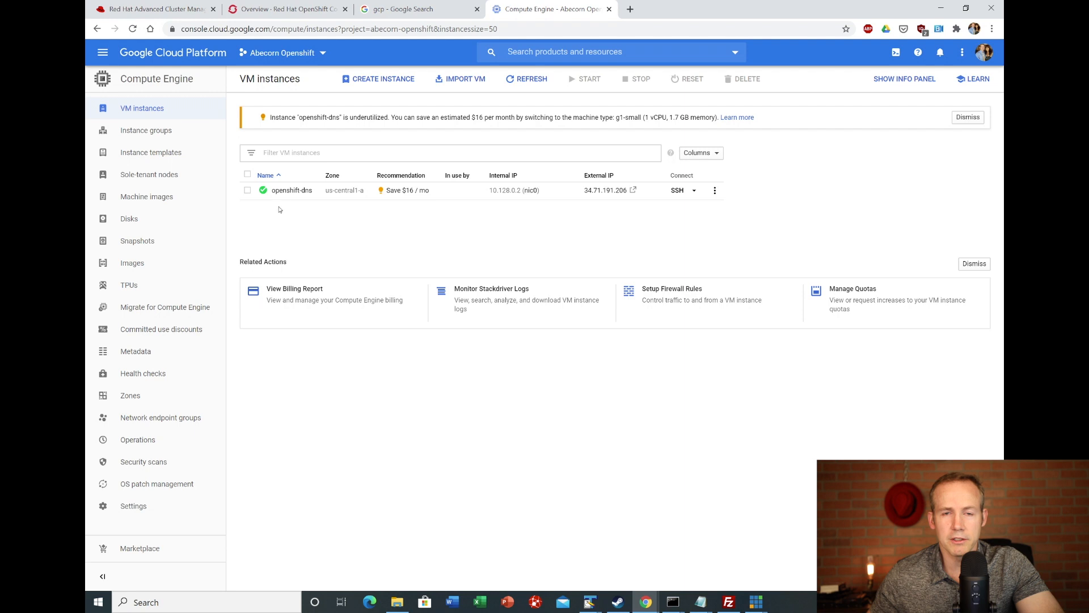
mouse_move(282, 204)
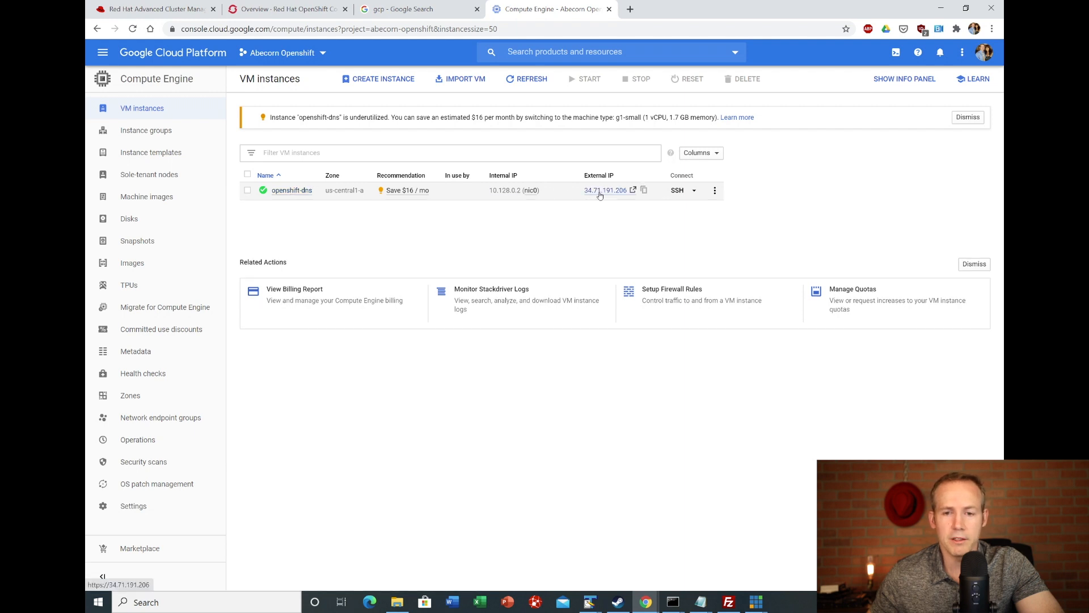
- Return to the ACM managed clusters list and open the Add cluster menu
click(287, 9)
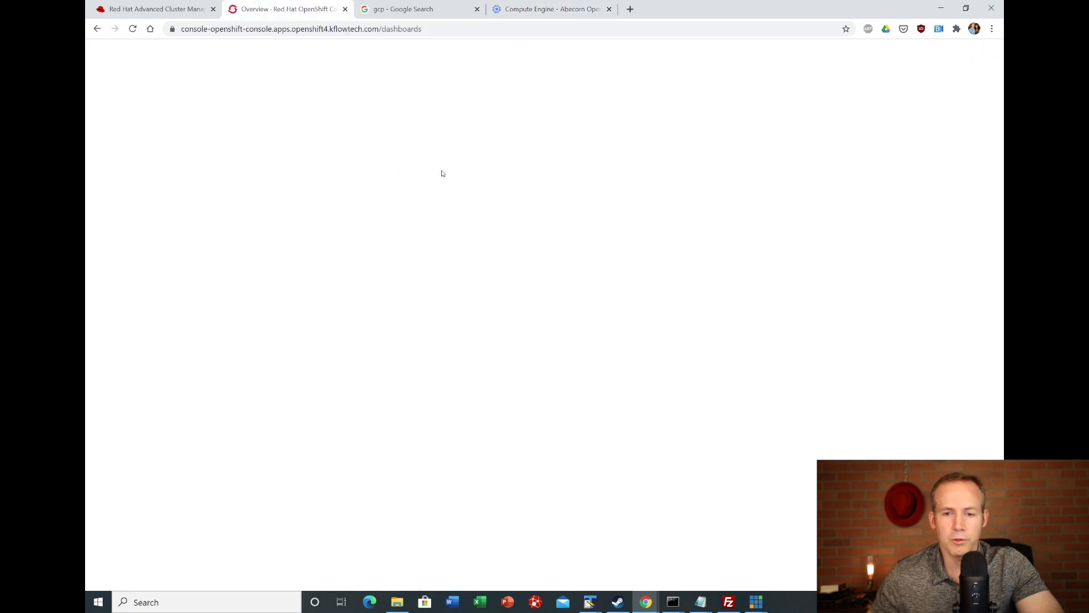
click(154, 10)
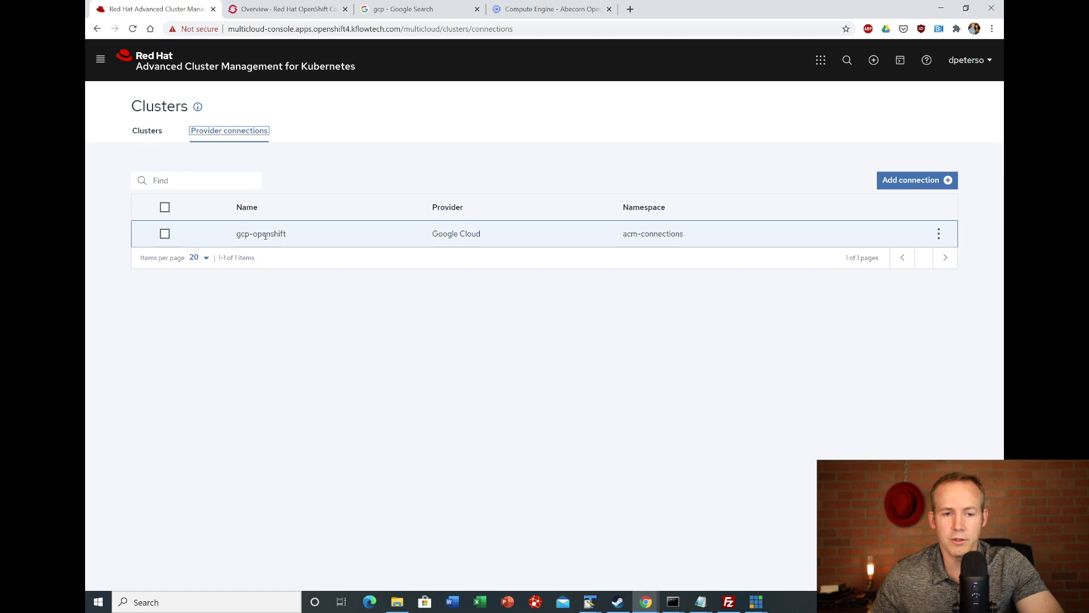
click(147, 131)
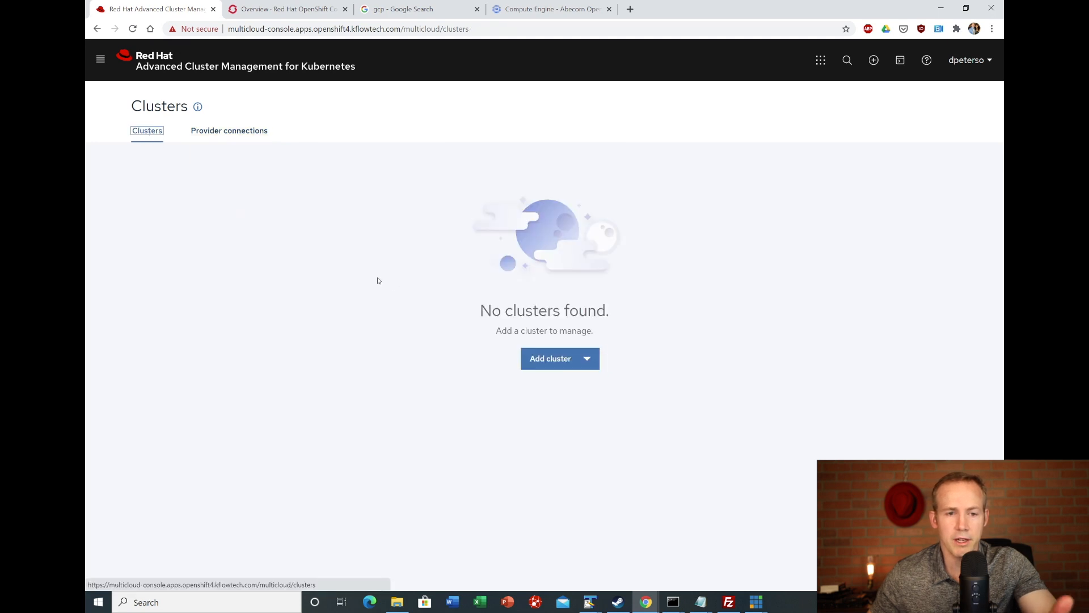
click(560, 359)
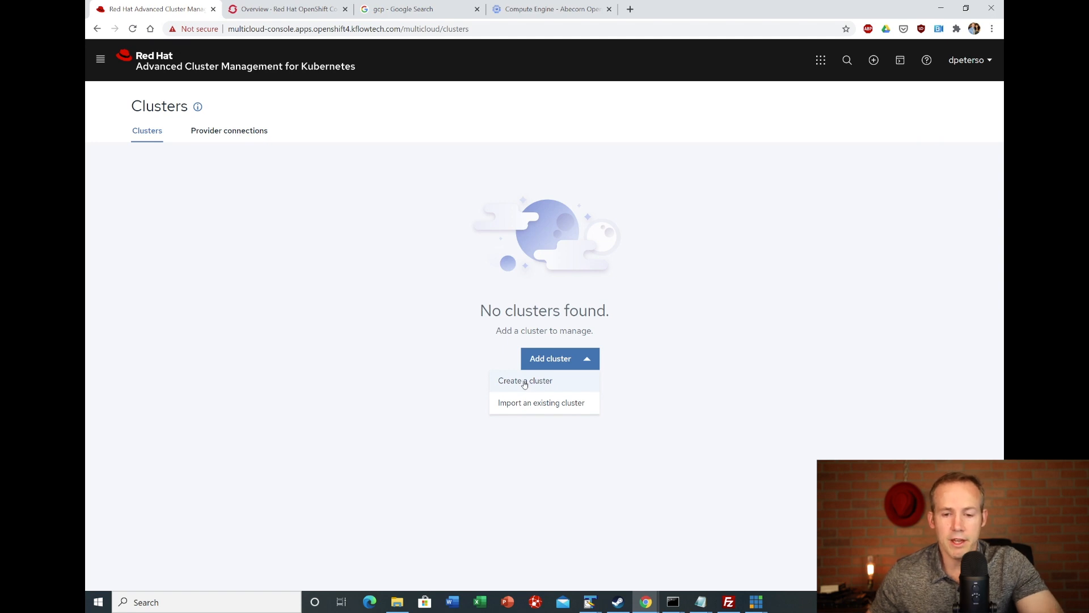
- Start creating a new cluster and name it 'os'
click(525, 381)
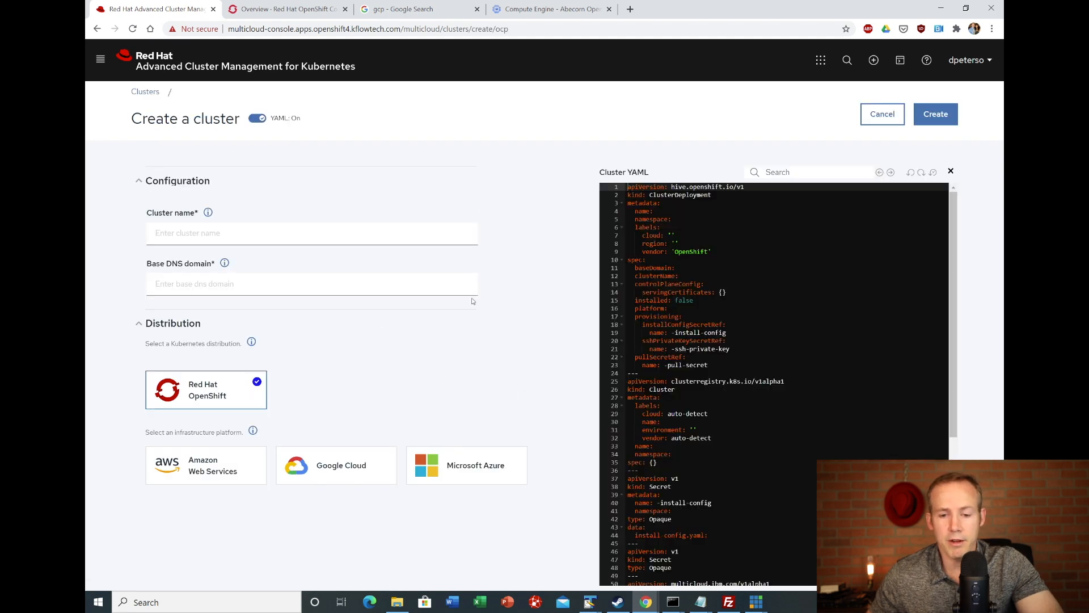
click(311, 233)
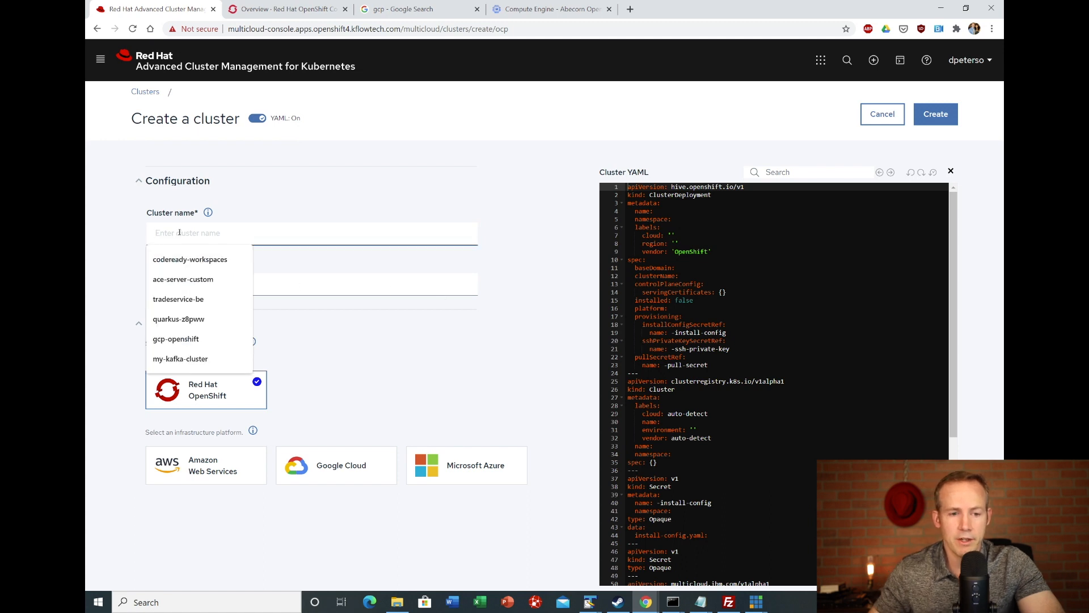
text(os)
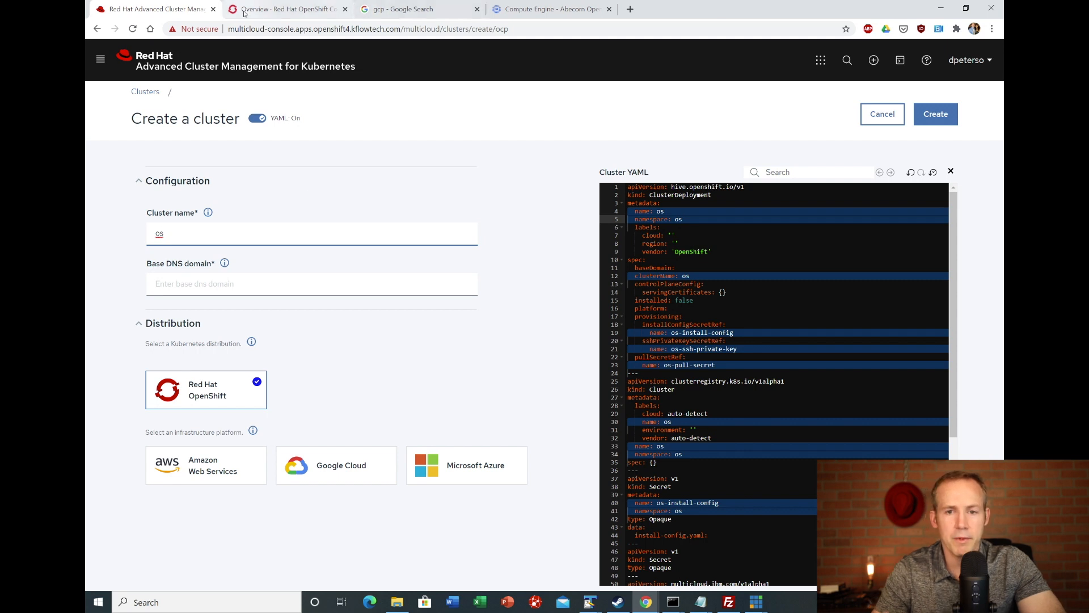
click(554, 9)
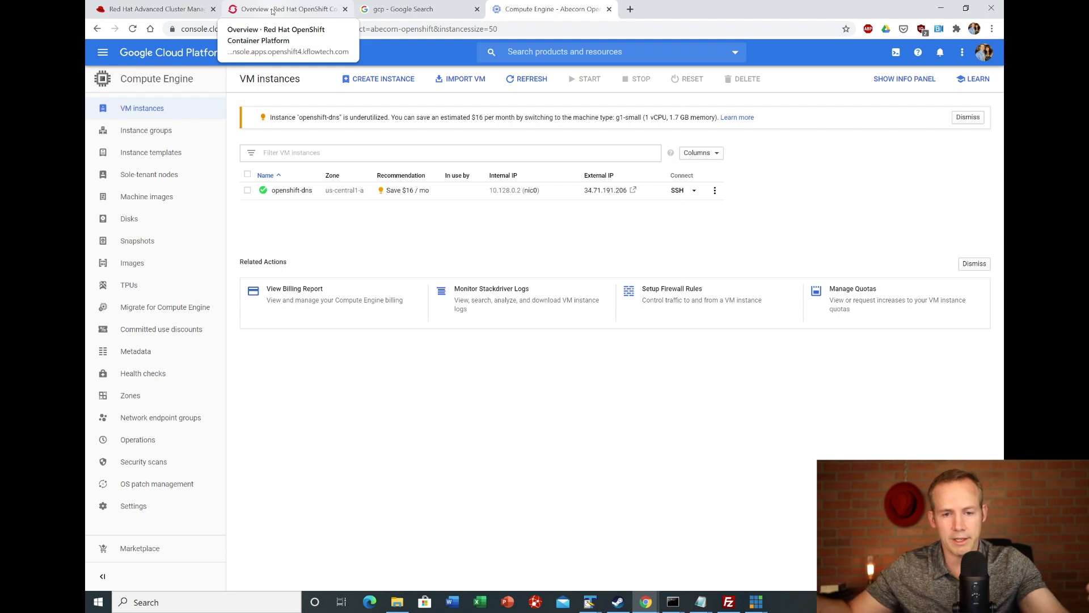
- Glance at the OpenShift overview tab, then return to the create-cluster form
click(297, 9)
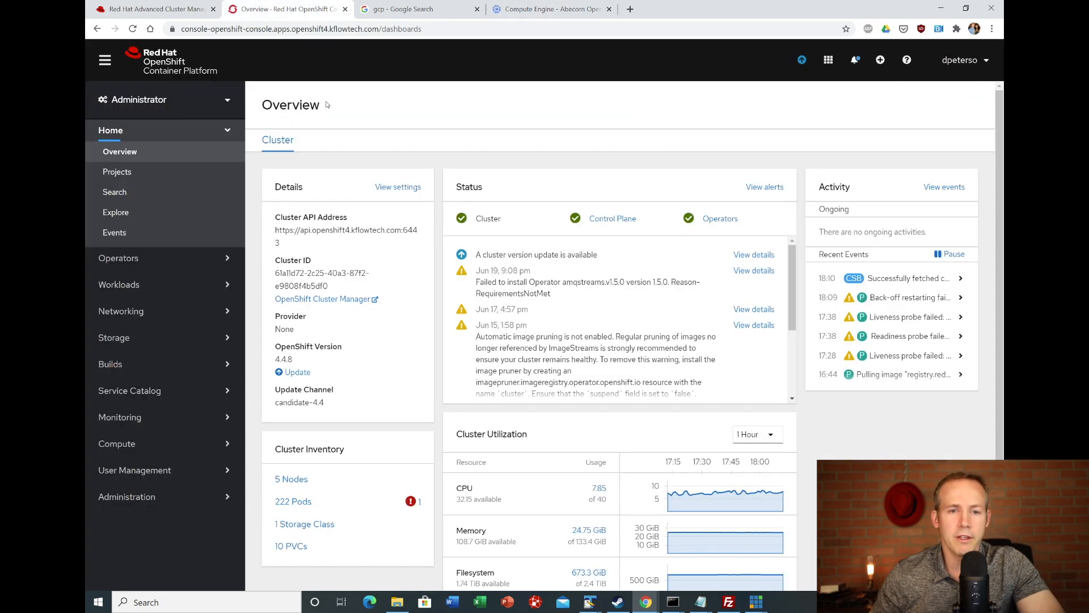
click(153, 9)
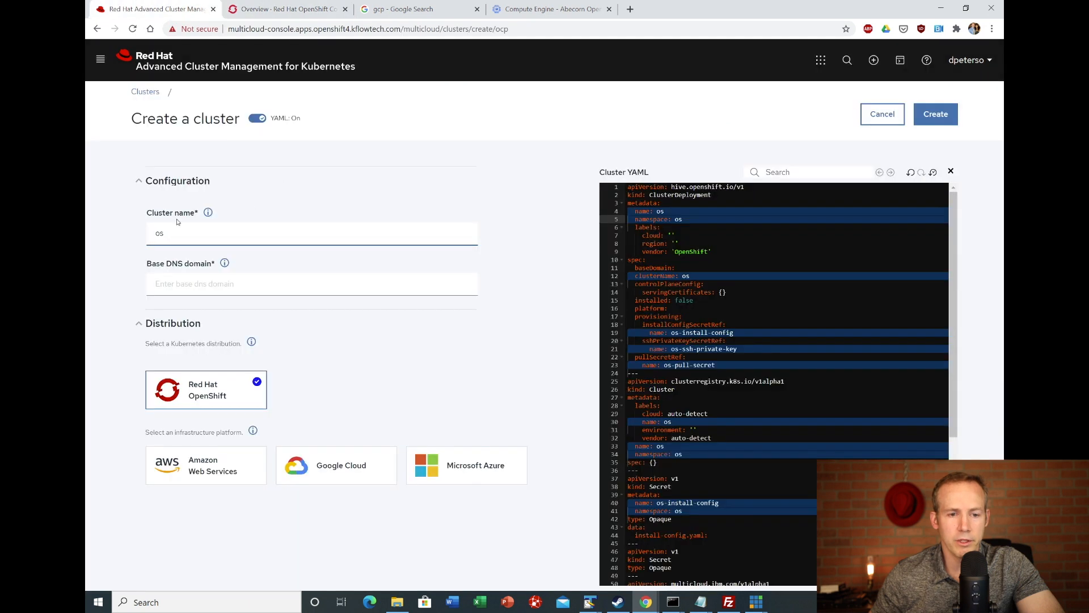
- Enter deanopenshift.com as the base DNS domain and target Google Cloud
click(183, 234)
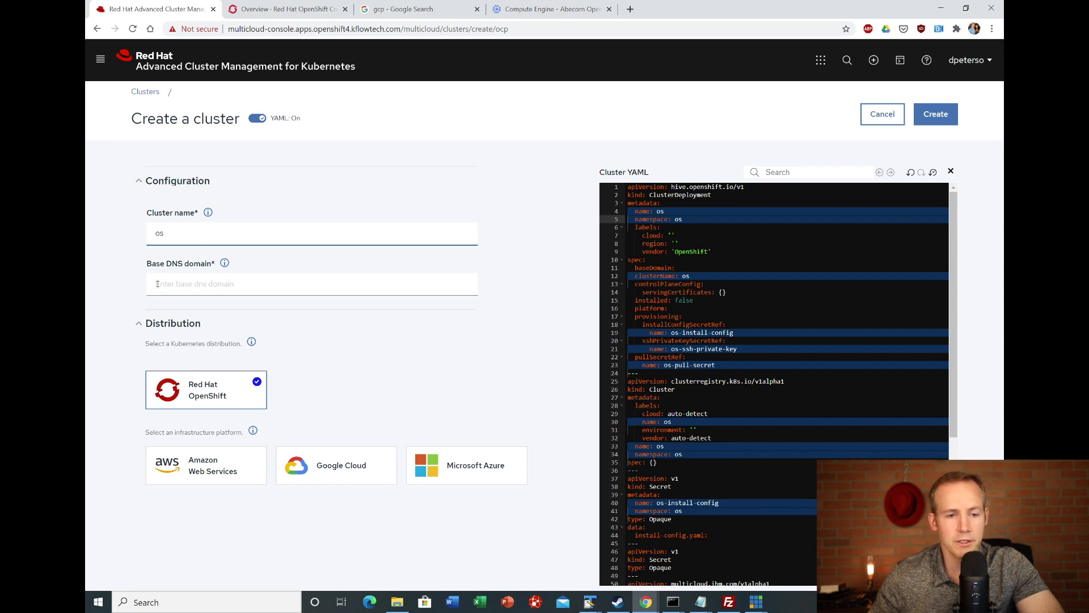
text(deanopenshift.com)
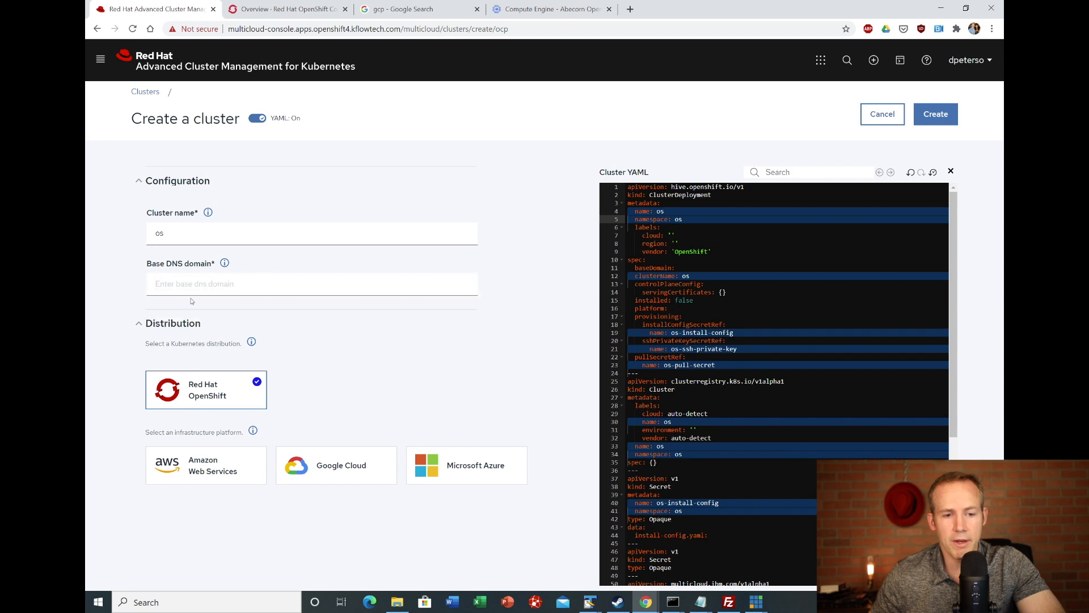
text(deanopenshift.com)
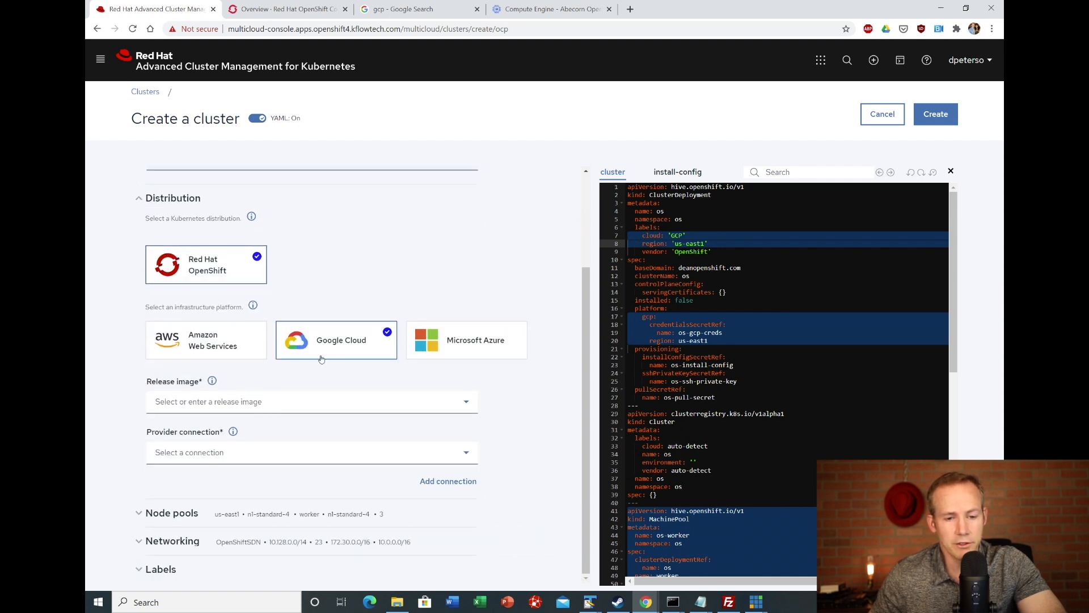
- Select release image 4.4.0, provider connection gcp-openshift and region us-central1
click(311, 402)
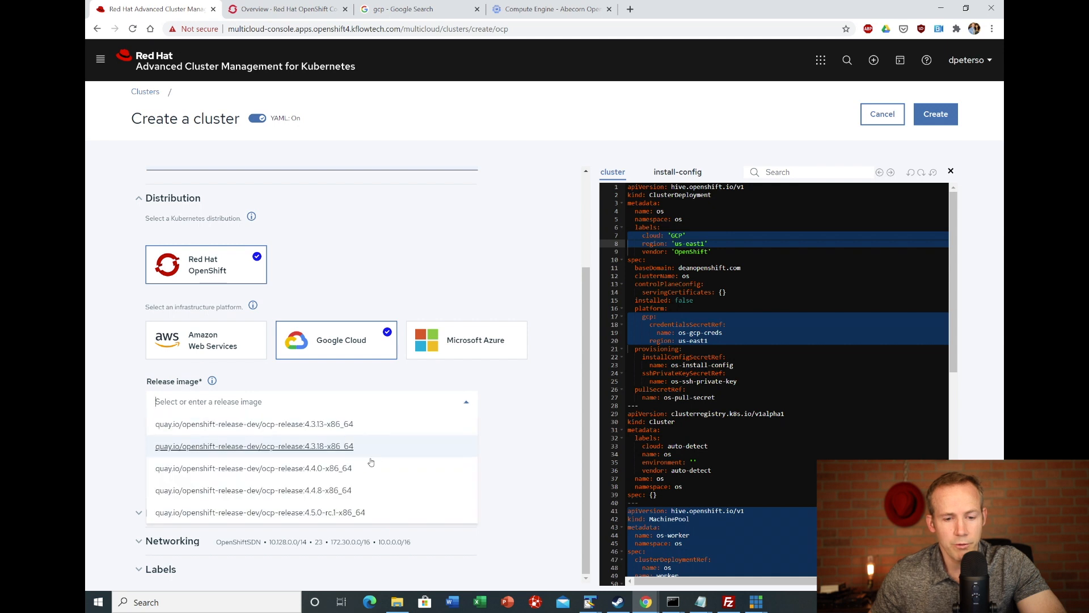
click(253, 468)
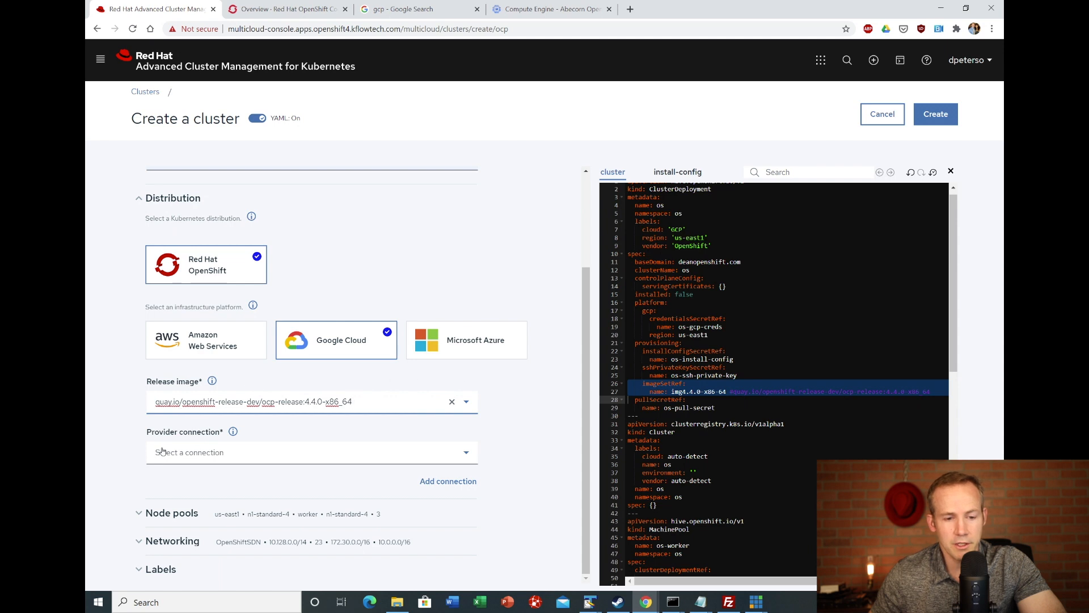
click(312, 452)
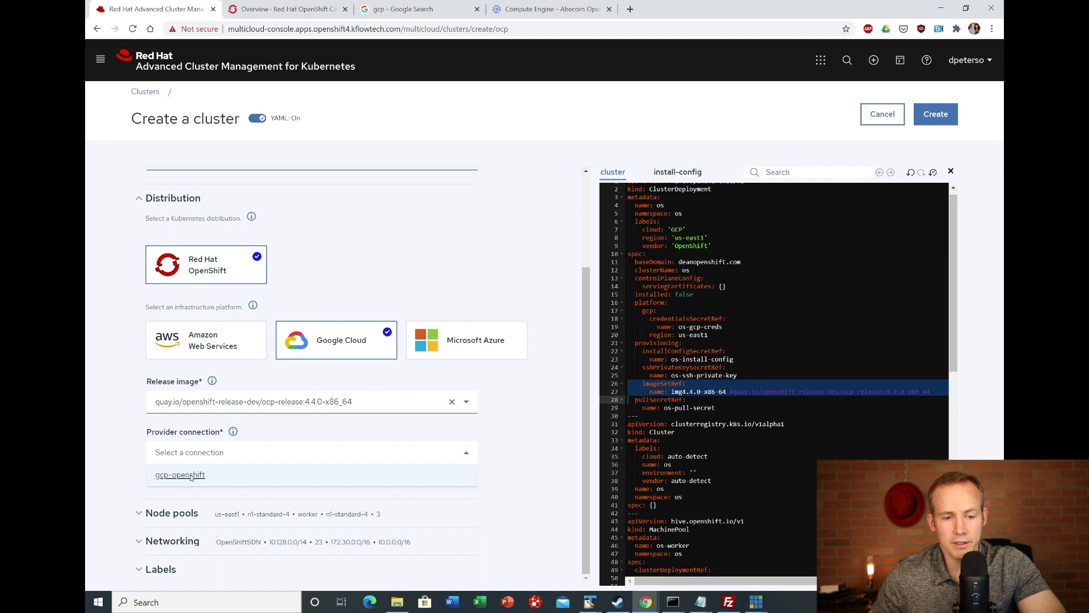
click(180, 474)
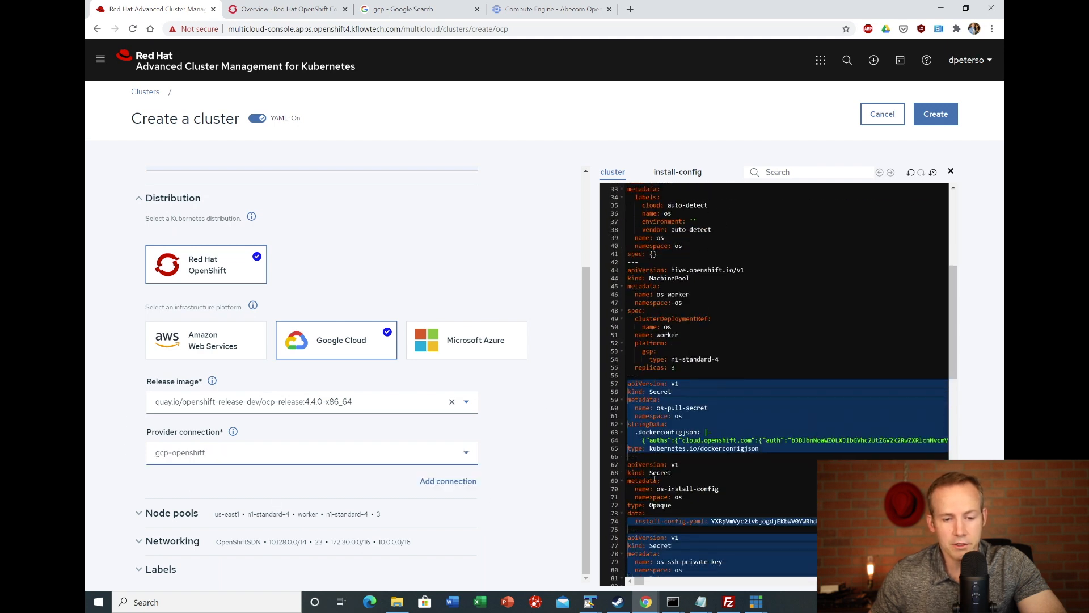
click(172, 513)
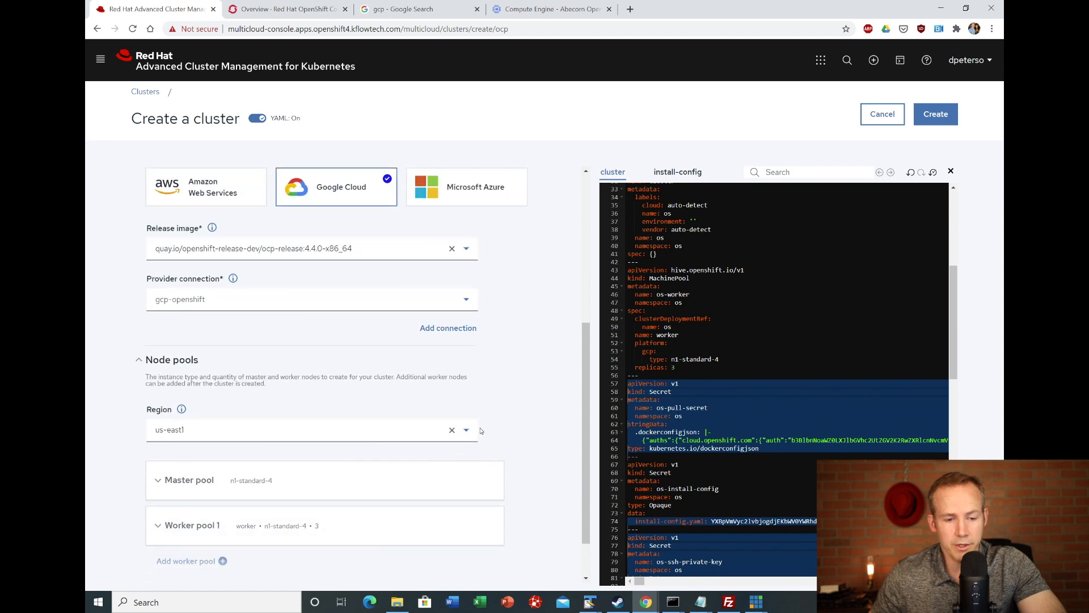
click(467, 430)
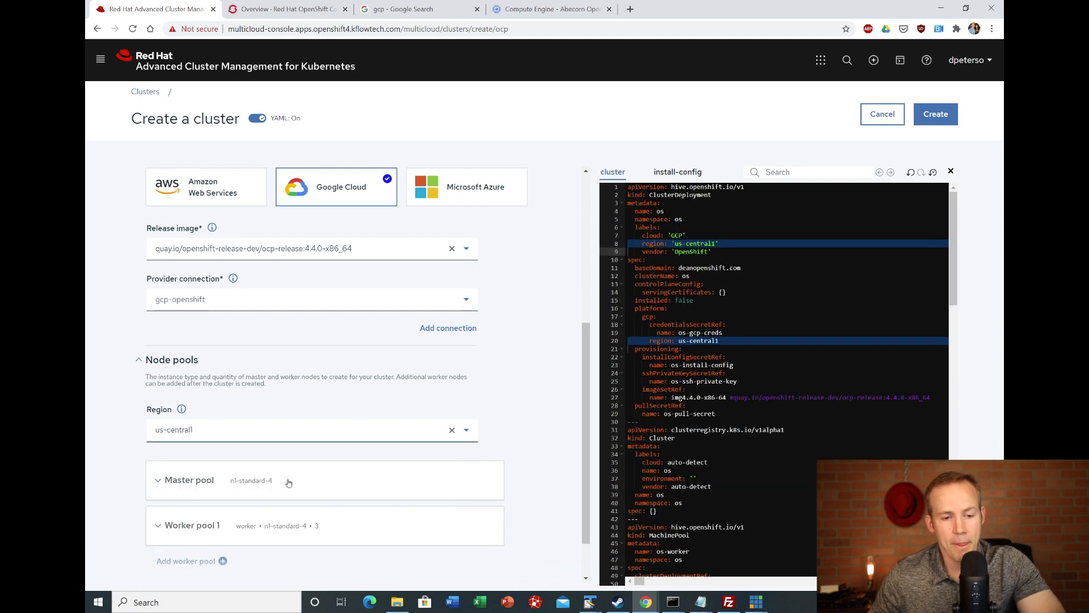
mouse_move(313, 462)
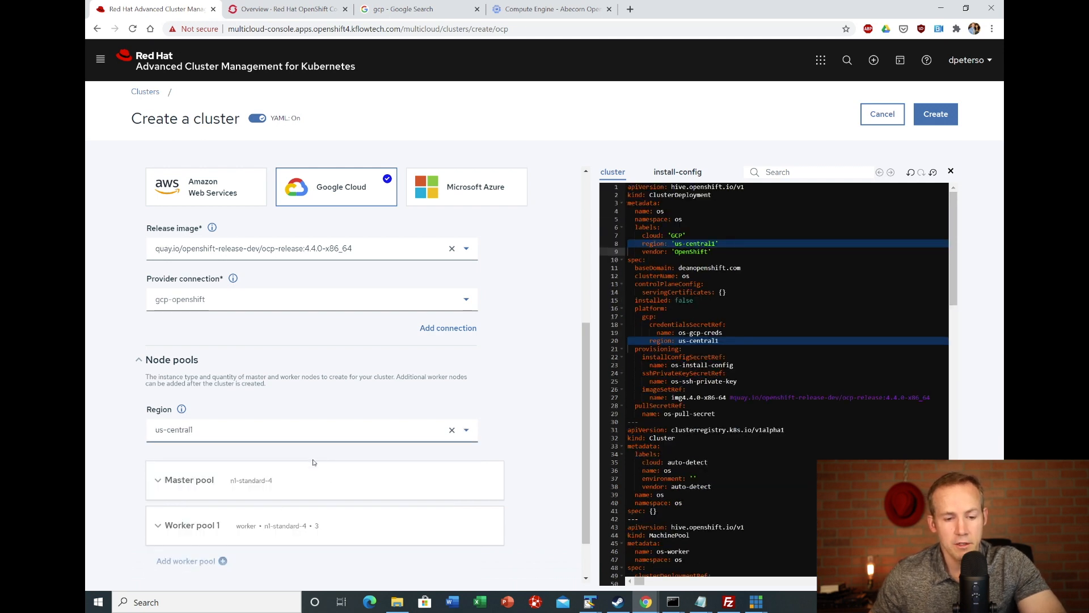
click(189, 480)
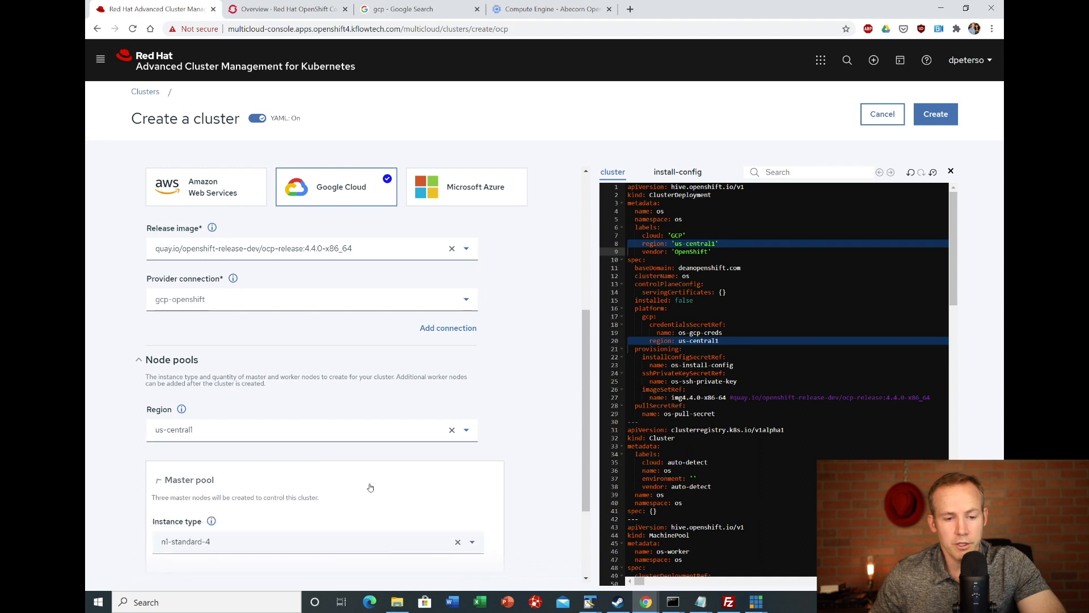
- Keep n1-standard-4 masters and three n1-standard-4 workers, scrolling down to Labels
scroll(down, 3)
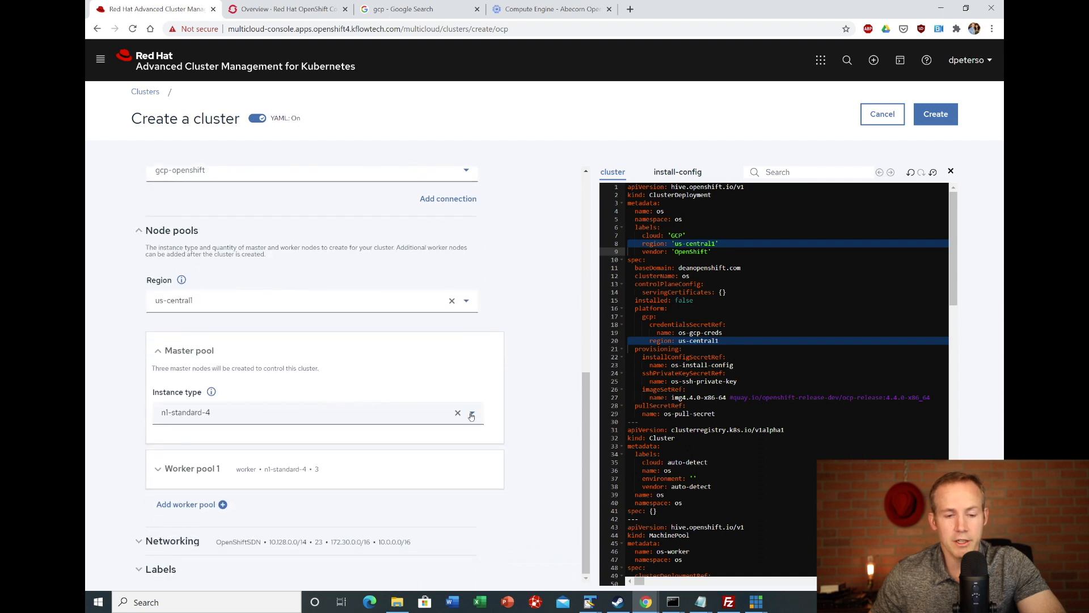
click(471, 412)
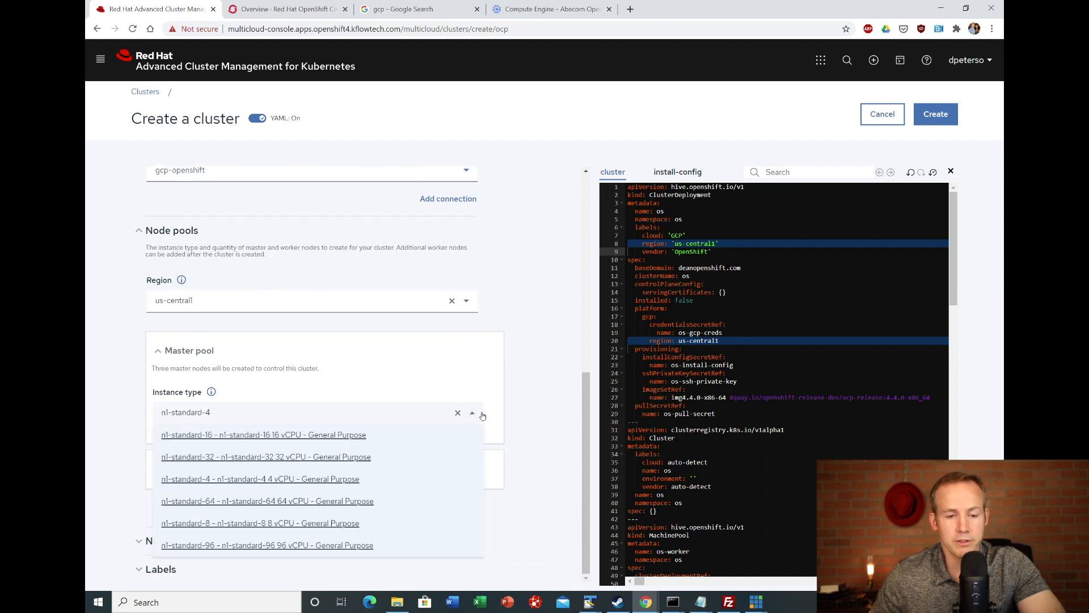
mouse_move(527, 350)
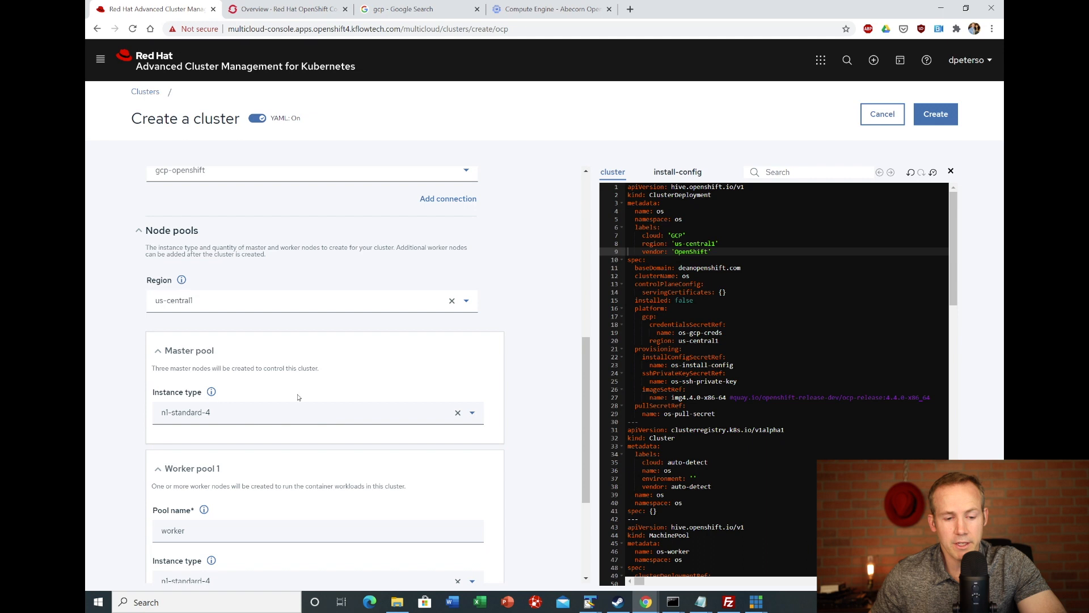
scroll(down, 3)
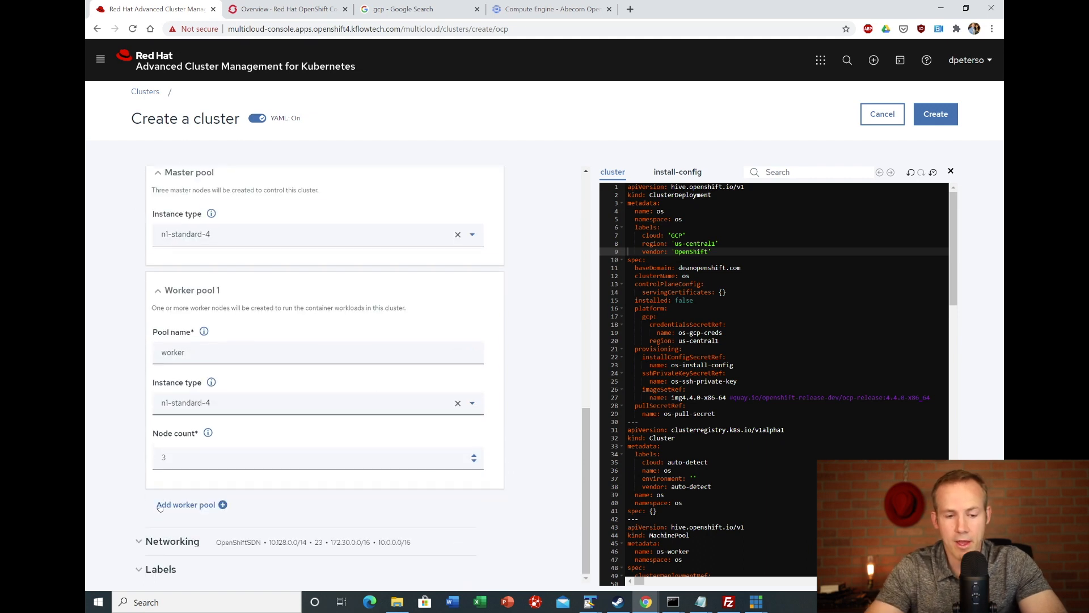
scroll(down, 3)
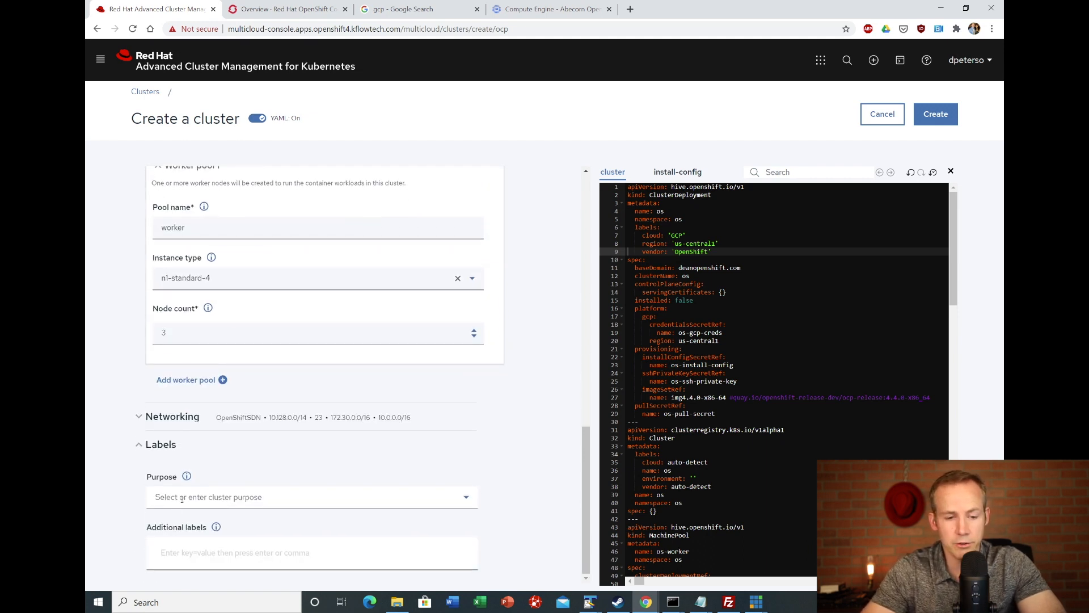
- Replace the mistyped Purpose label with m-demo and recheck the Labels section
text(mayo-)
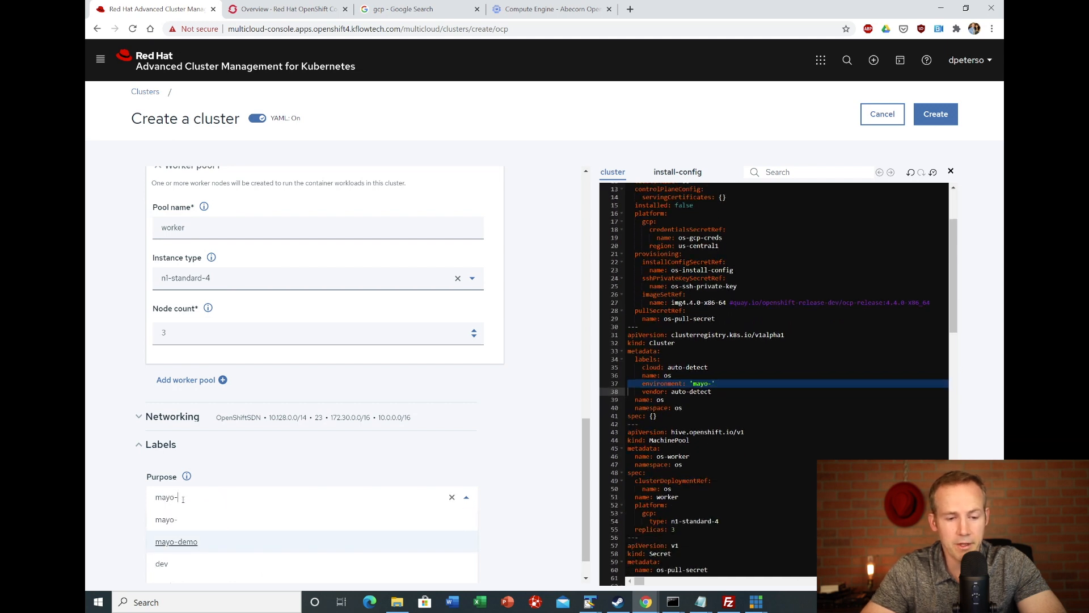
click(452, 497)
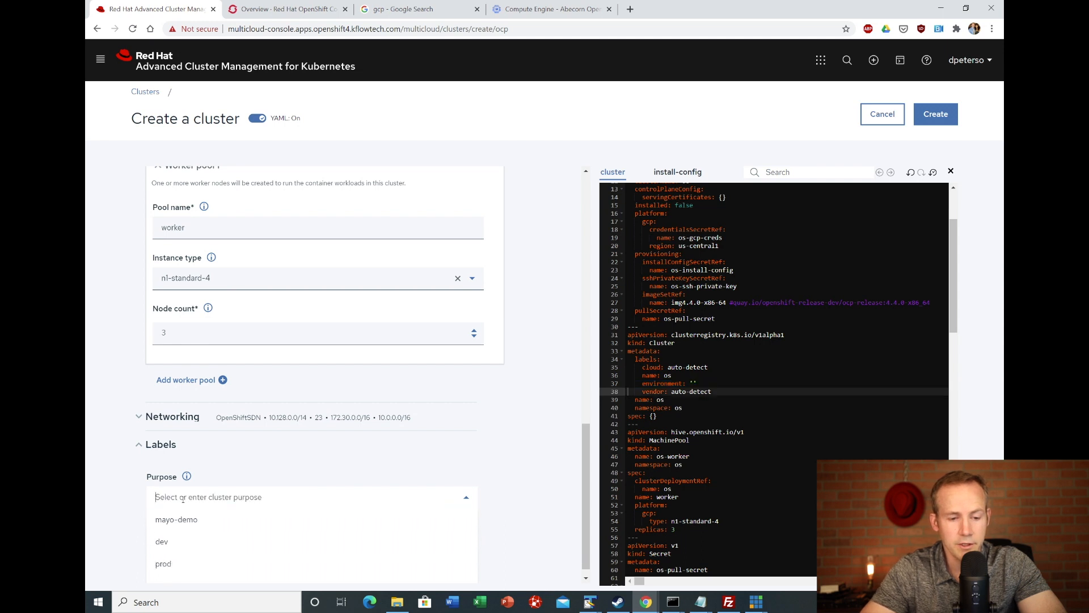
text(m-)
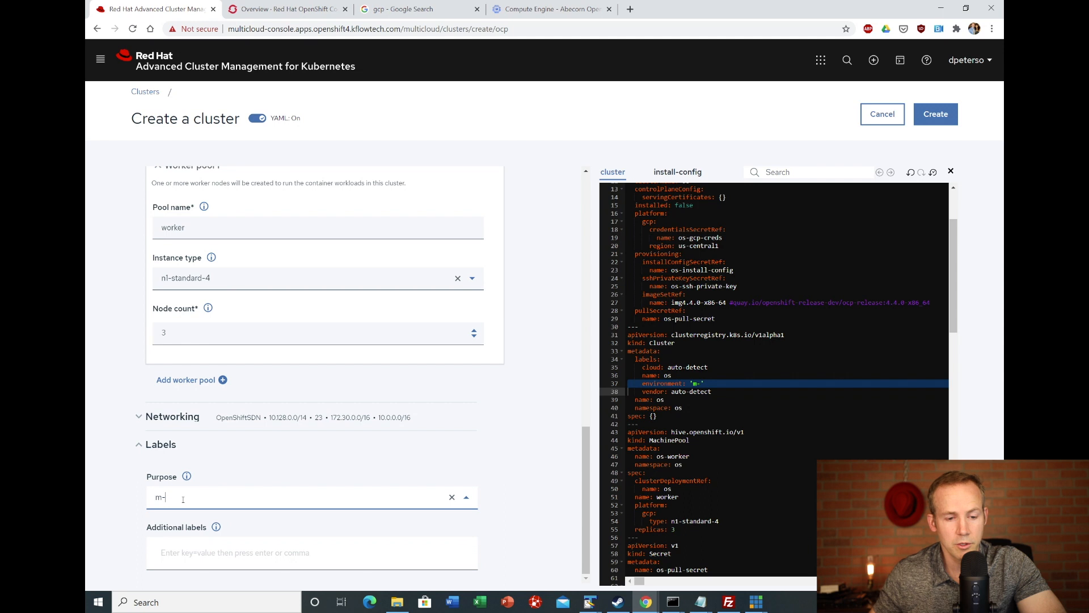
text(de)
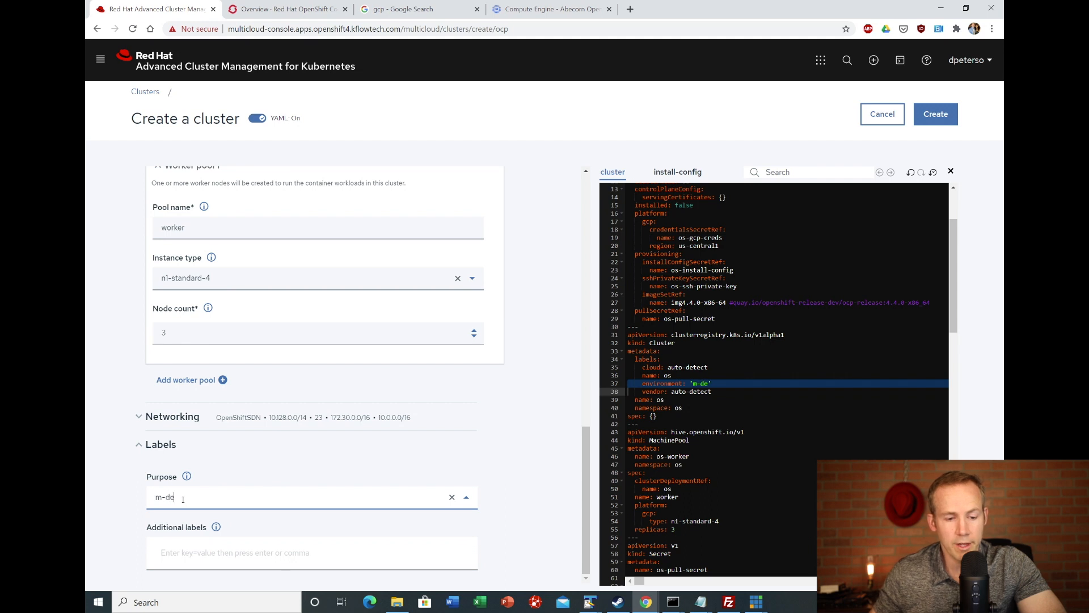
text(mo)
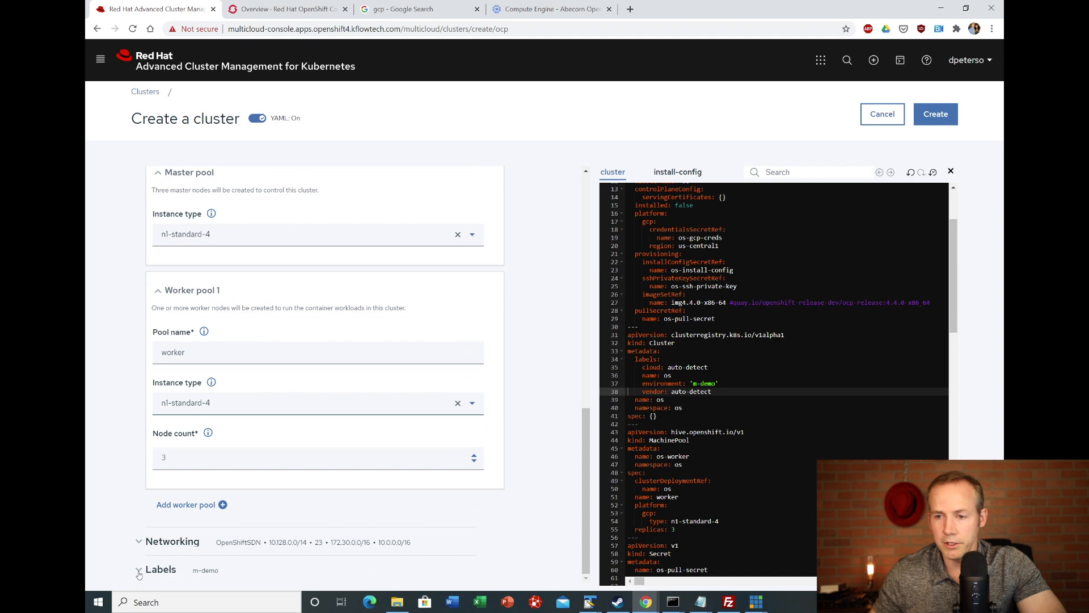
click(138, 569)
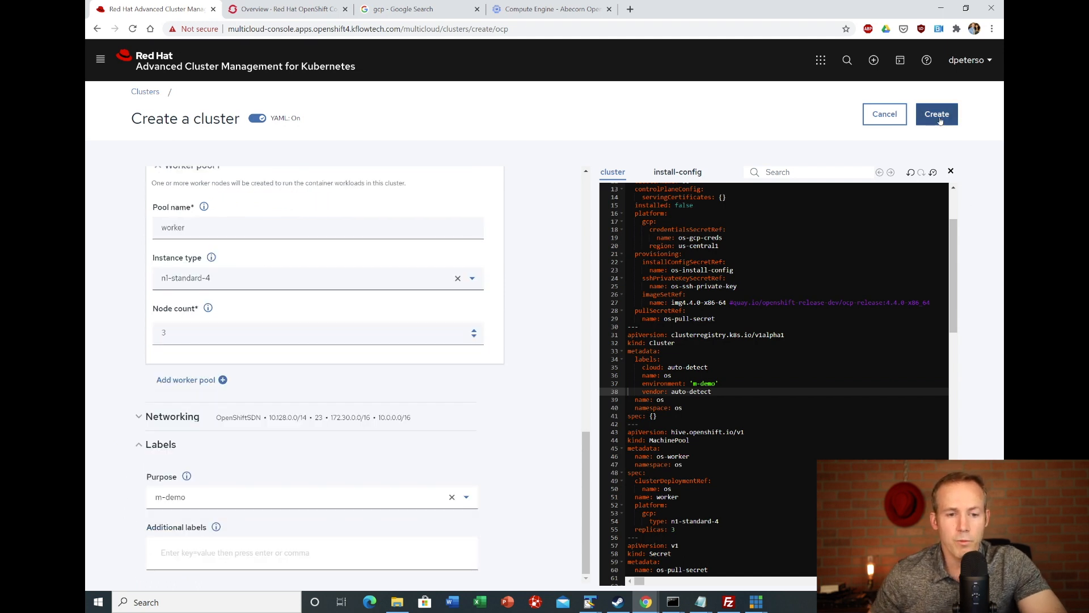
- Submit the os cluster and watch its status change to Creating
click(936, 114)
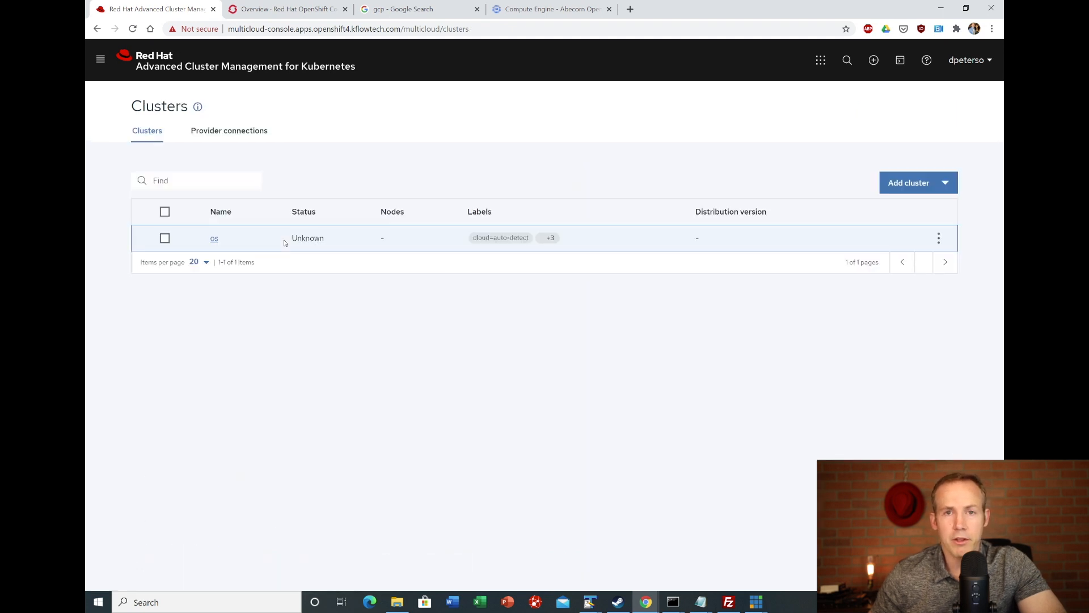
click(304, 212)
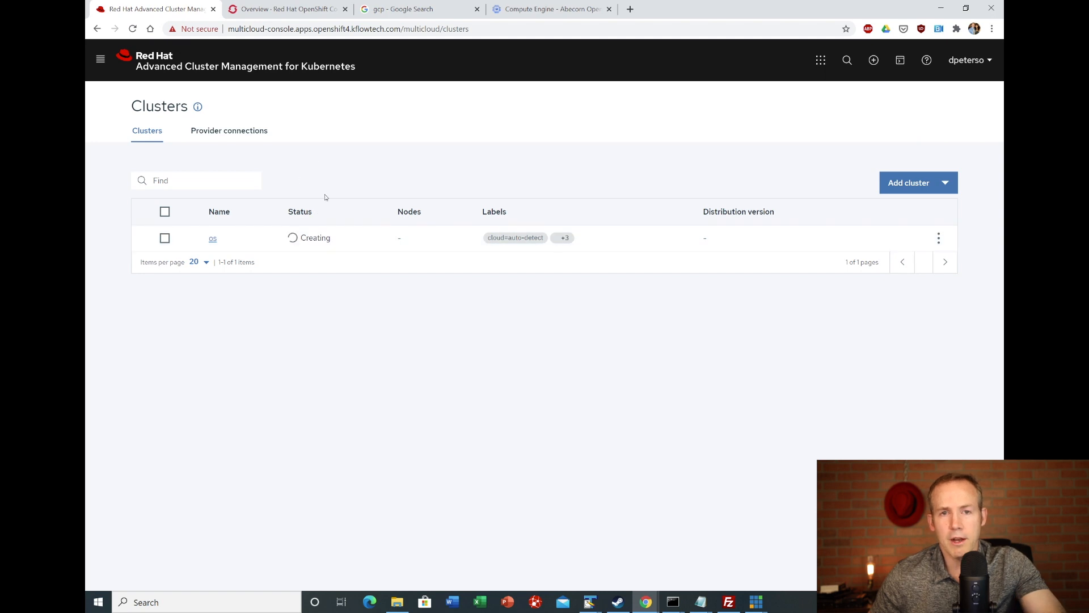
click(299, 212)
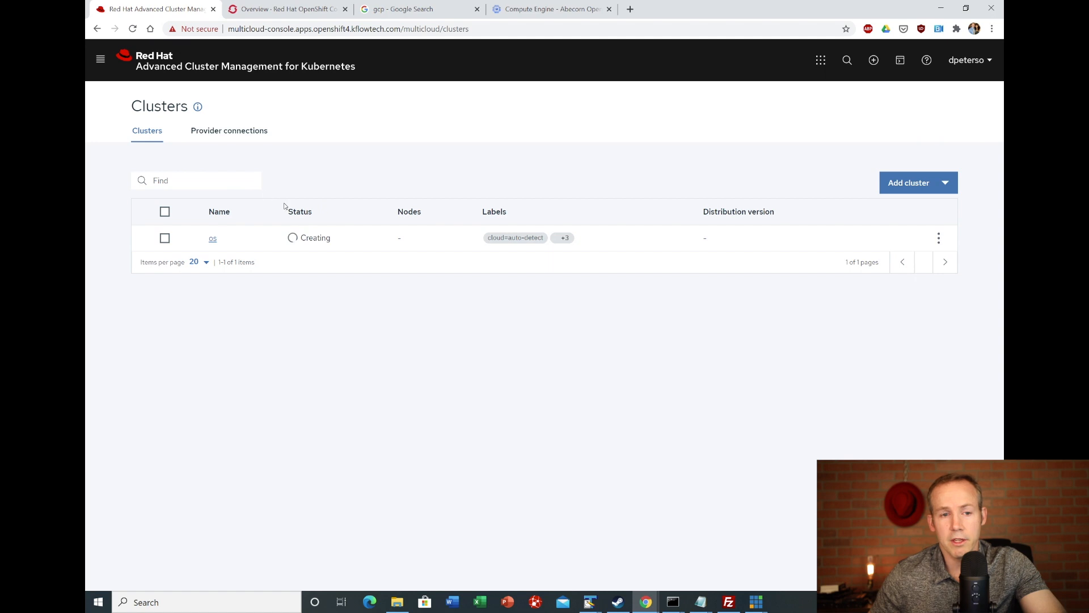
mouse_move(324, 238)
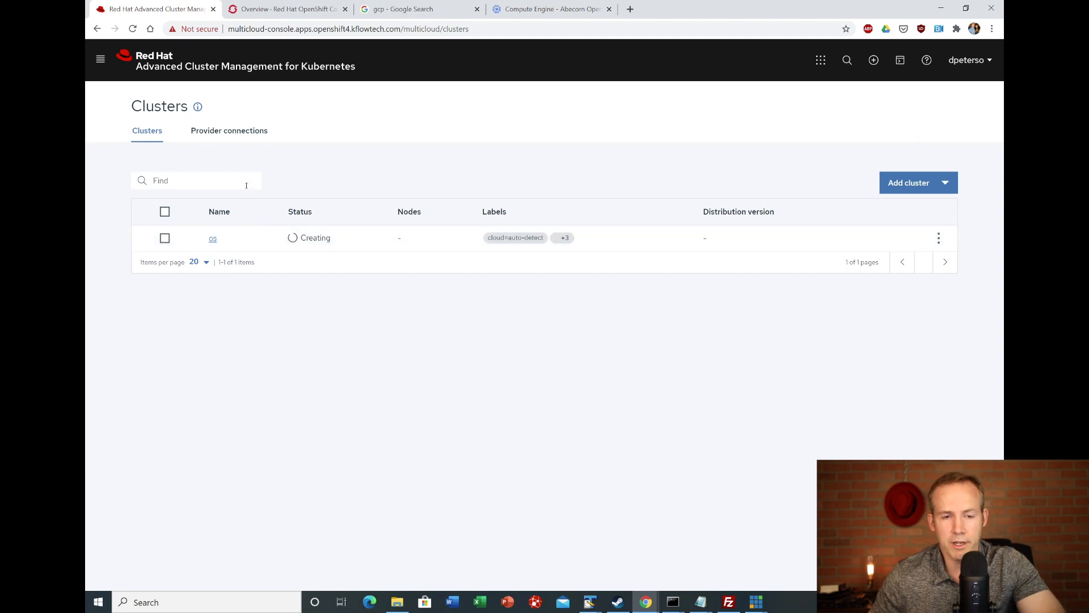
mouse_move(224, 72)
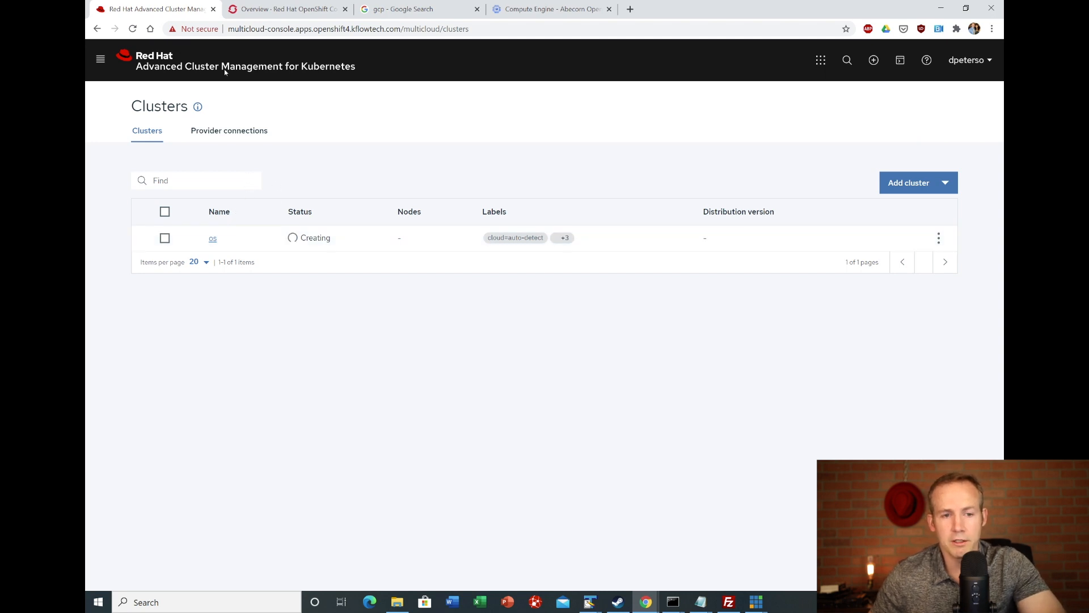
mouse_move(226, 163)
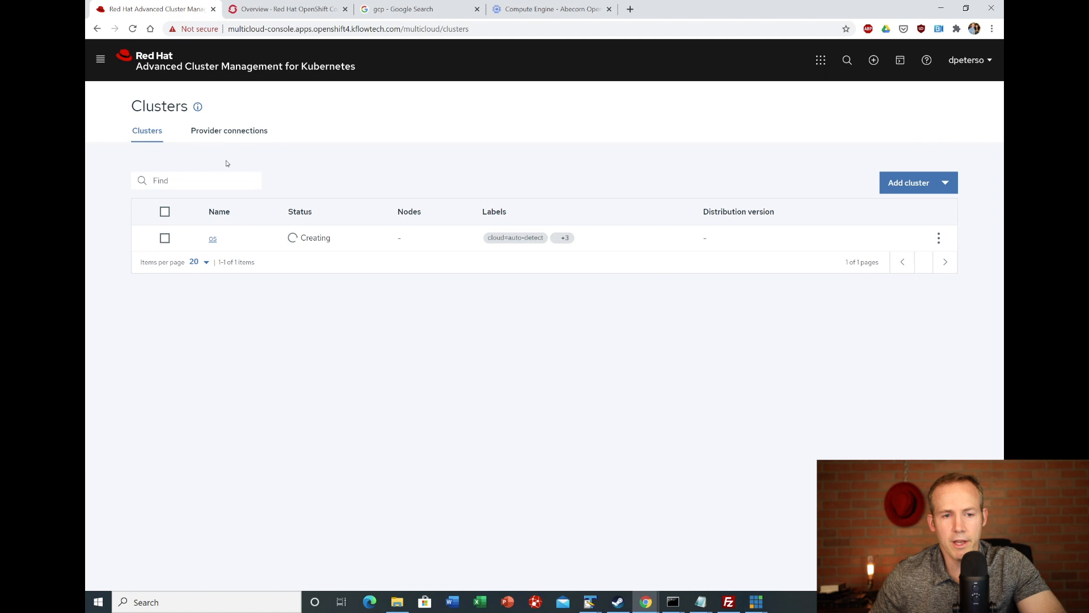
mouse_move(142, 139)
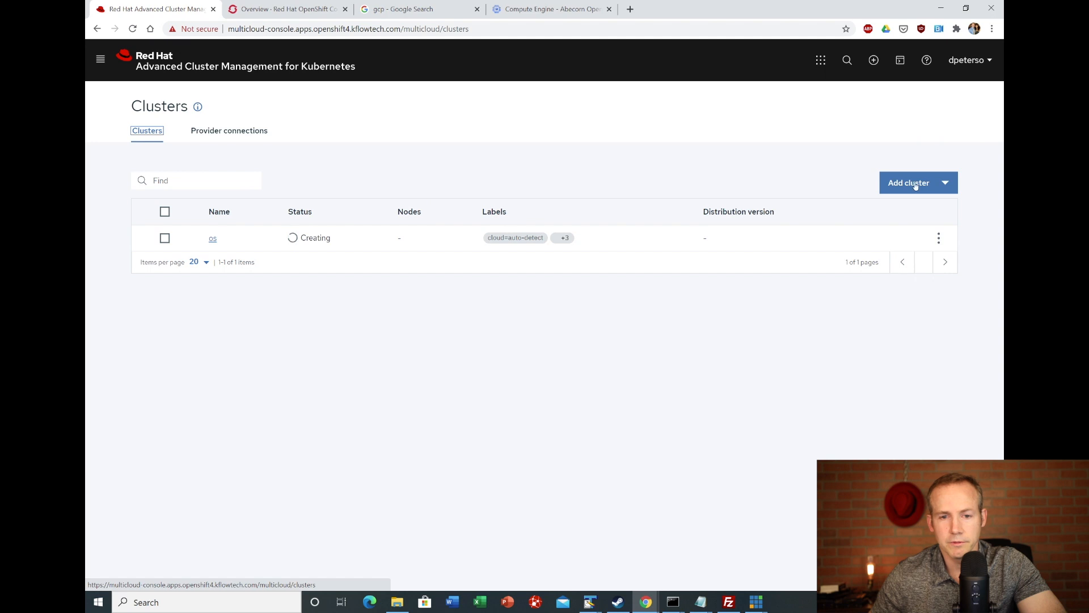
- Import a cluster named baremetal-cluster, generate its import command and copy it
click(918, 183)
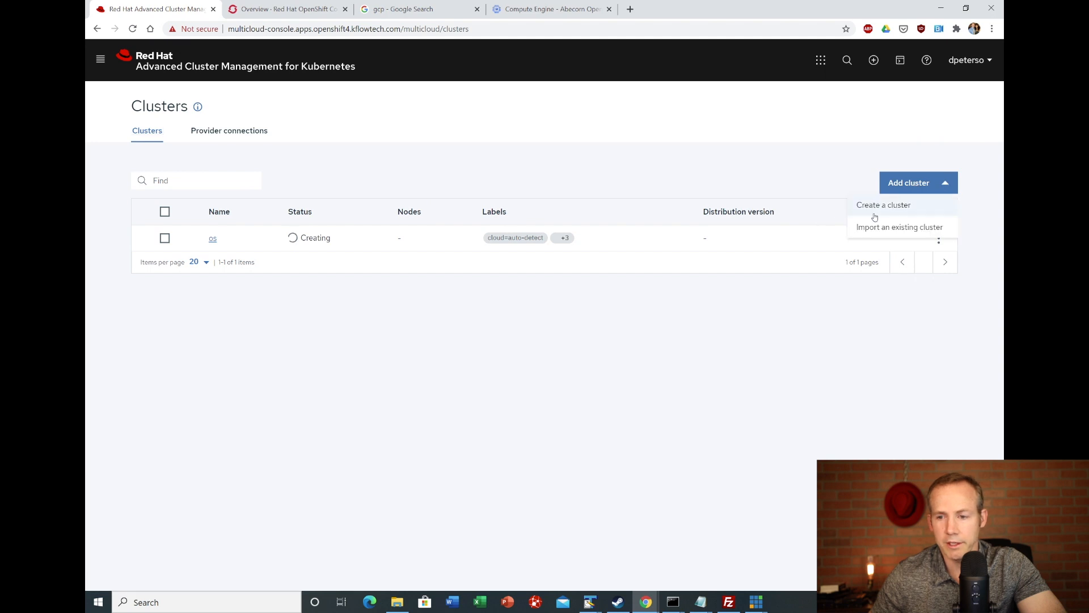
click(899, 227)
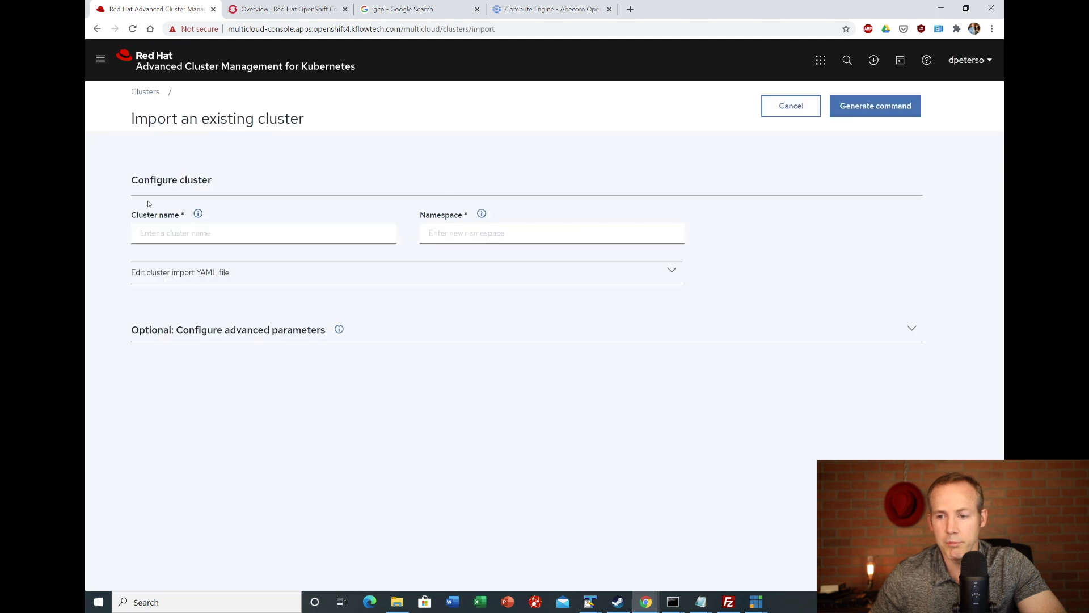
click(263, 233)
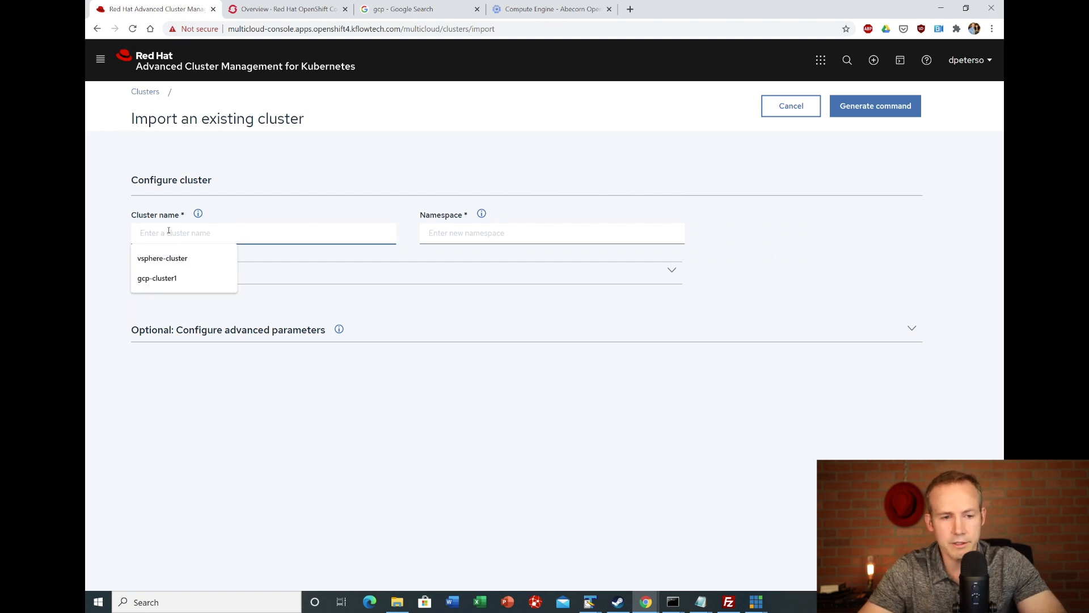
text(baremetal-cluster)
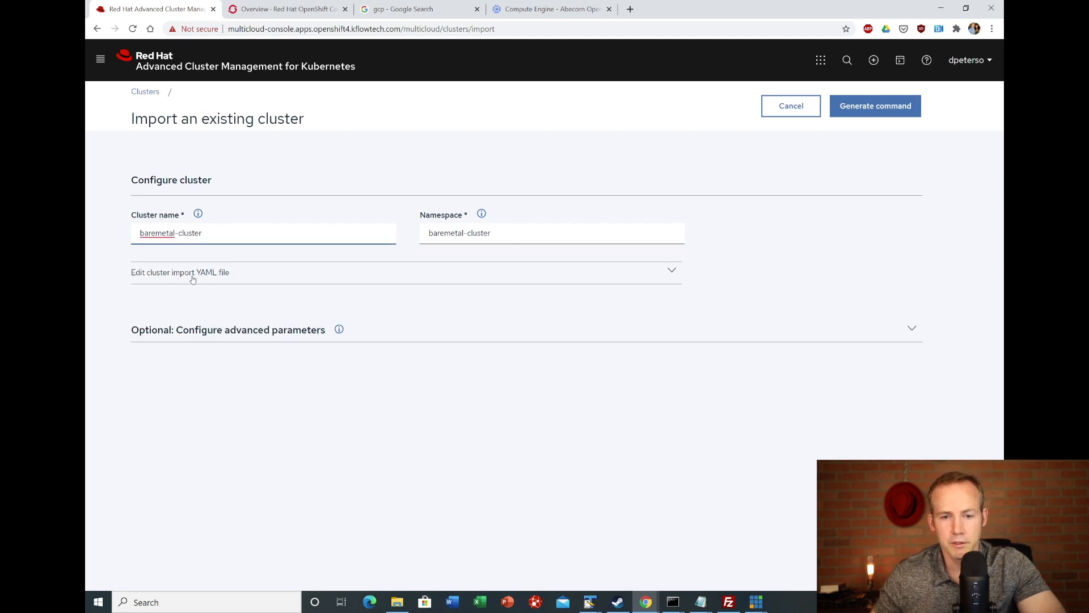
mouse_move(820, 60)
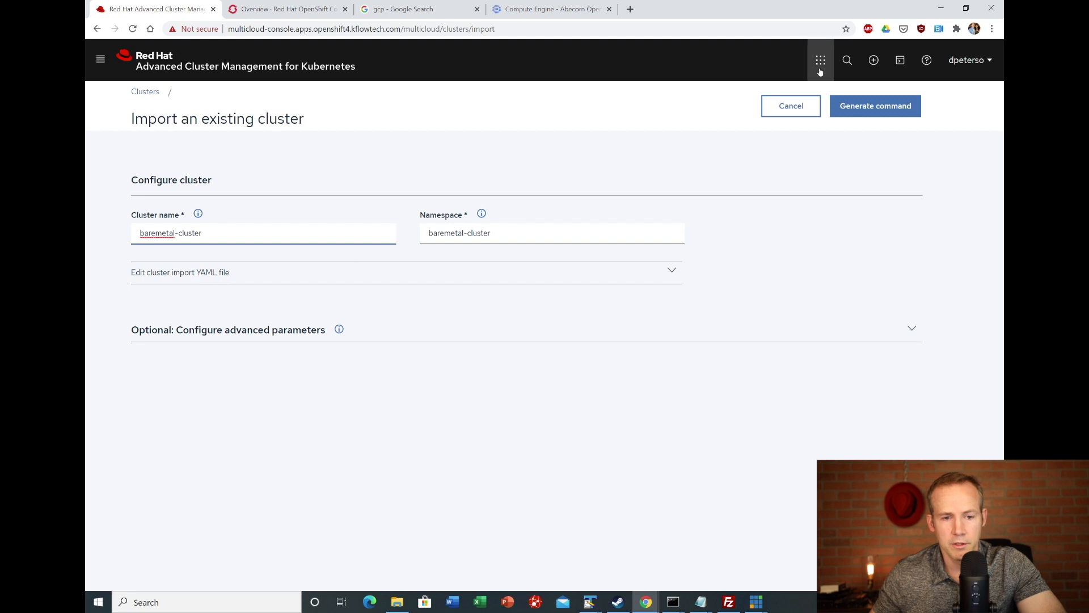
click(876, 106)
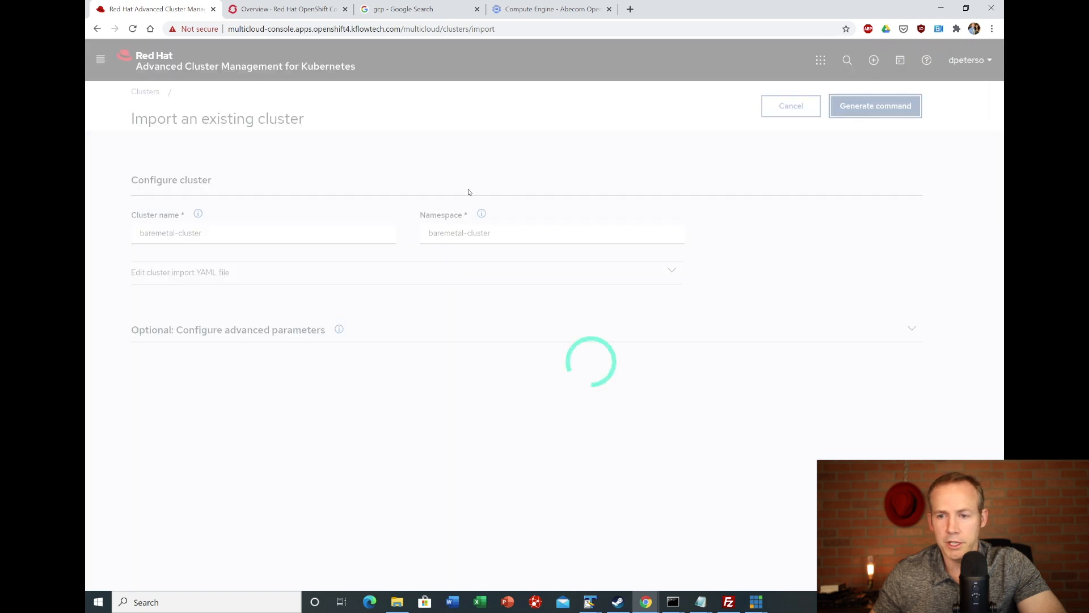
mouse_move(489, 189)
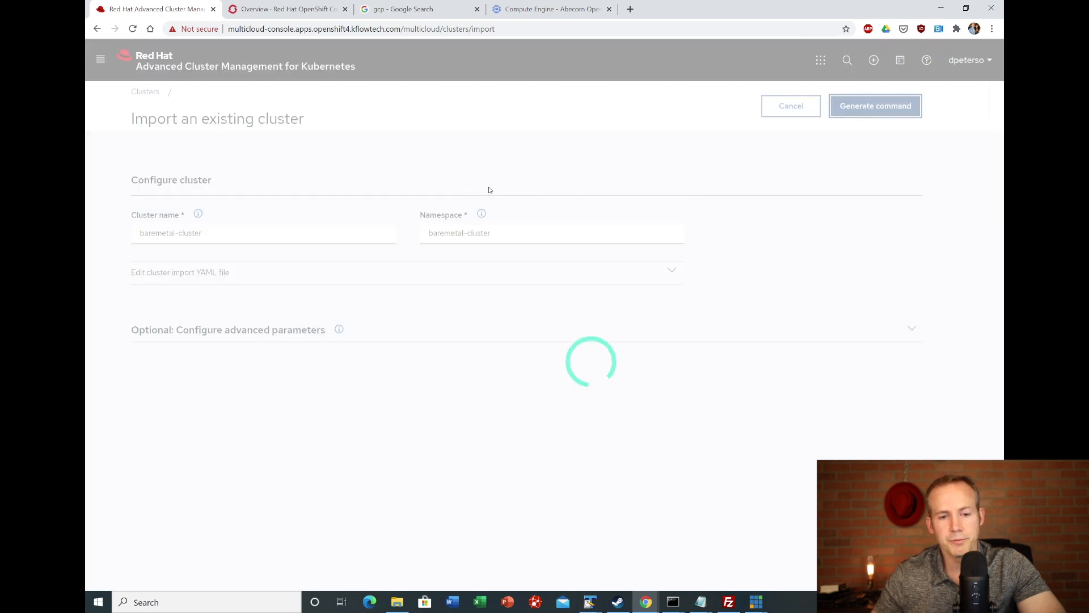
click(621, 240)
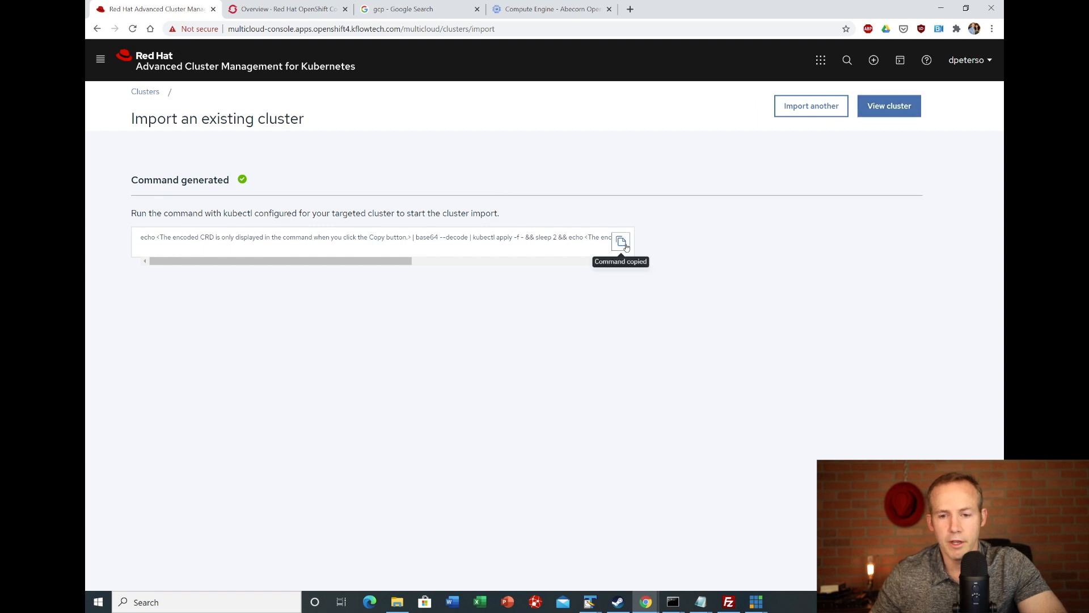
mouse_move(673, 602)
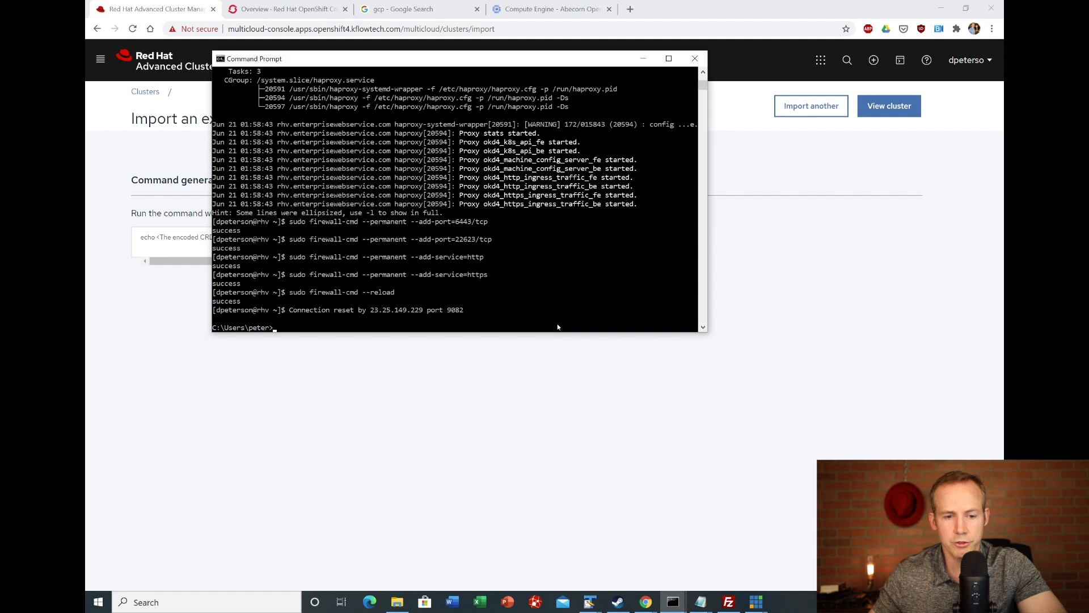
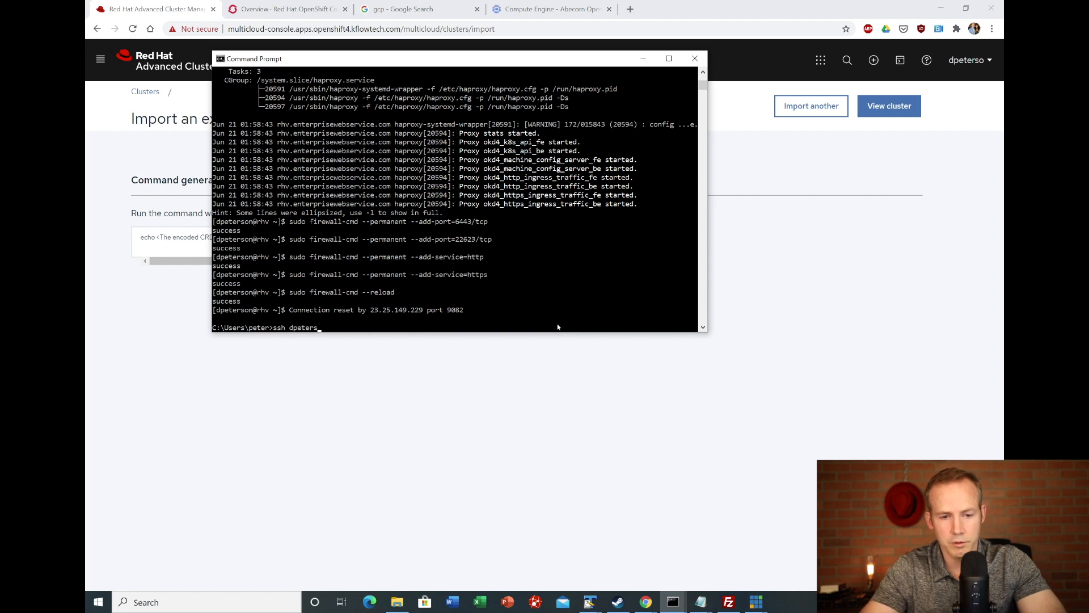
text(@192)
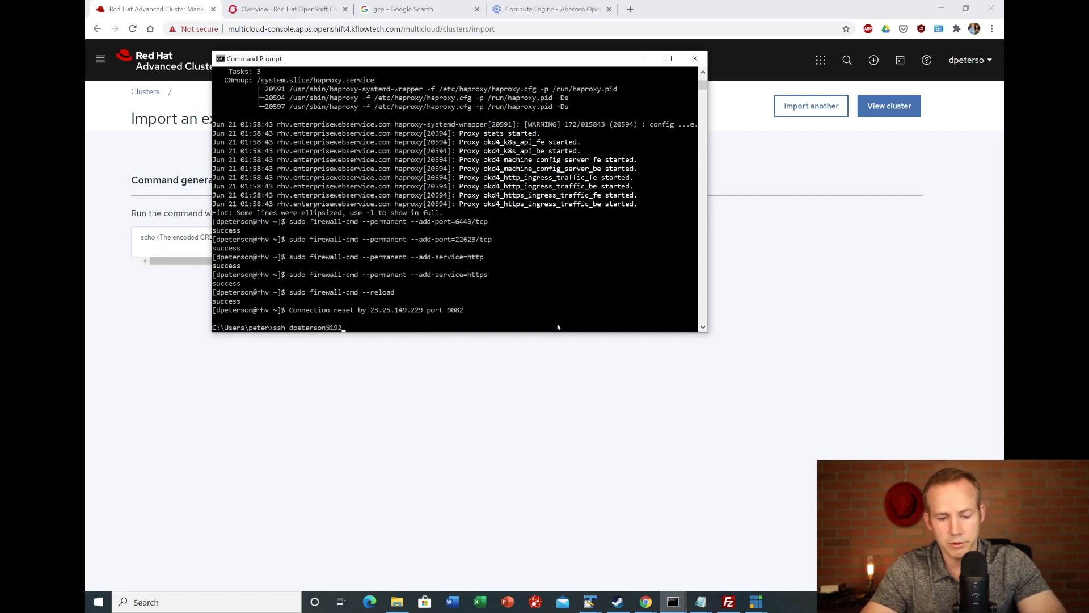
text(168.1)
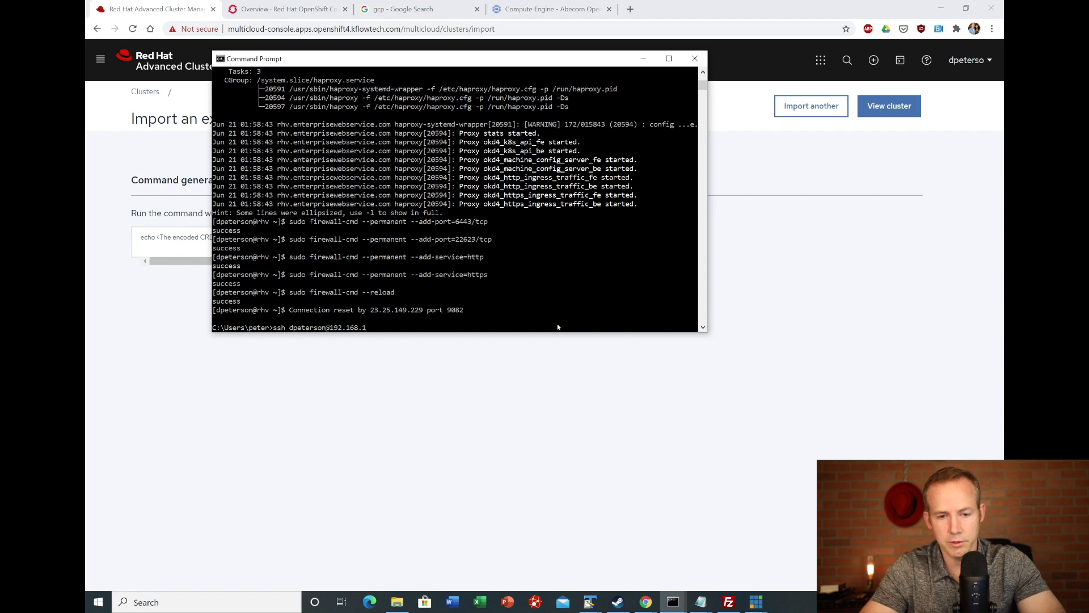
text(51)
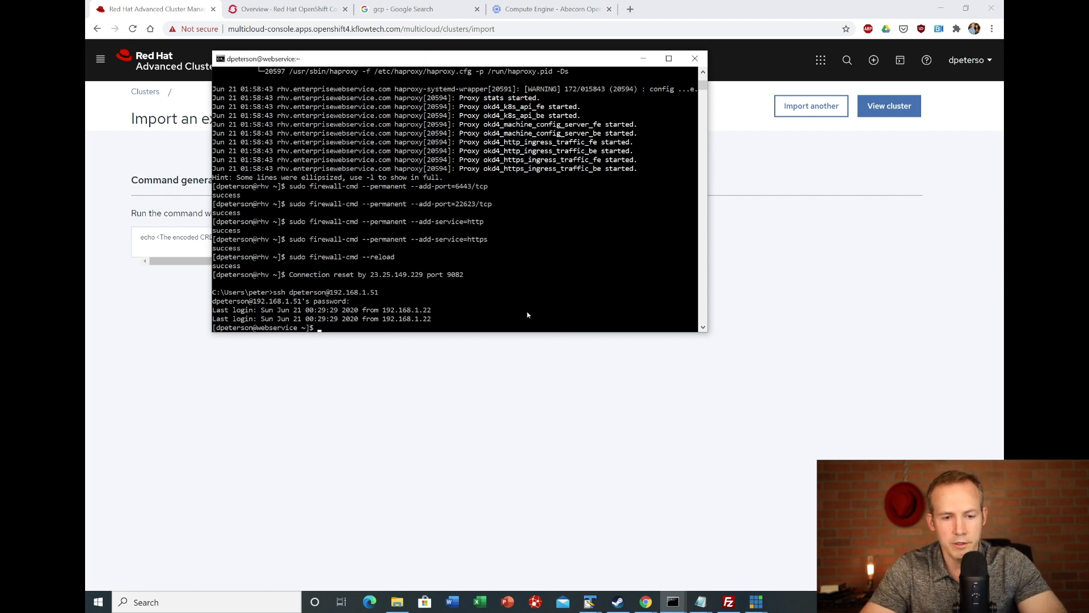
- Point KUBECONFIG in .bash_profile to ~/install_dir/auth/kubeconfig, source it, and list nodes with oc
text(nano .ba)
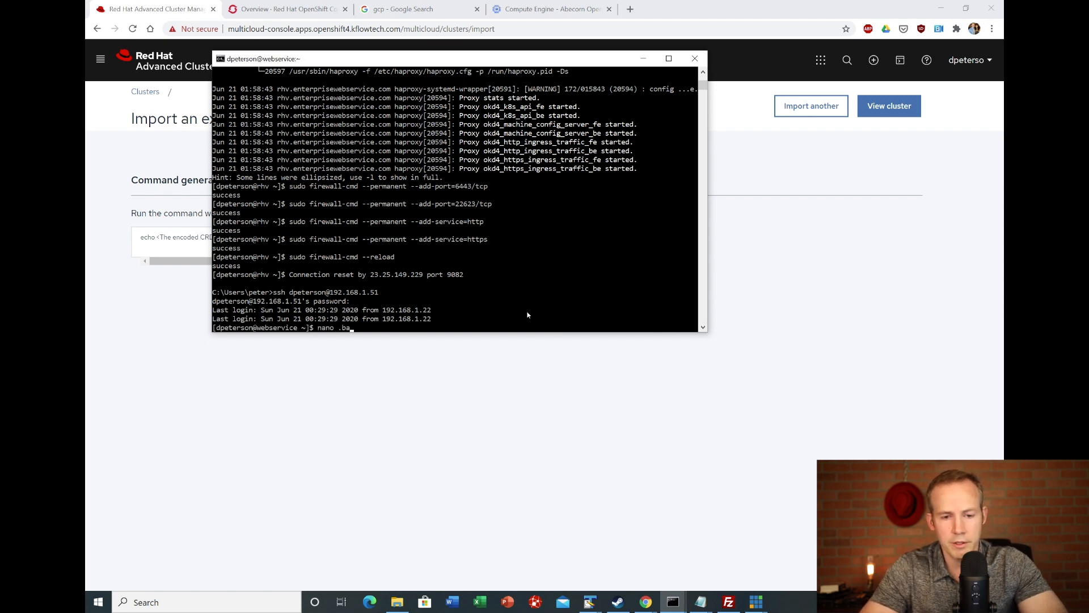
text(sh_profi)
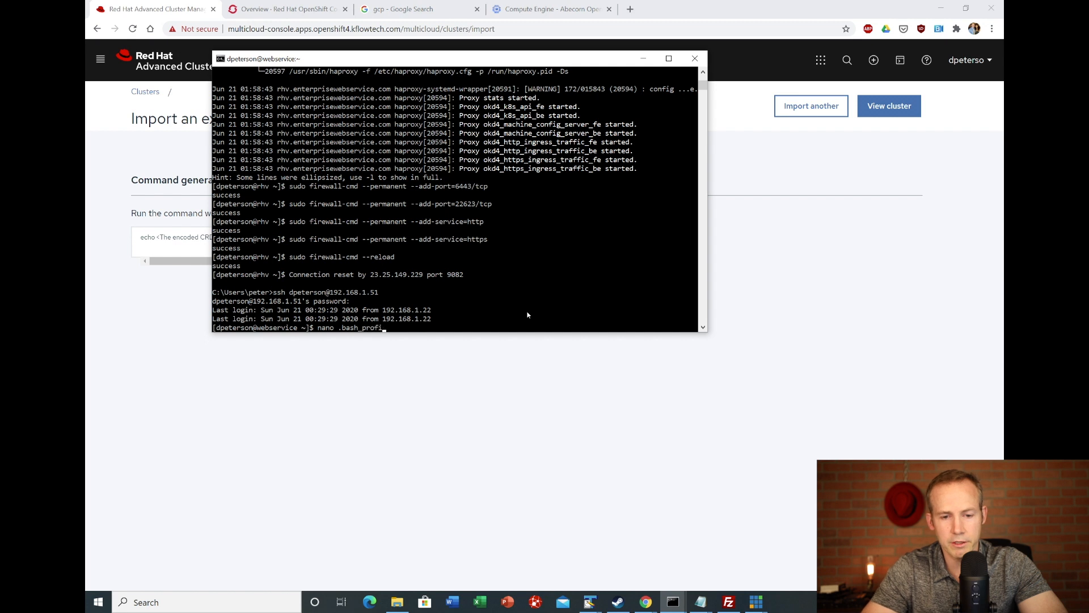
key(Enter)
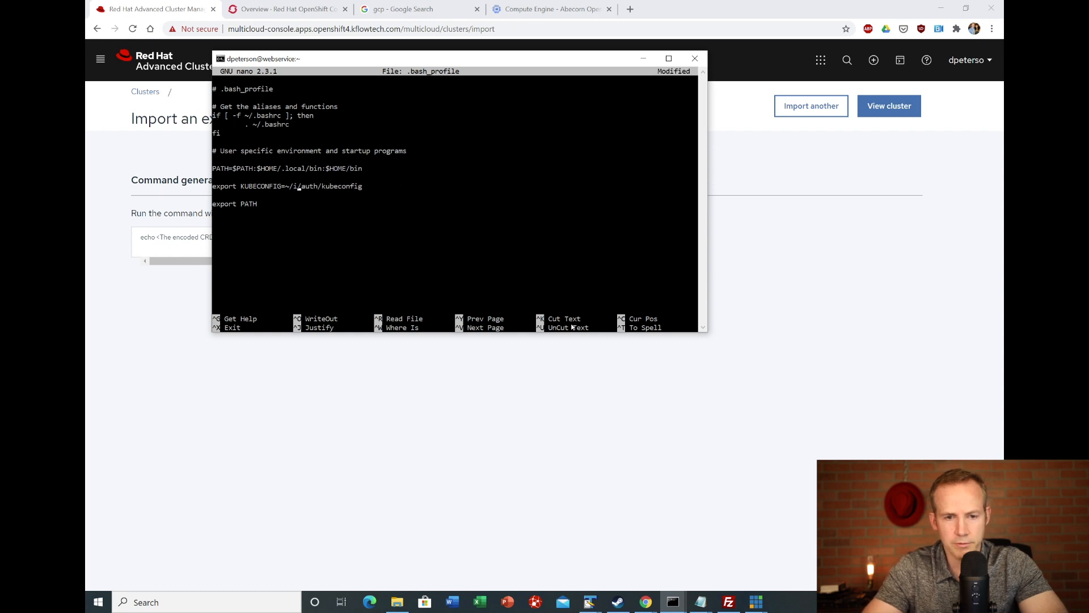
text(install_dir)
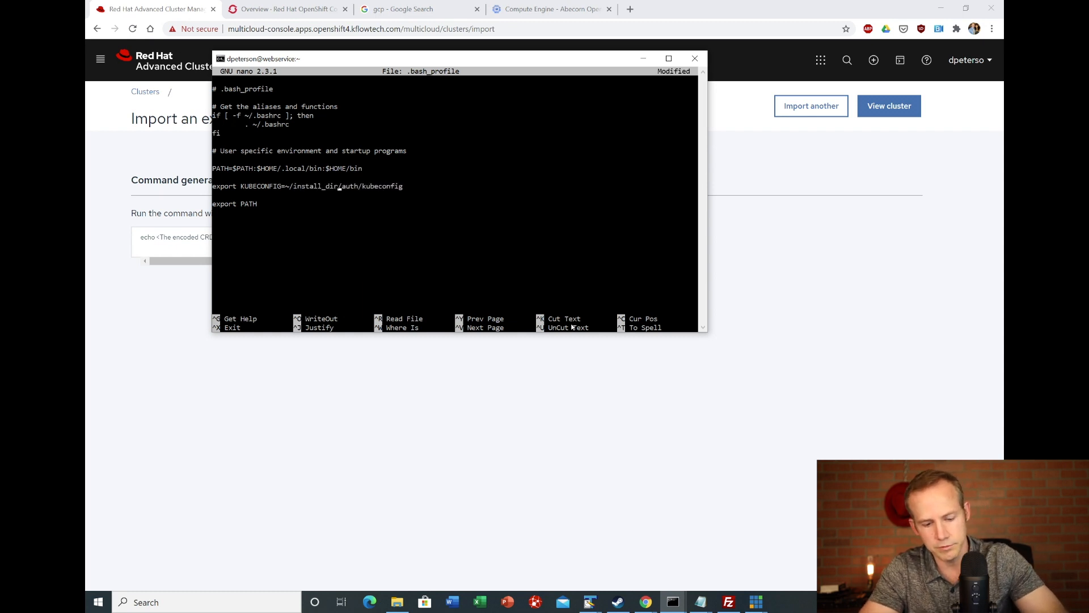
key(ctrl+x)
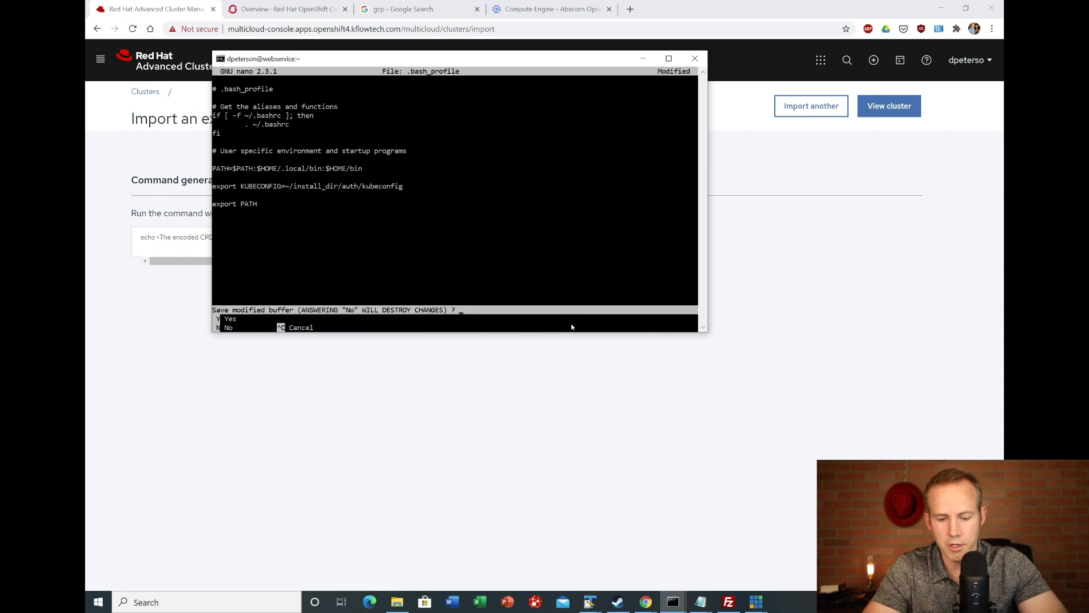
key(n)
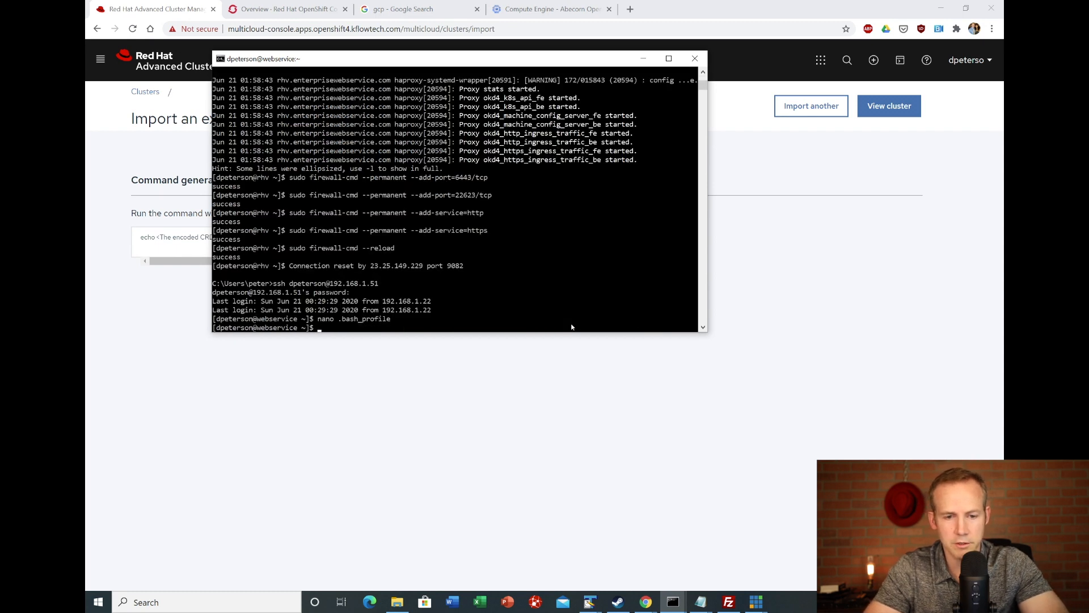
text(source .bash_profile)
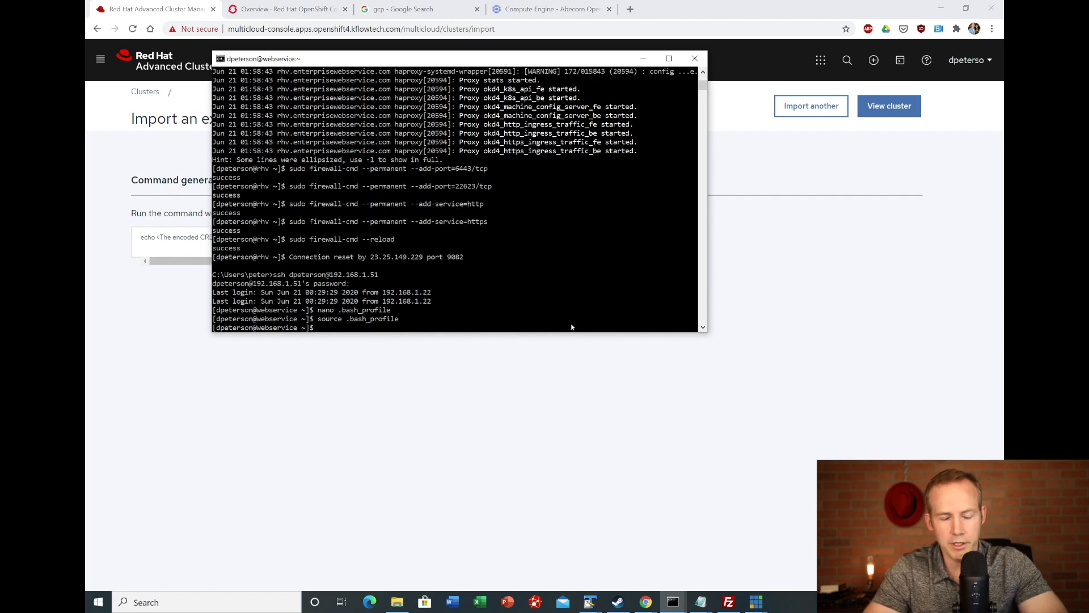
text(oc get nodes)
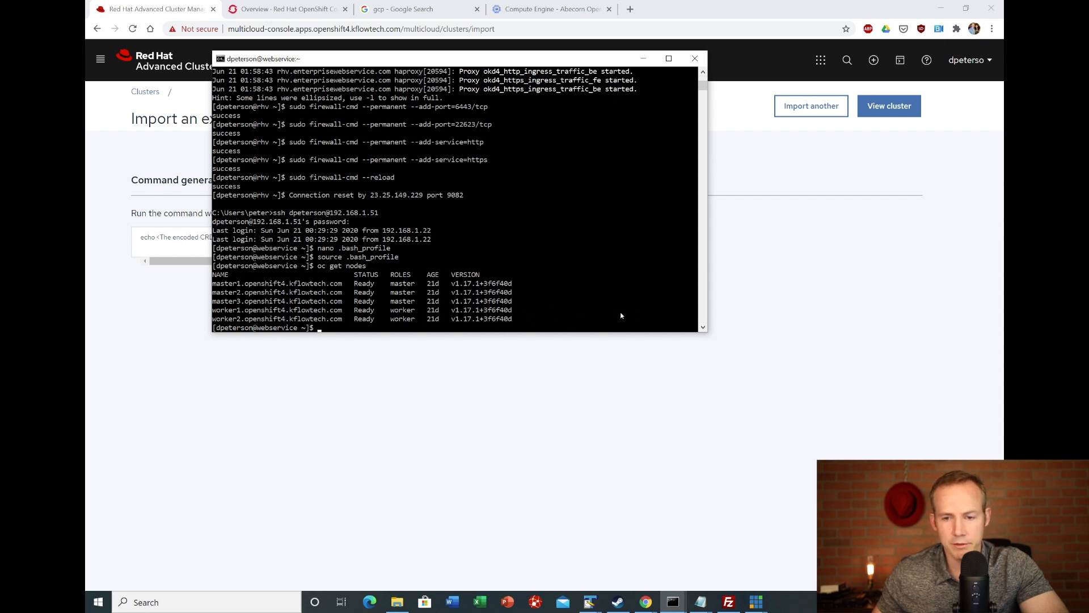
- Paste and run the import command, creating the multicluster-endpoint namespace and endpoint-operator resources
click(695, 59)
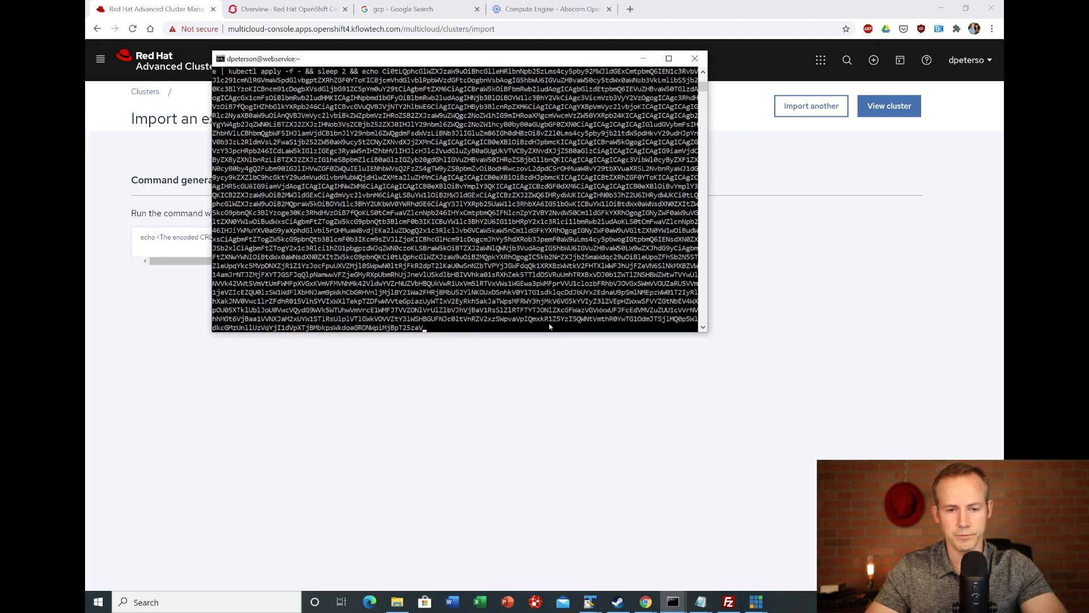
scroll(down, 3)
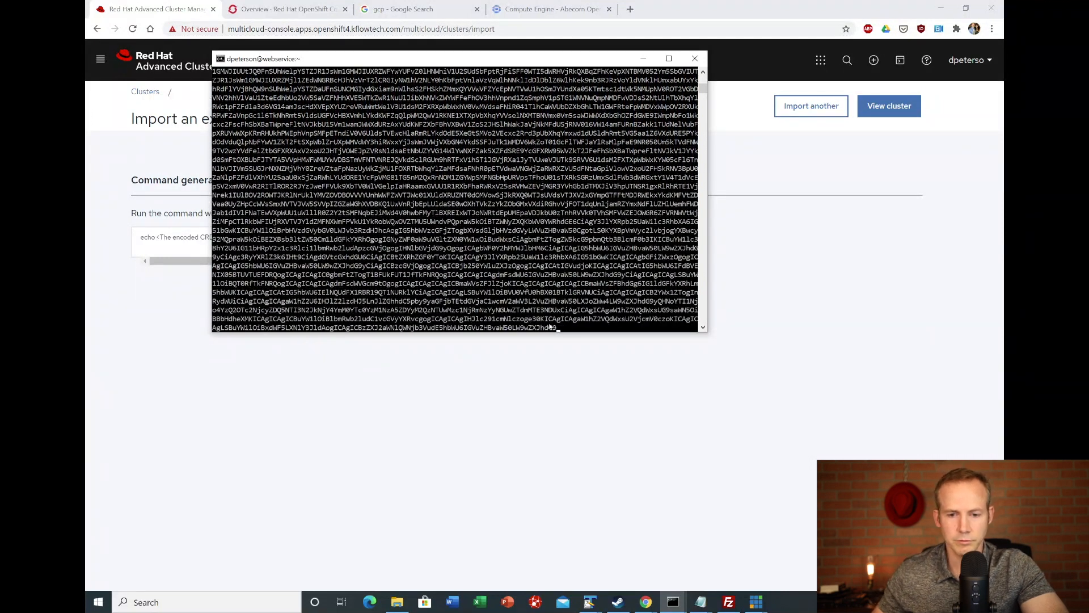
scroll(down, 3)
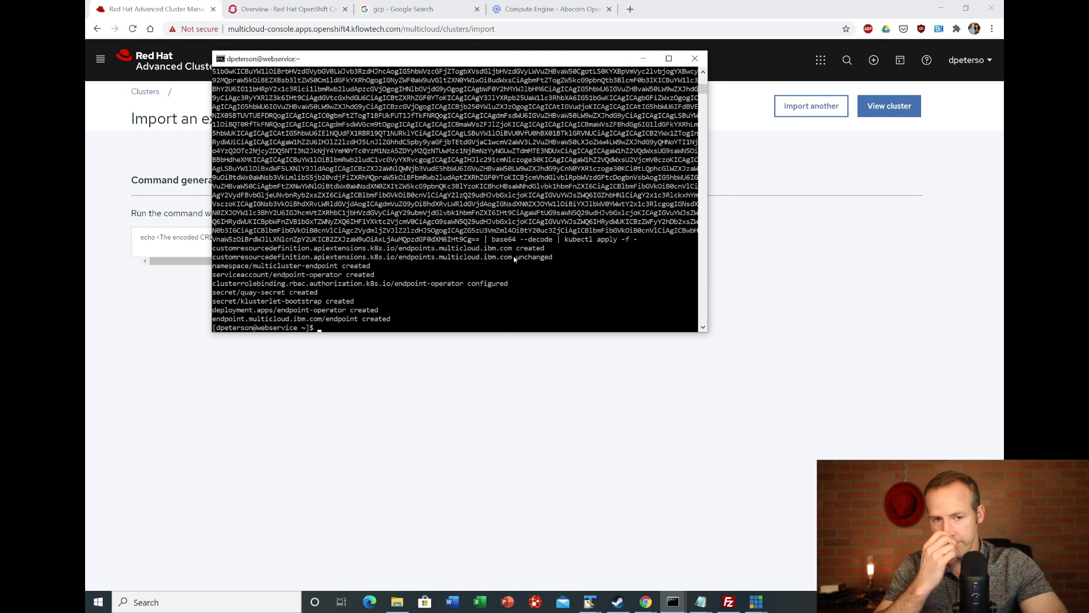
- Return to the console's clusters list, showing baremetal-cluster Ready with 5 nodes
click(695, 59)
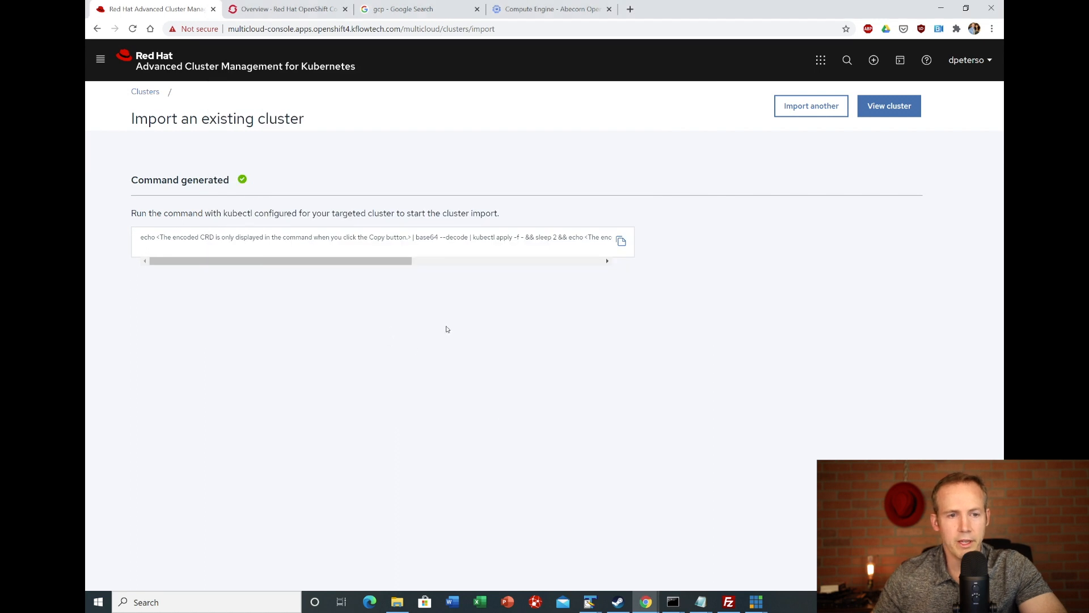
mouse_move(447, 324)
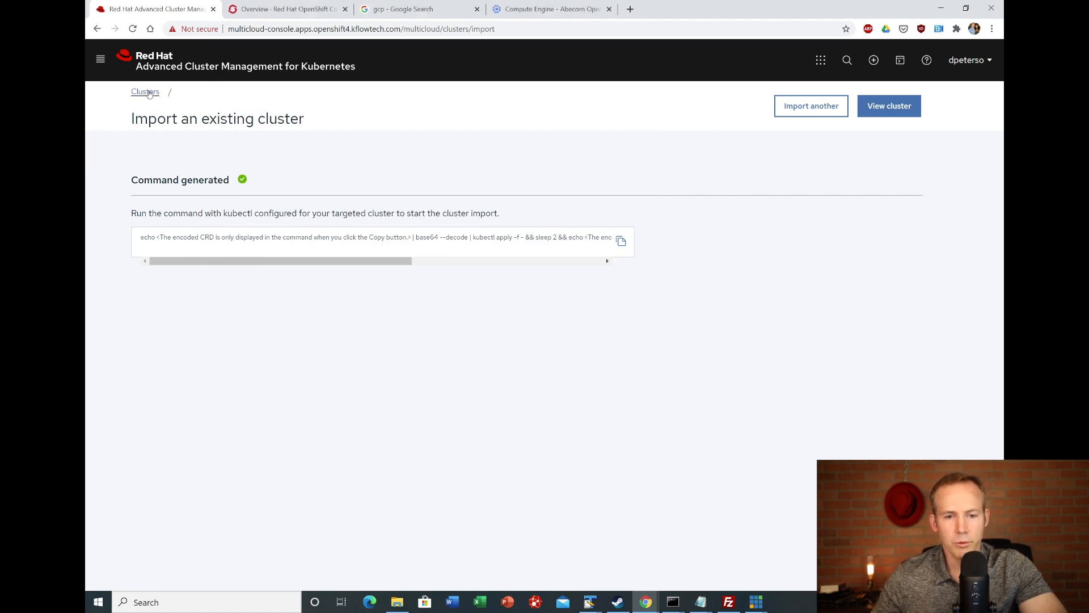
click(145, 92)
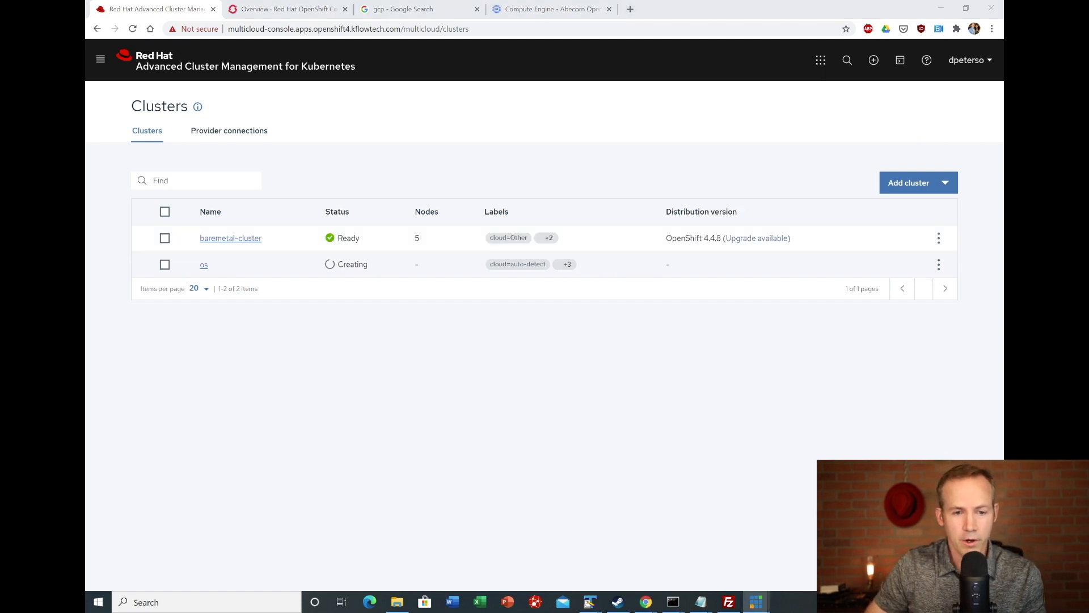
mouse_move(219, 258)
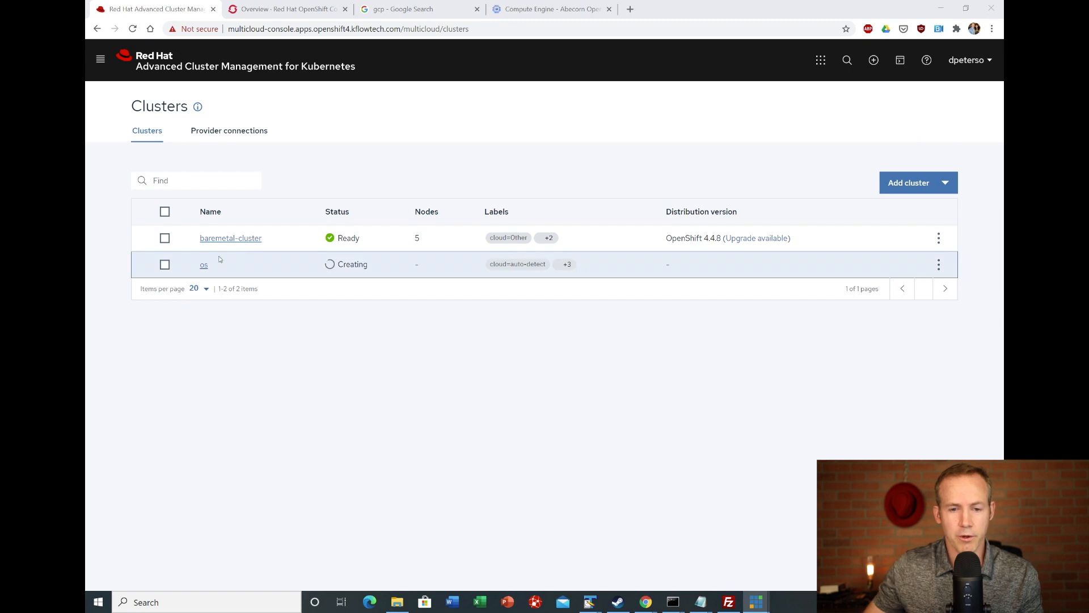
mouse_move(248, 236)
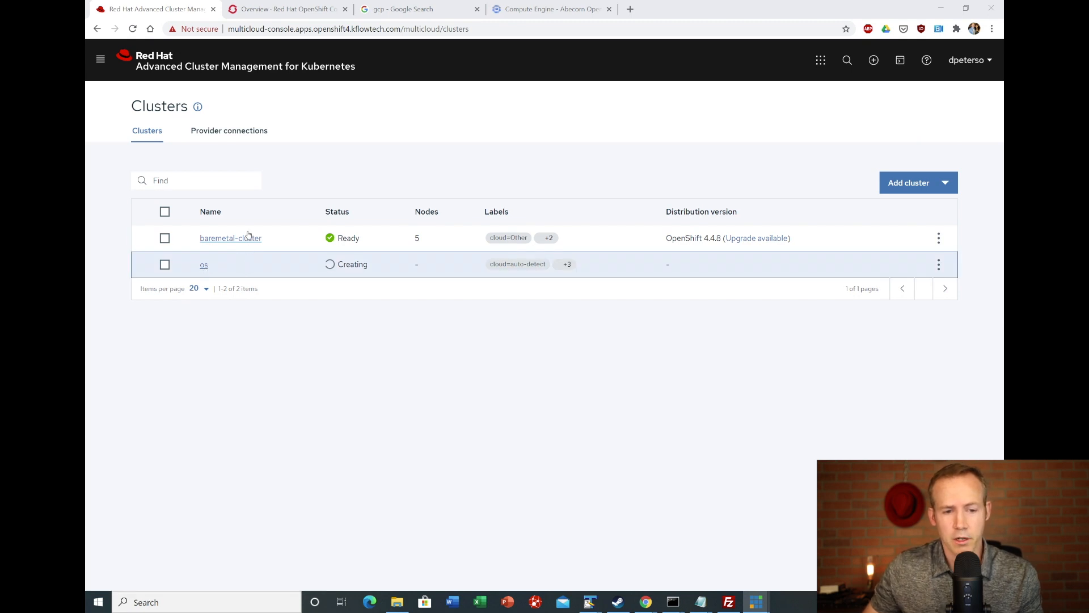
mouse_move(250, 256)
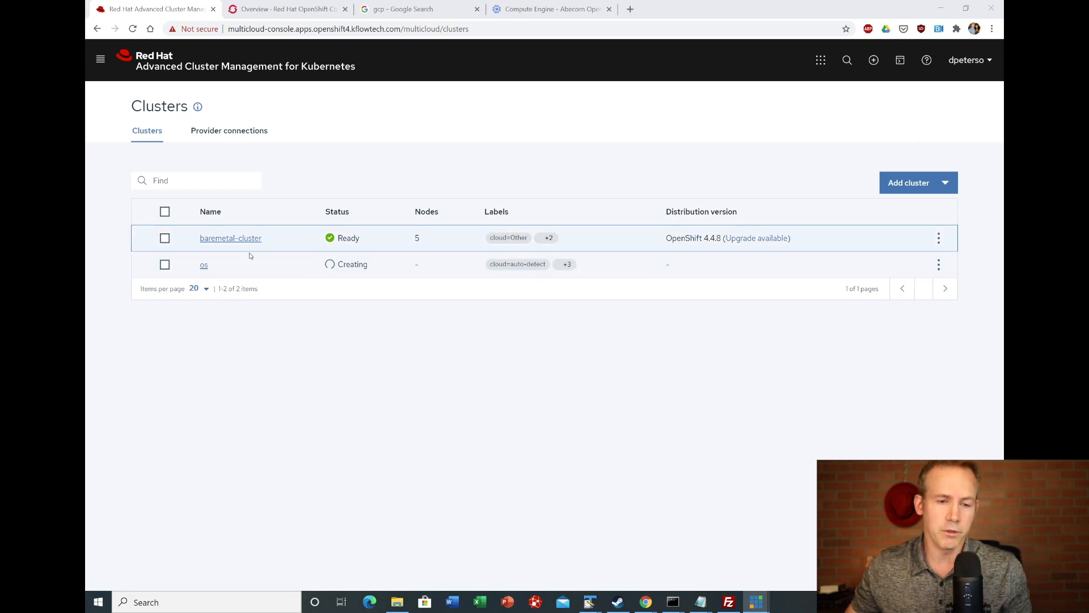
mouse_move(225, 244)
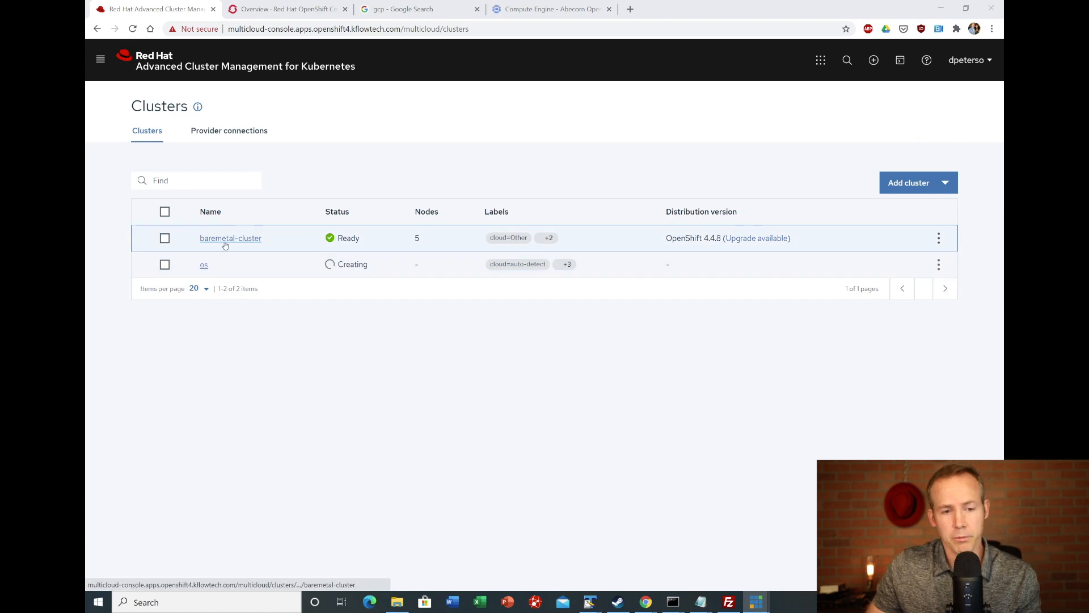
- Open baremetal-cluster, review its three master and two worker nodes, then return to Overview
click(230, 237)
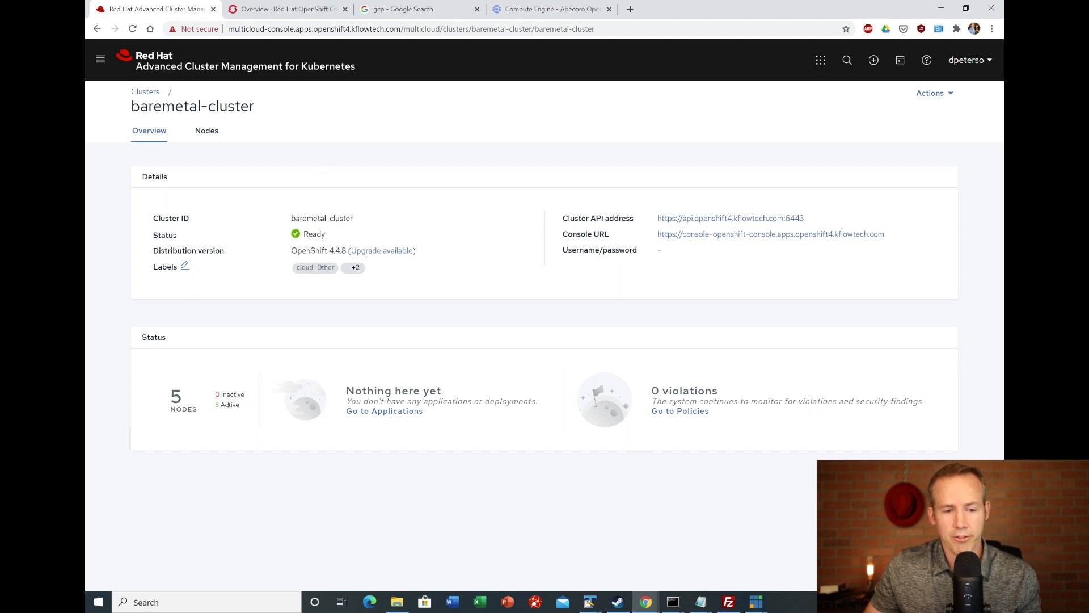
mouse_move(321, 181)
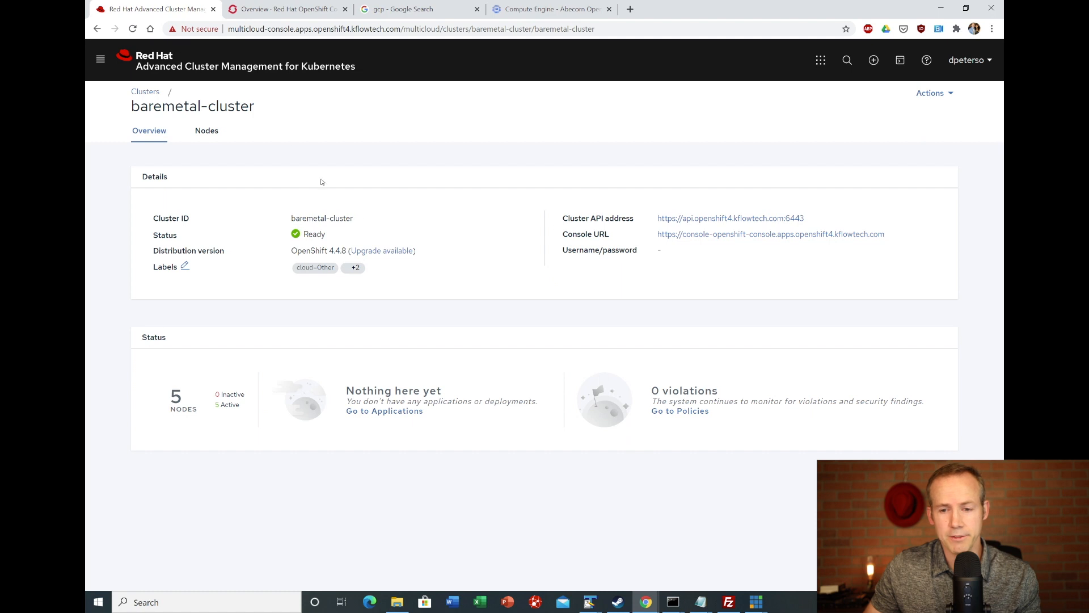
click(207, 130)
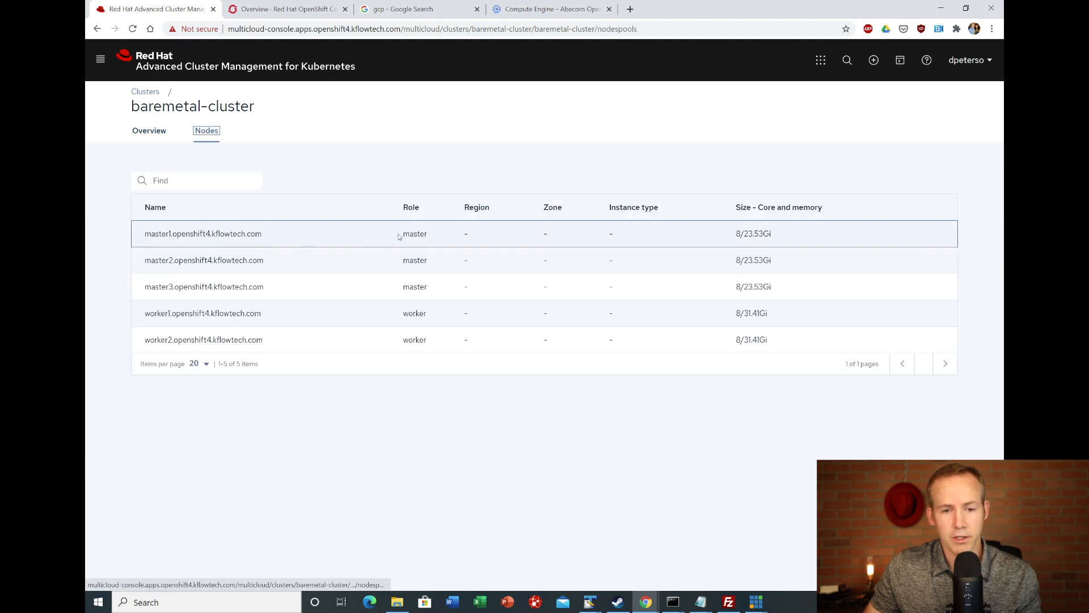
mouse_move(536, 316)
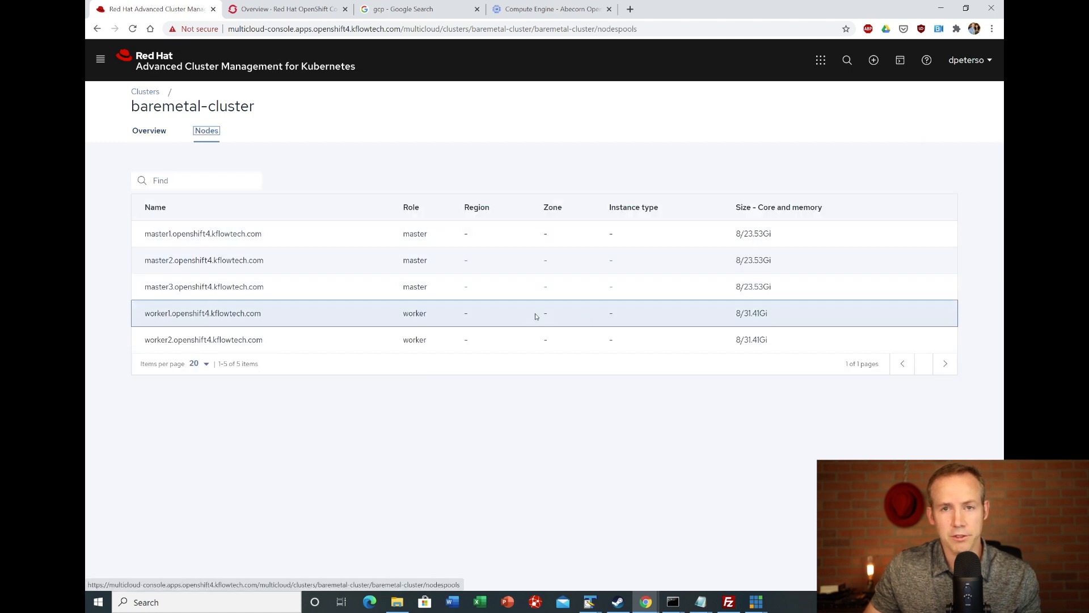
mouse_move(758, 241)
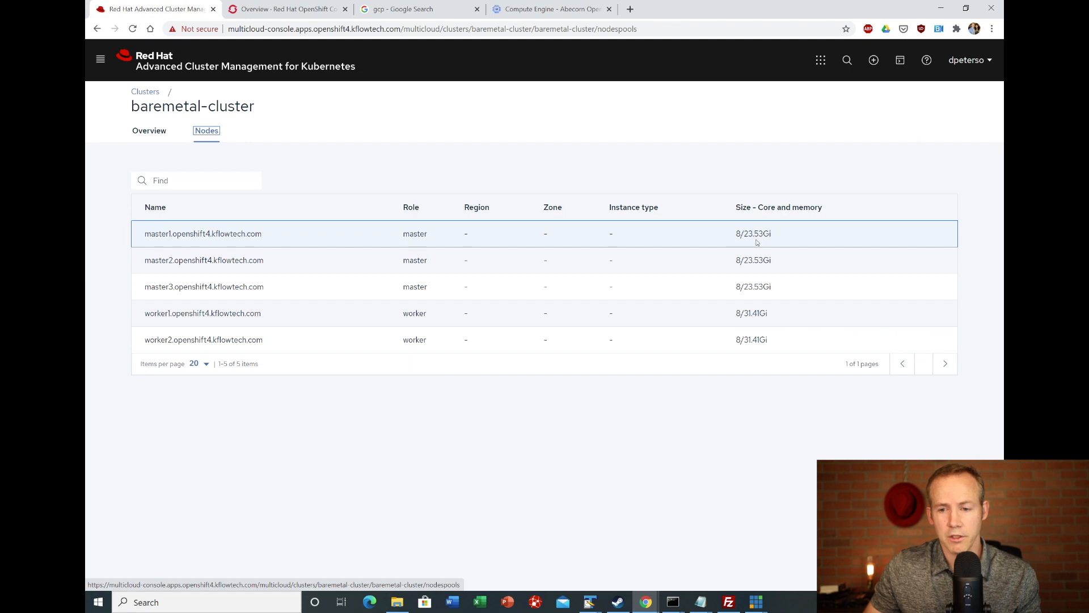
mouse_move(735, 348)
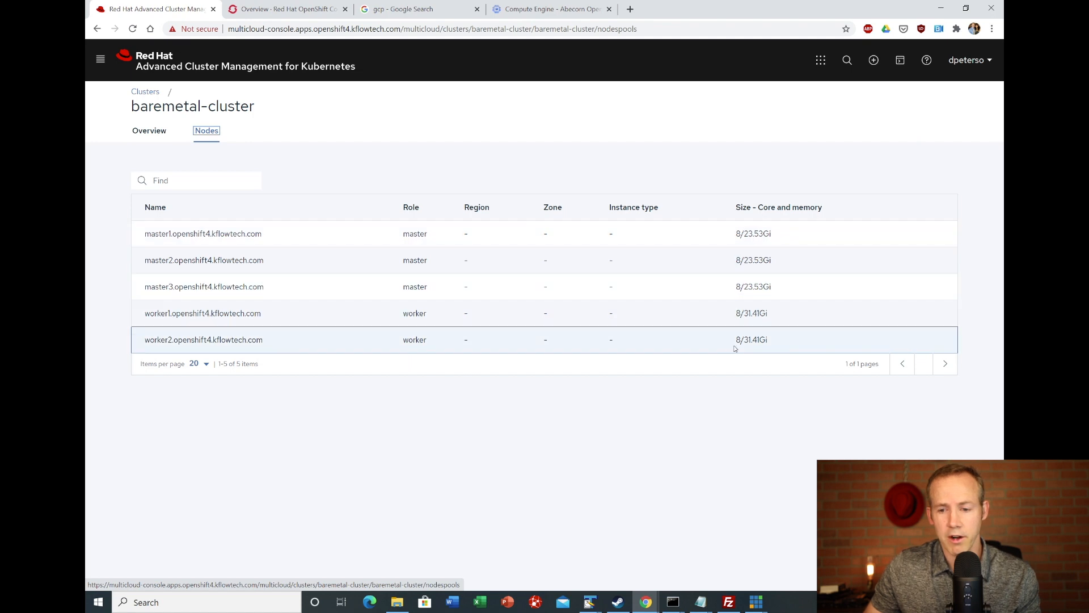
mouse_move(738, 343)
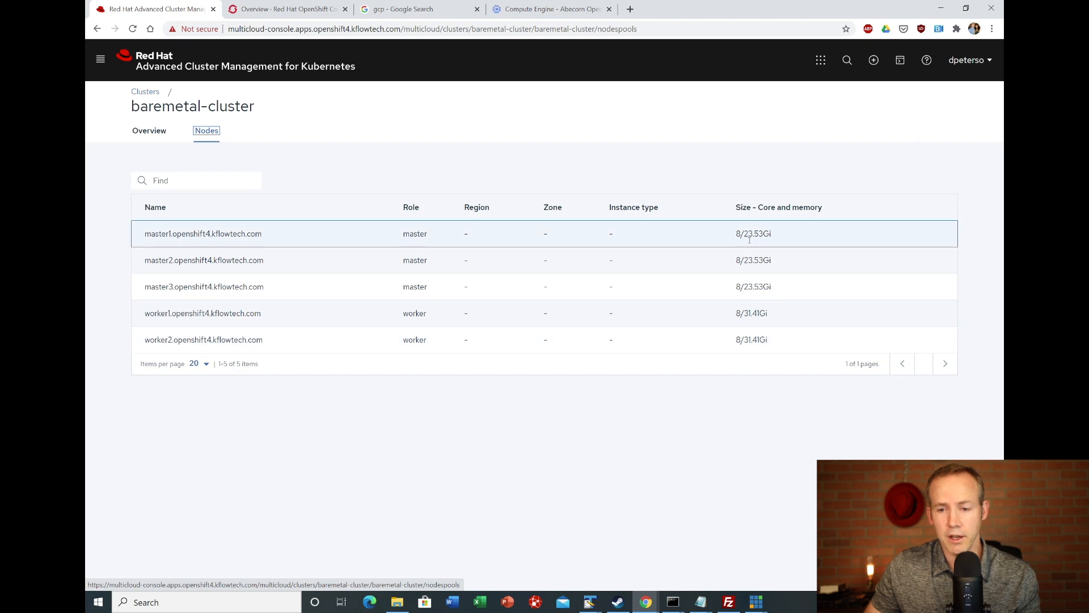
click(634, 207)
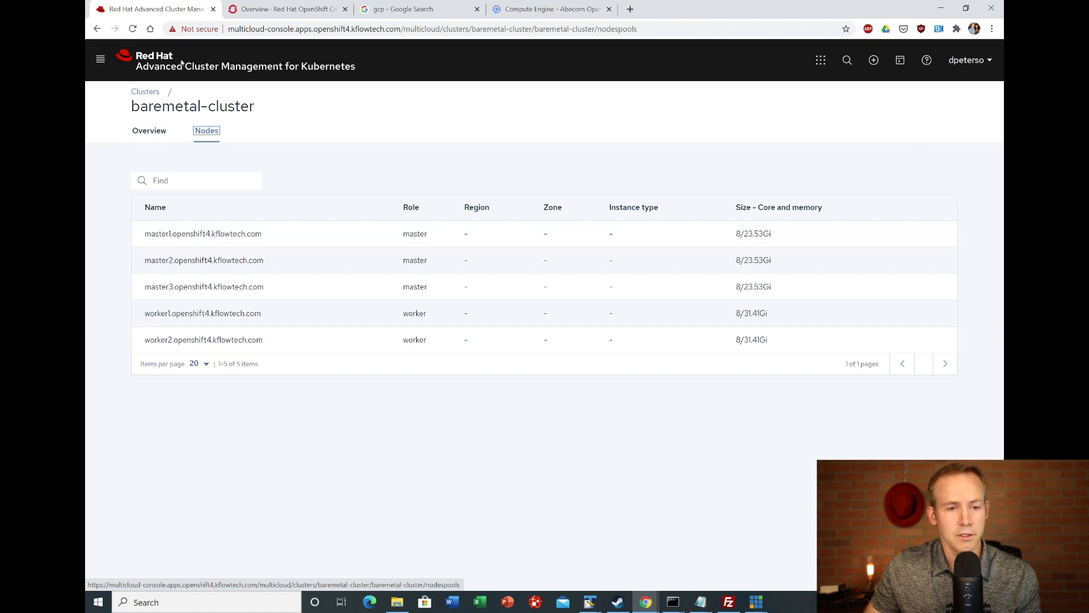
click(149, 131)
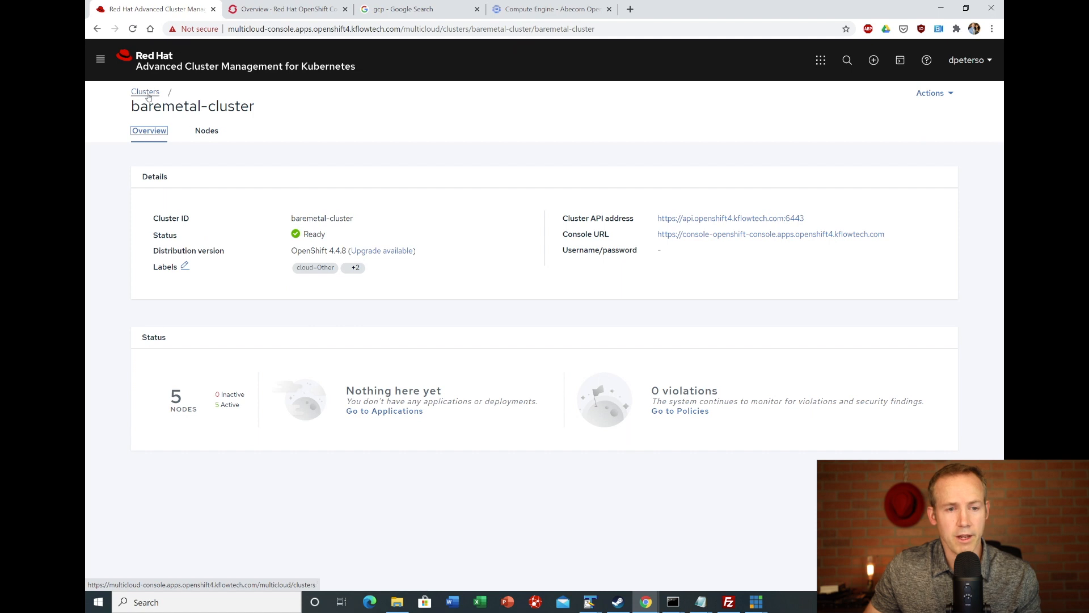
- Open the still-creating os cluster and view its hive provisioning pod logs
click(145, 92)
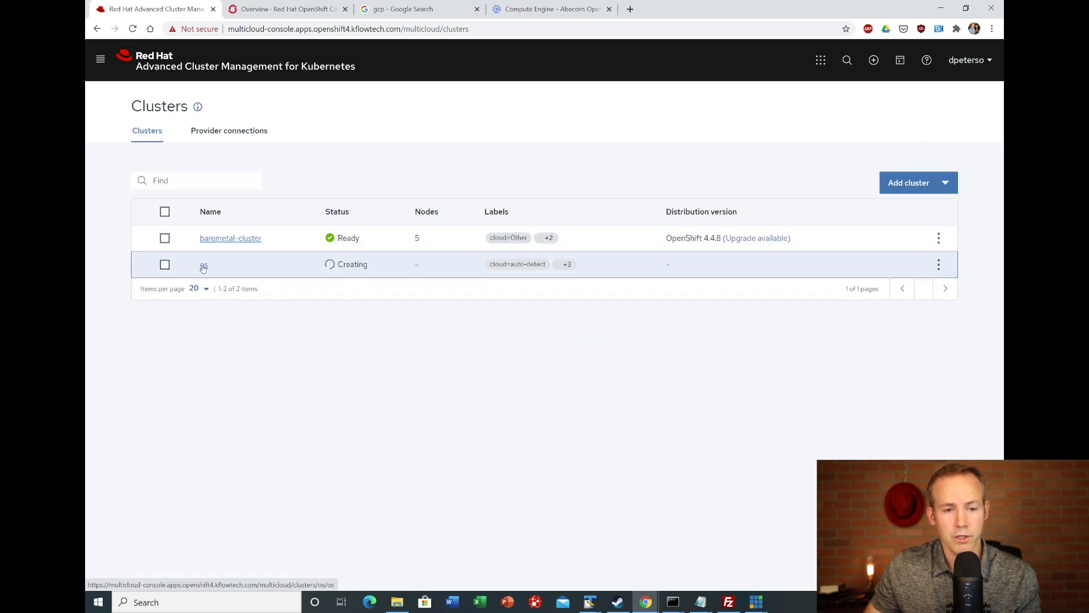
click(204, 265)
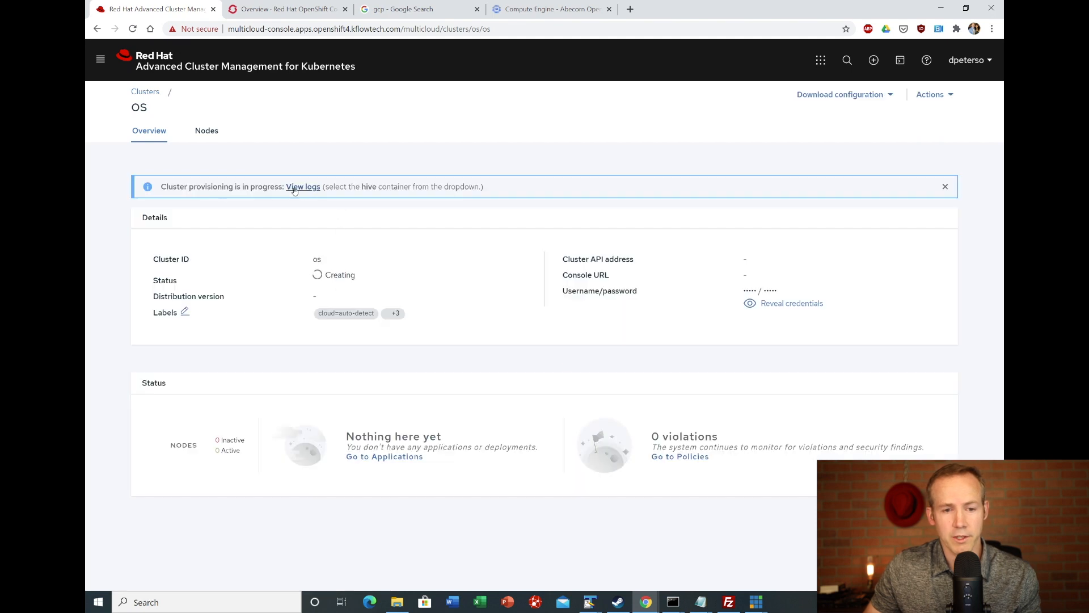
click(303, 187)
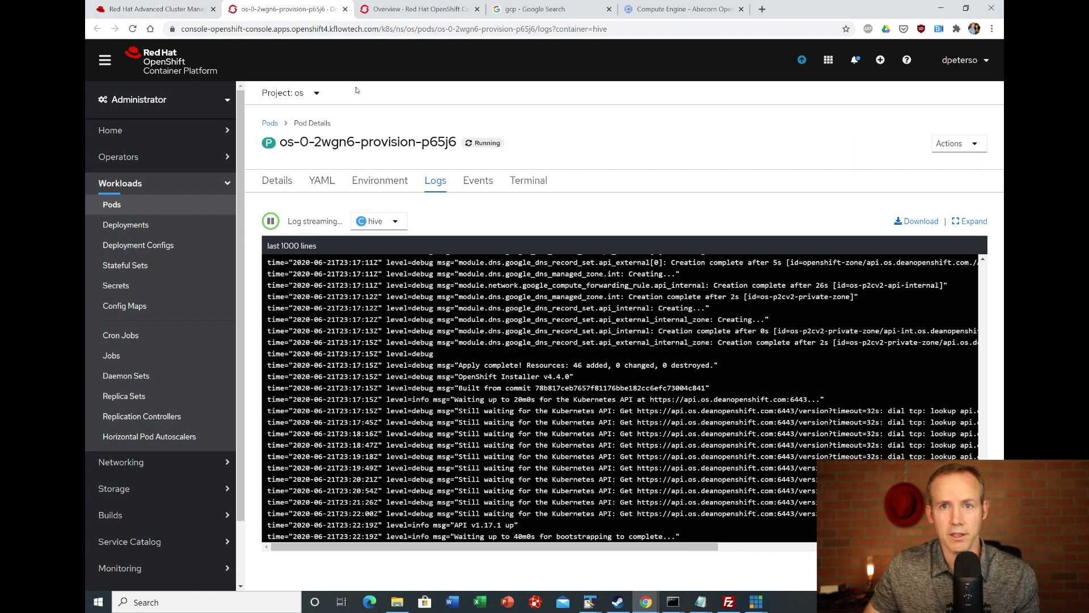
mouse_move(371, 117)
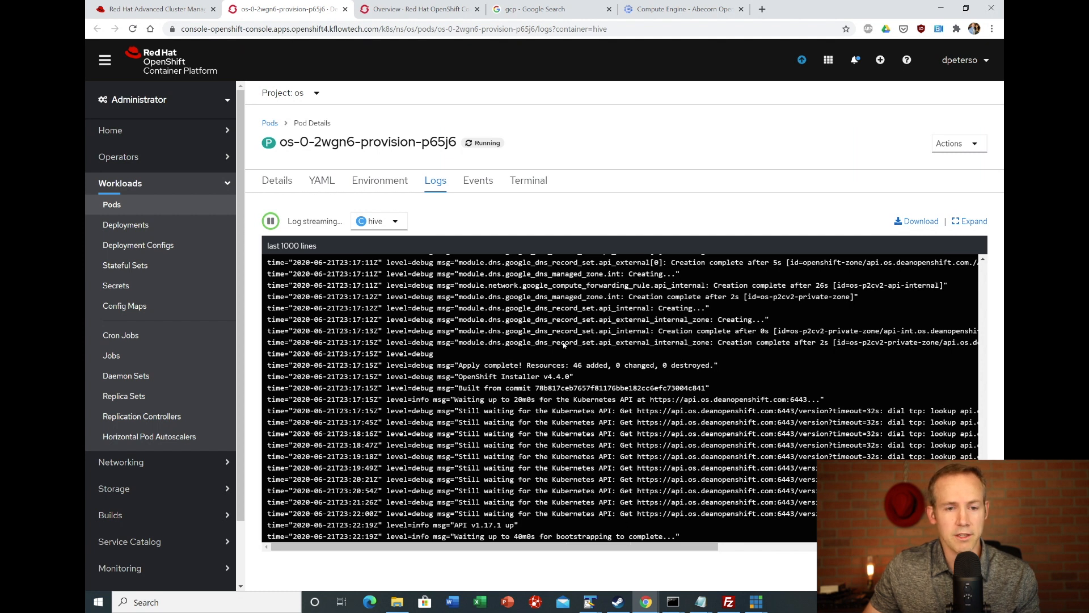
mouse_move(133, 165)
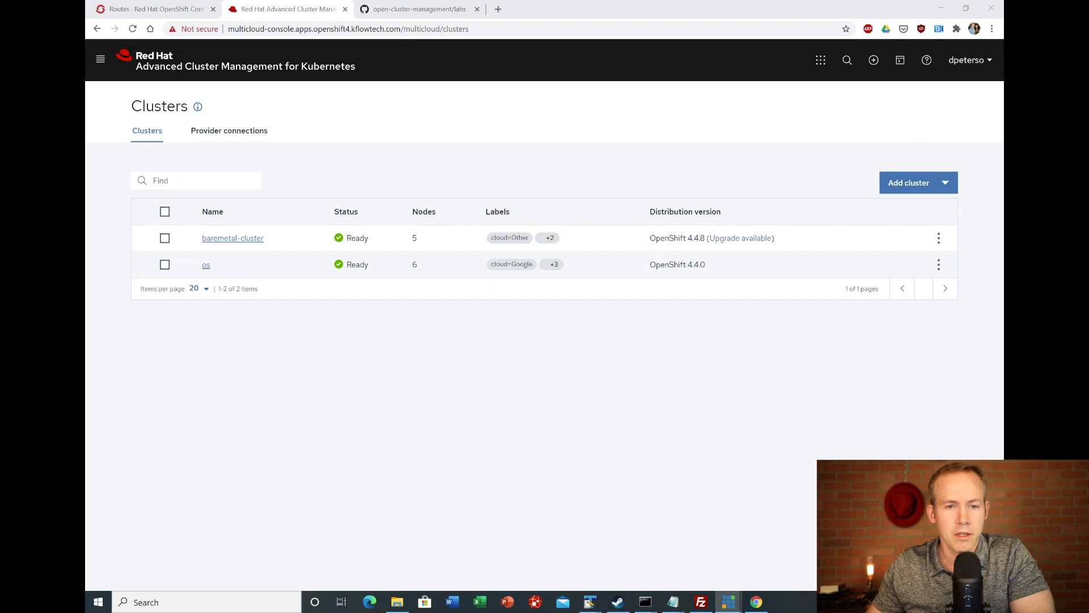
mouse_move(365, 297)
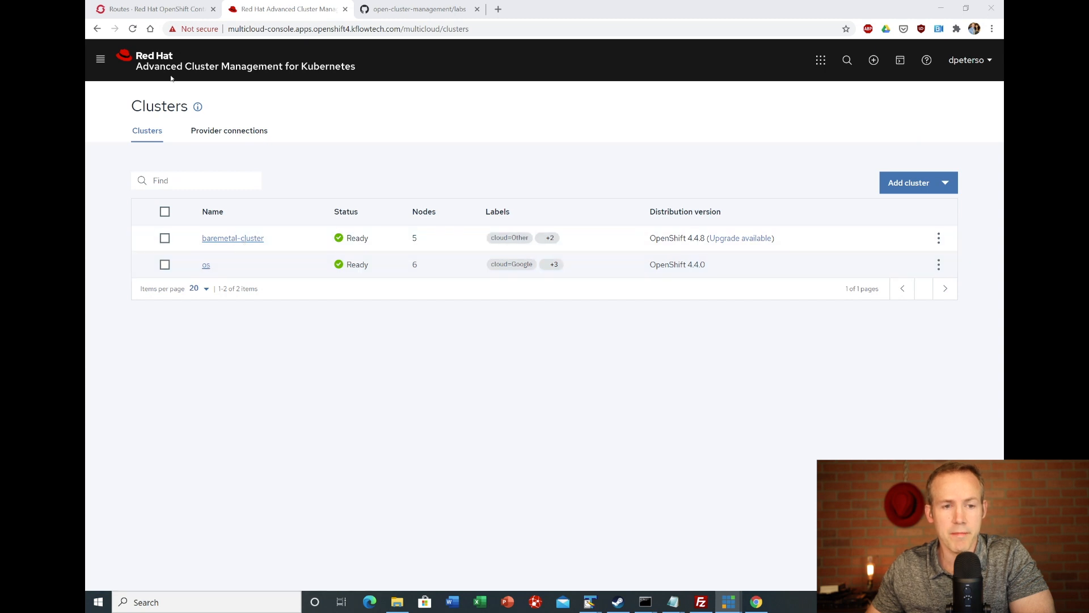
mouse_move(327, 74)
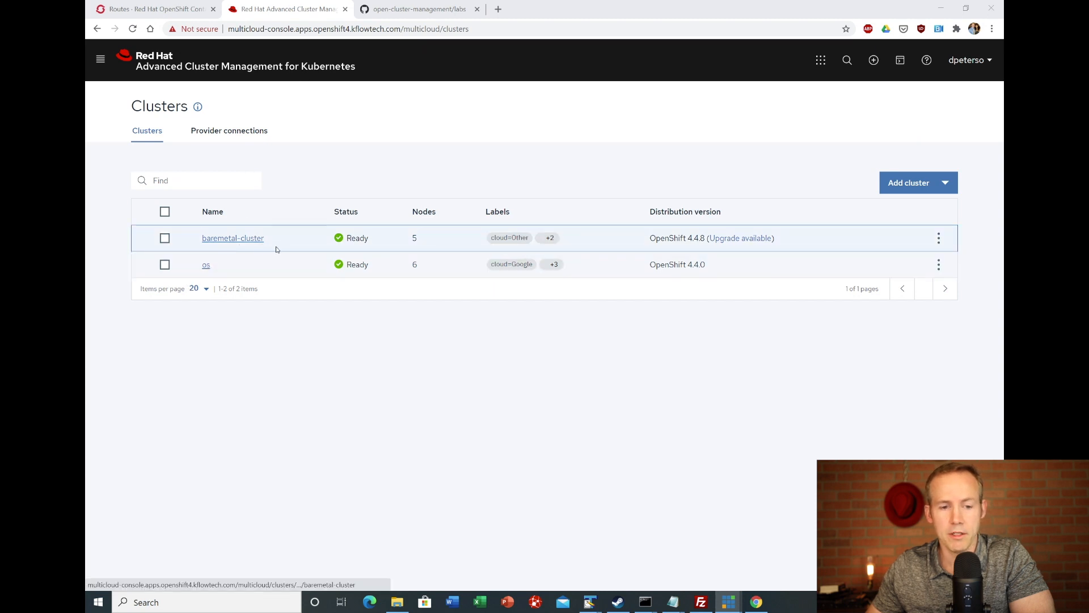
mouse_move(206, 267)
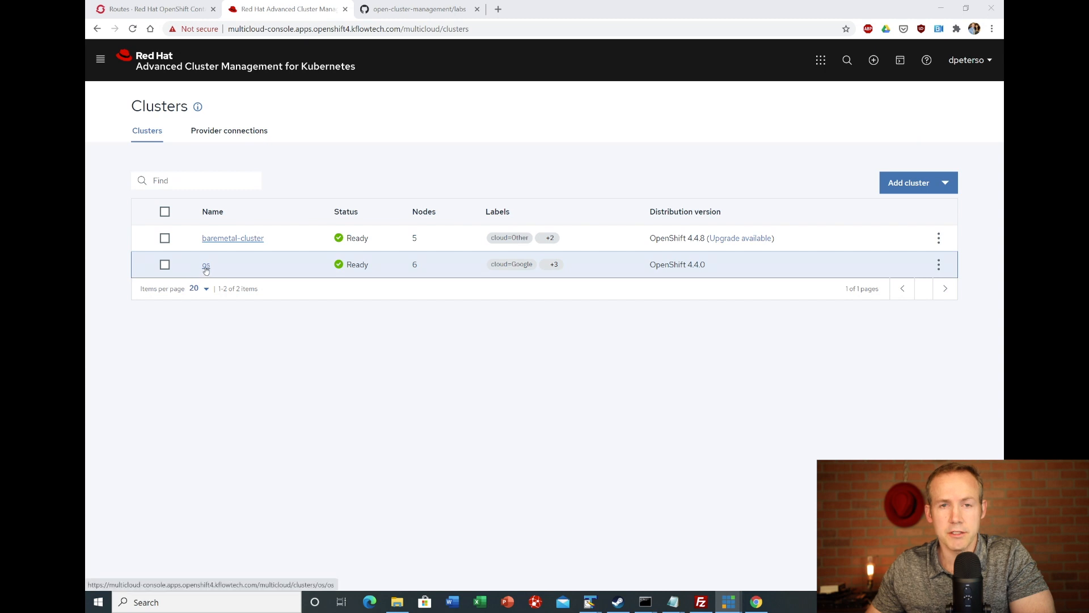
mouse_move(205, 268)
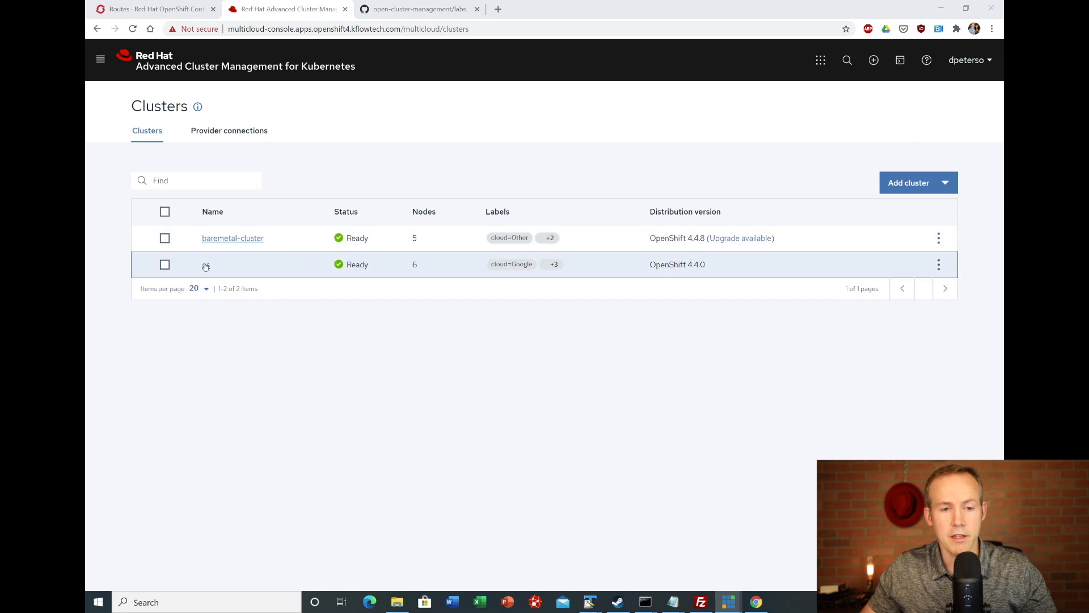
- Open the os cluster, check its kubeconfig download option, and reveal the kubeadmin credentials
click(207, 265)
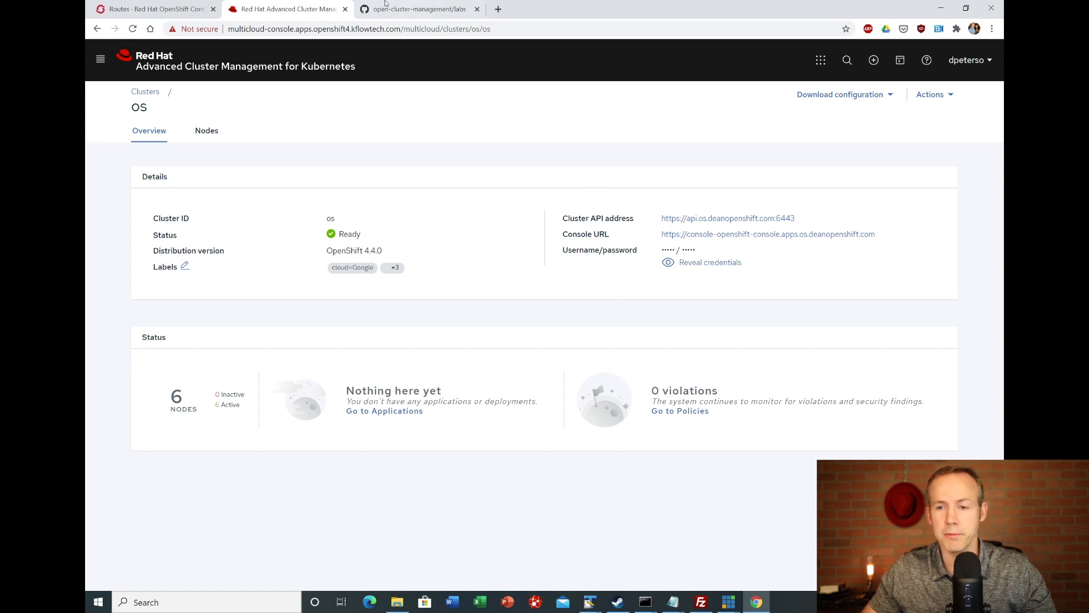
mouse_move(821, 60)
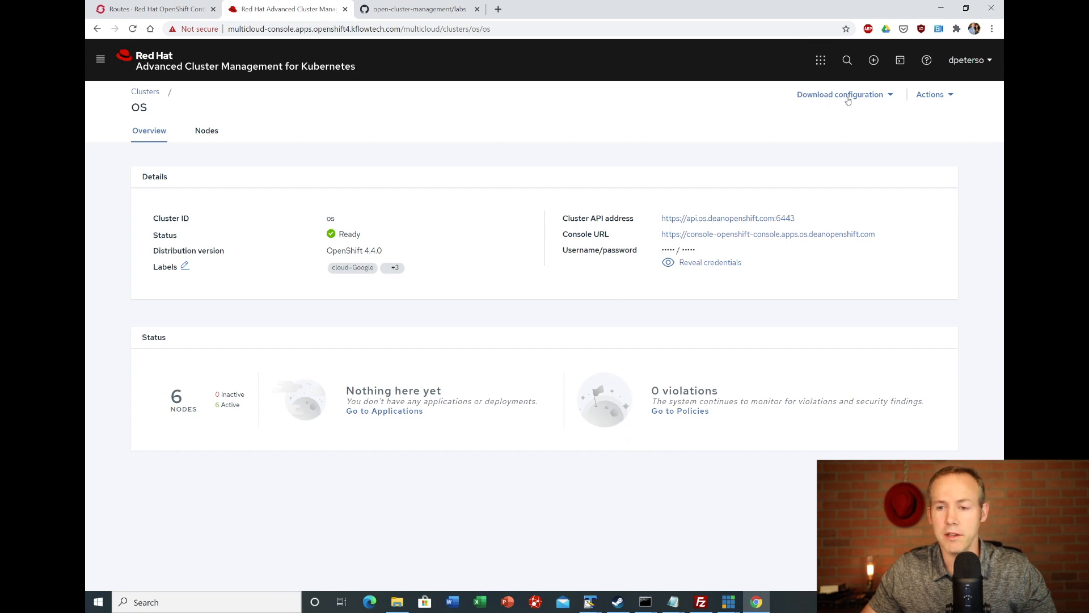
click(840, 94)
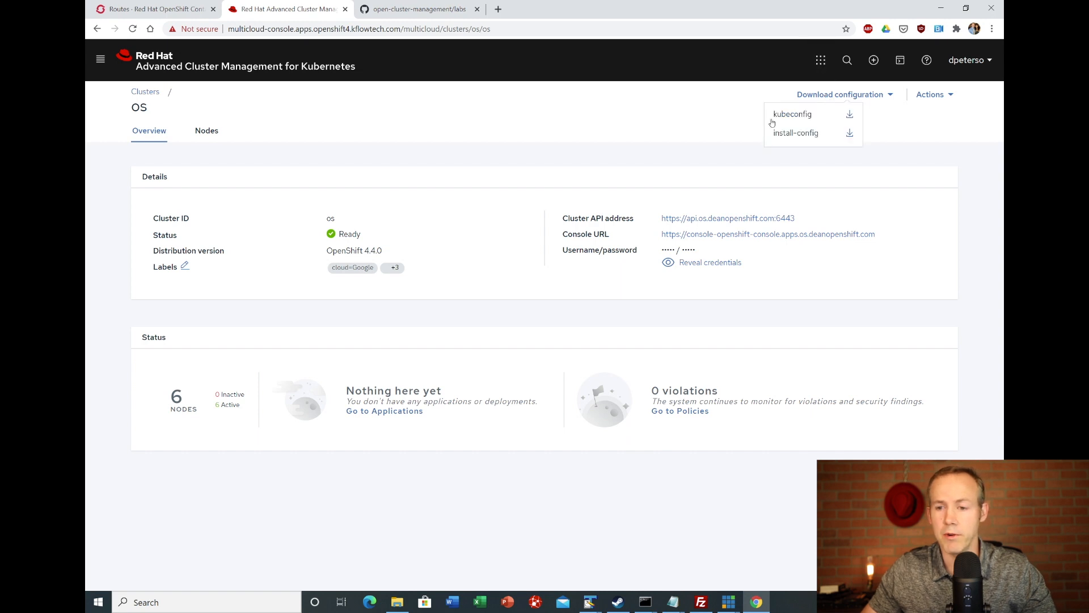
mouse_move(796, 122)
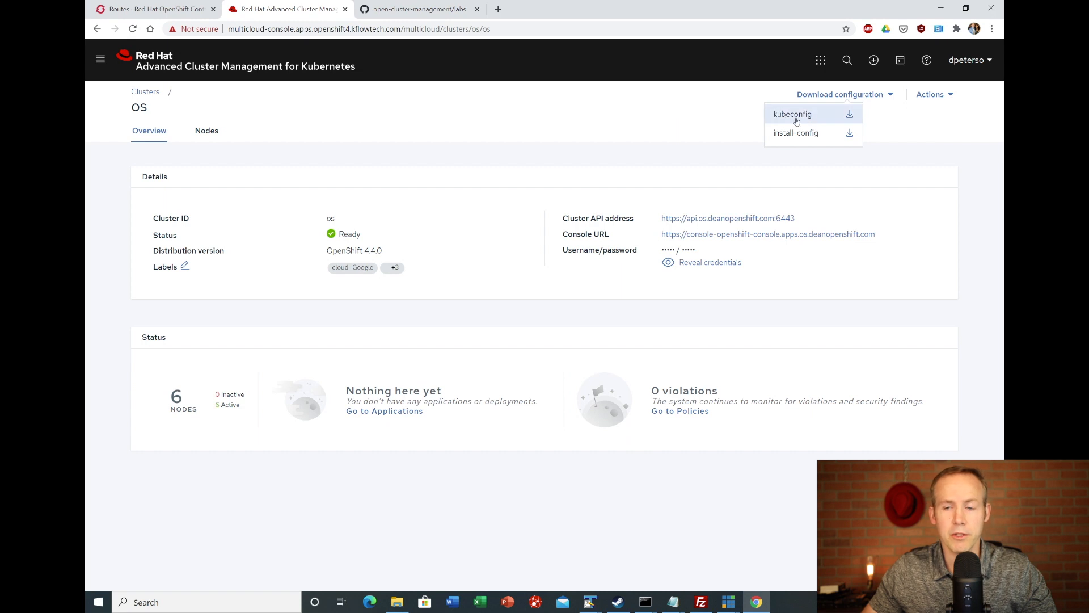
mouse_move(792, 115)
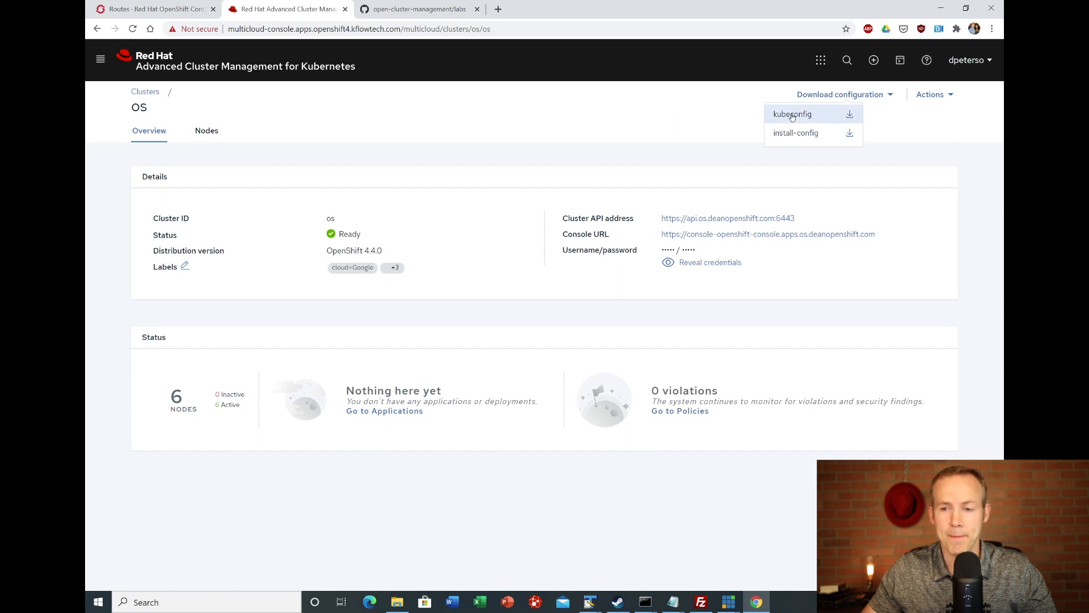
mouse_move(804, 116)
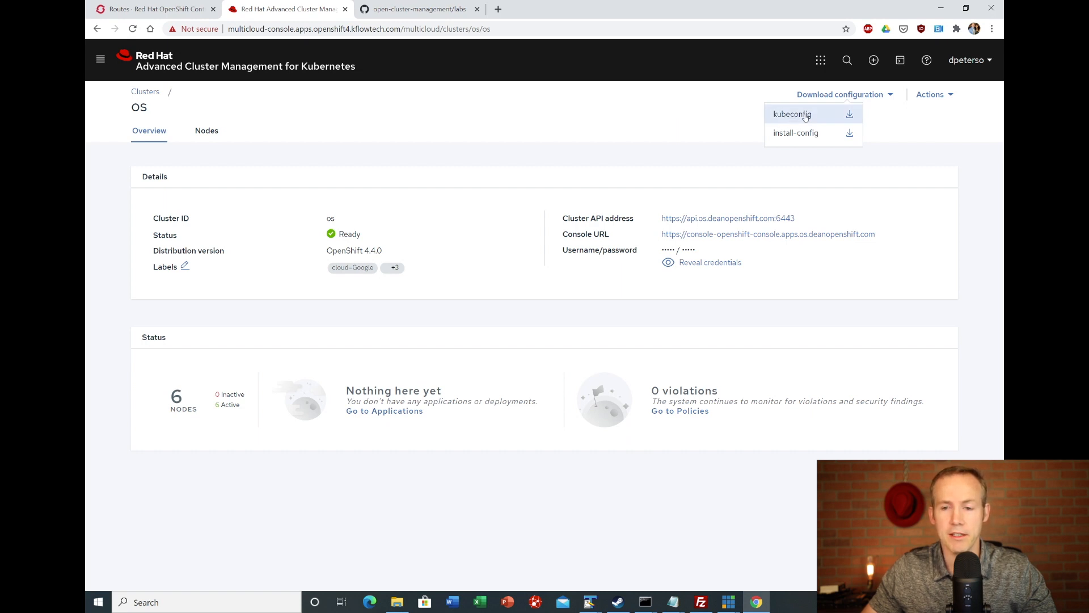
mouse_move(591, 75)
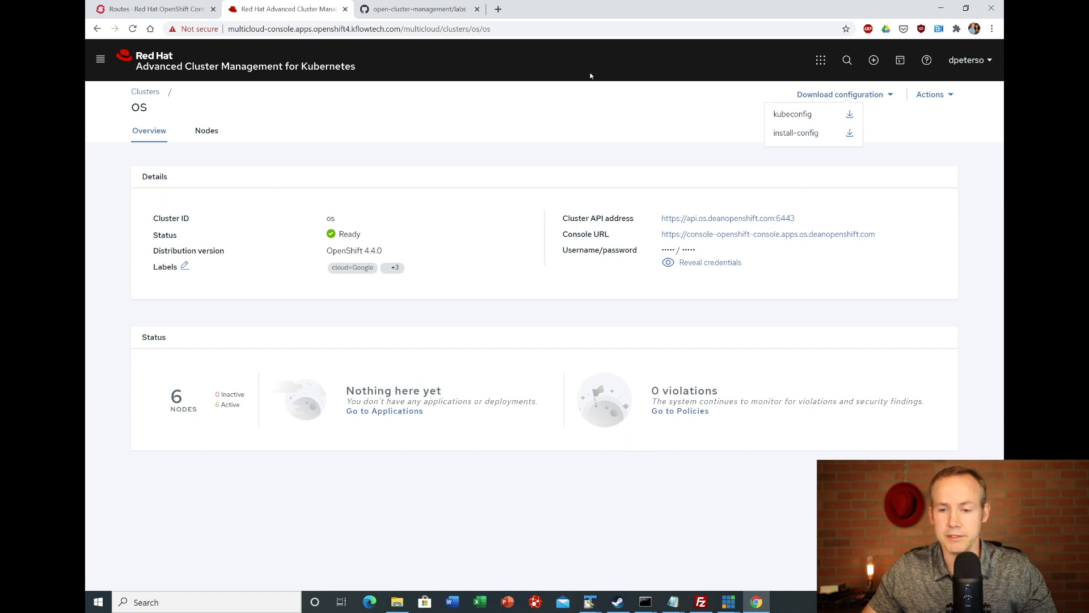
mouse_move(601, 139)
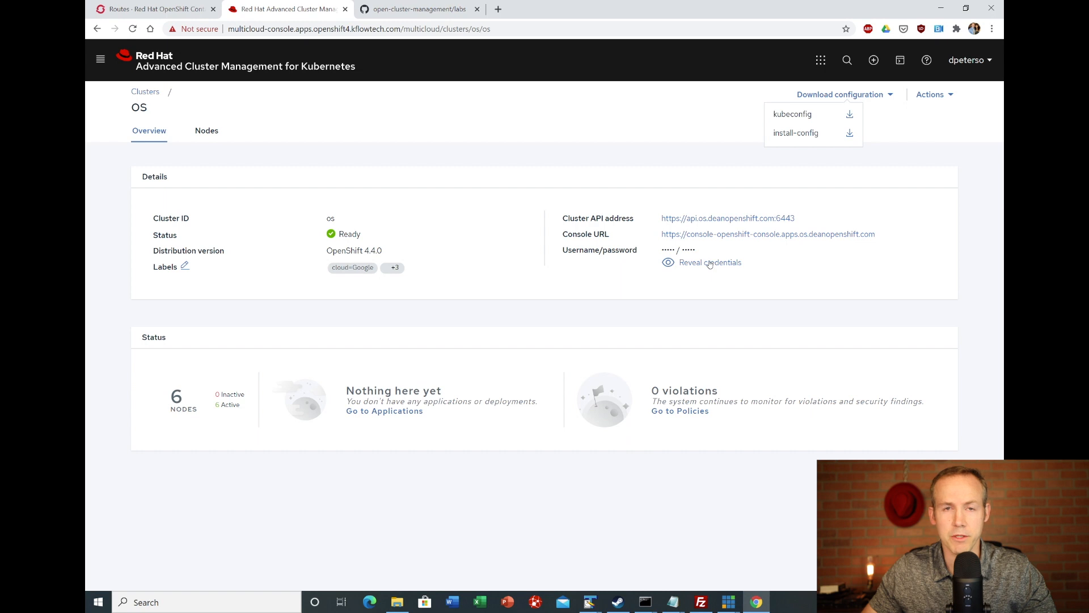
click(710, 262)
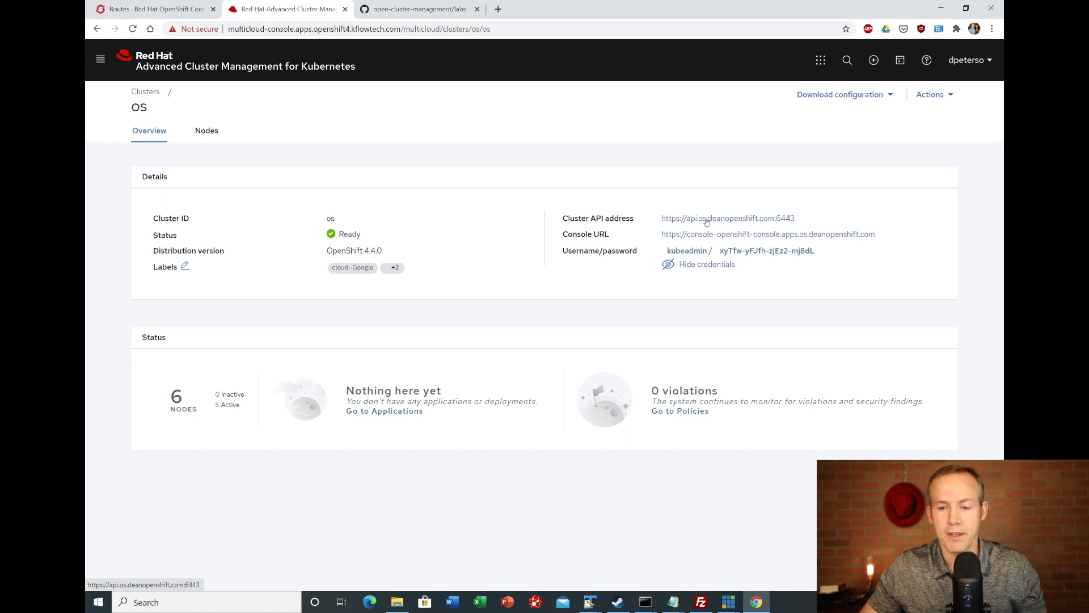
mouse_move(730, 242)
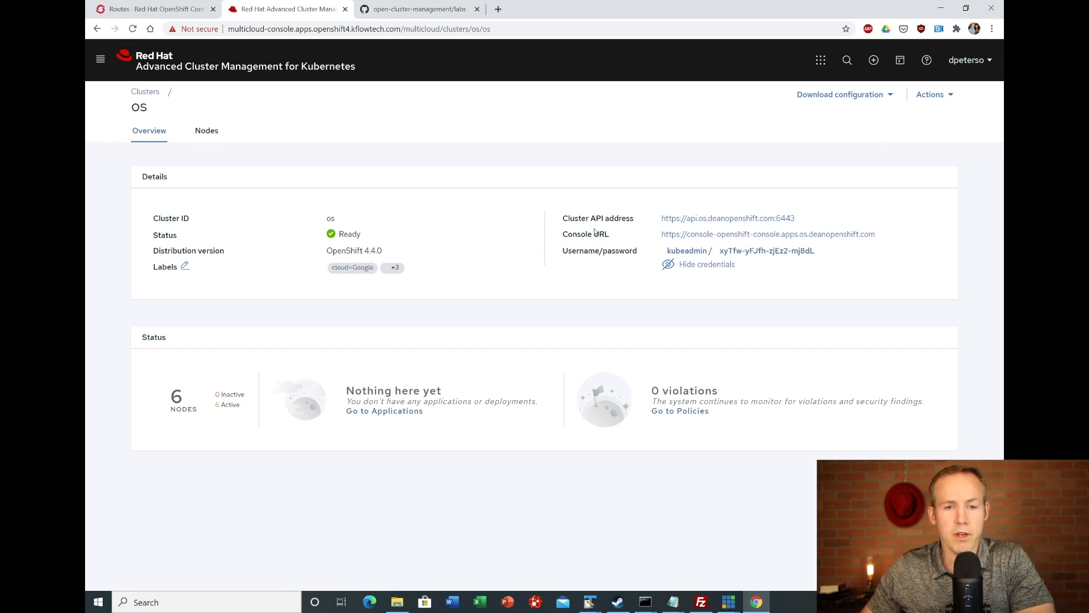
mouse_move(629, 238)
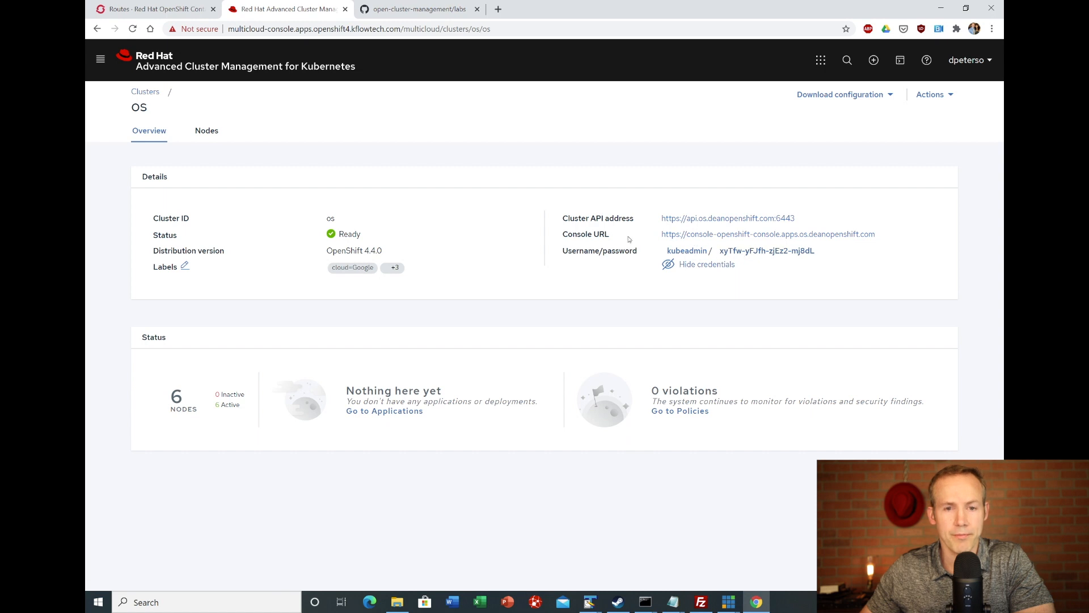
mouse_move(401, 113)
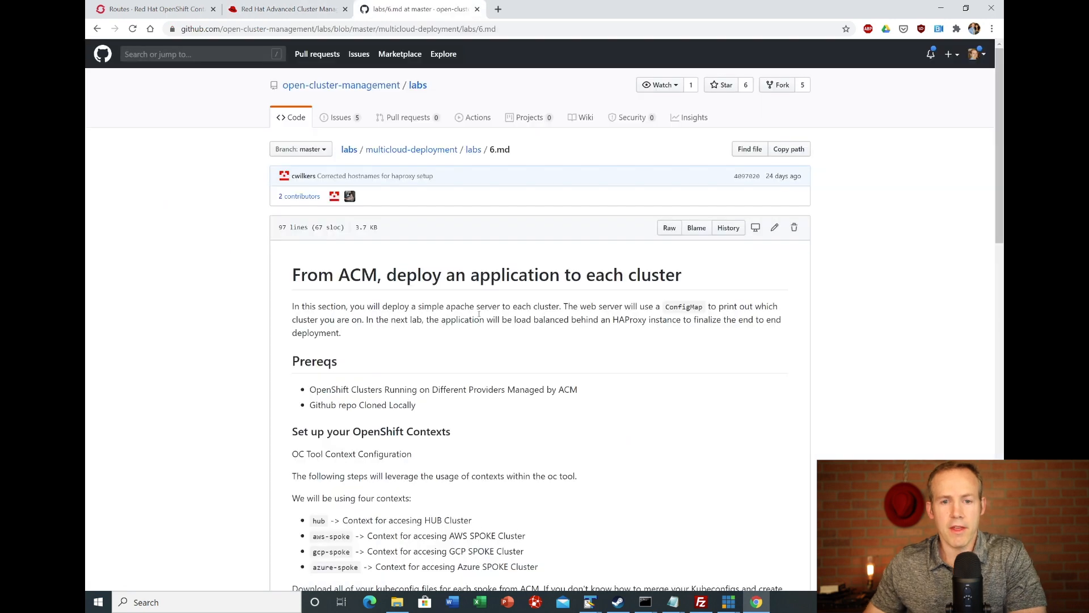
- Read the OpenShift Tips merge-multiple-kubeconfigs guide, then return to the cluster console
scroll(down, 3)
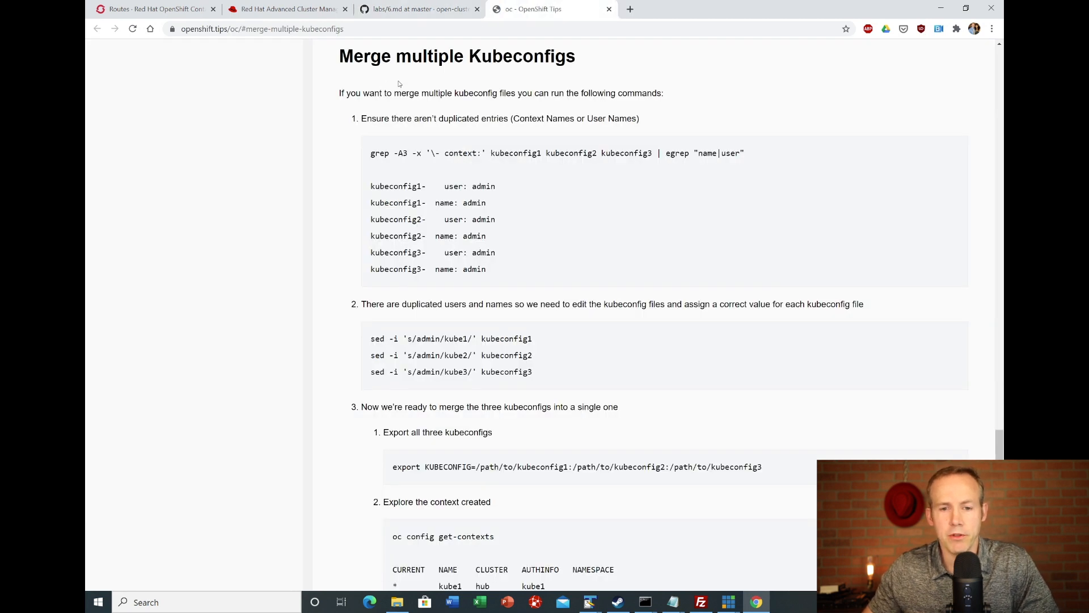
mouse_move(443, 144)
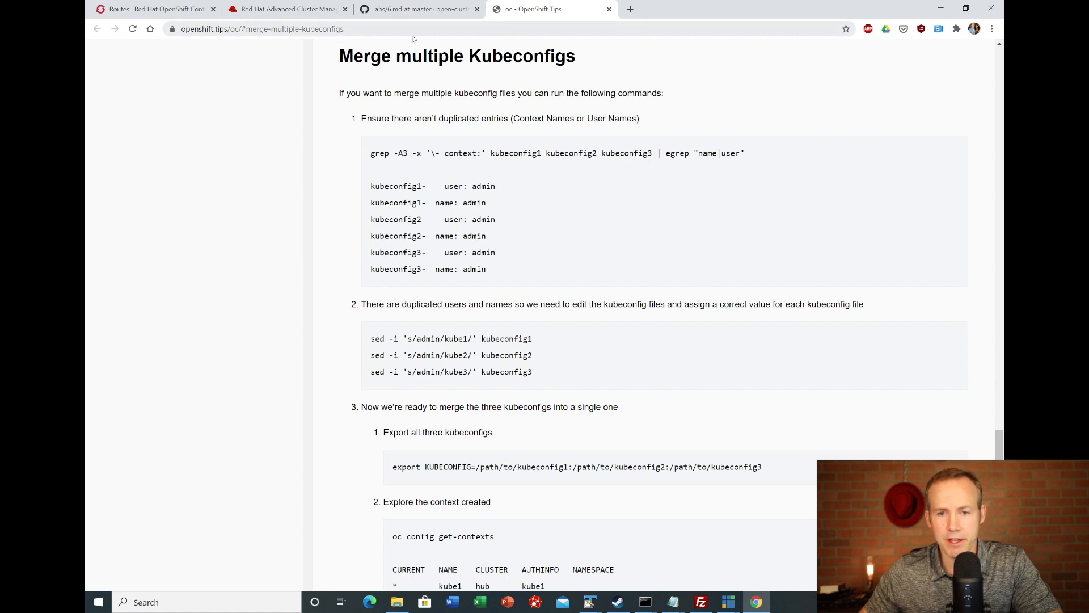
mouse_move(591, 297)
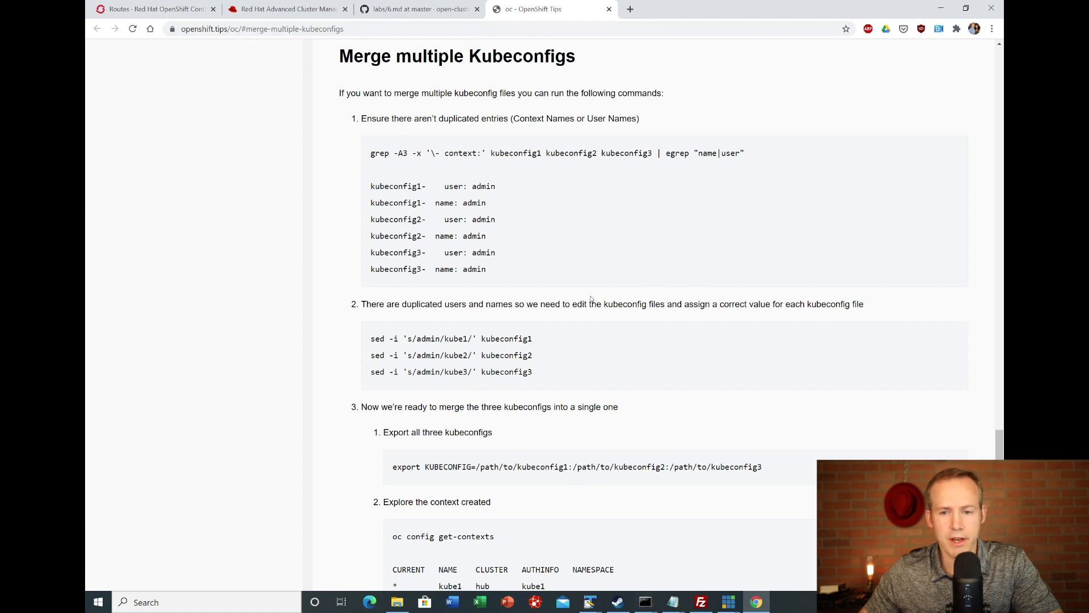
click(150, 9)
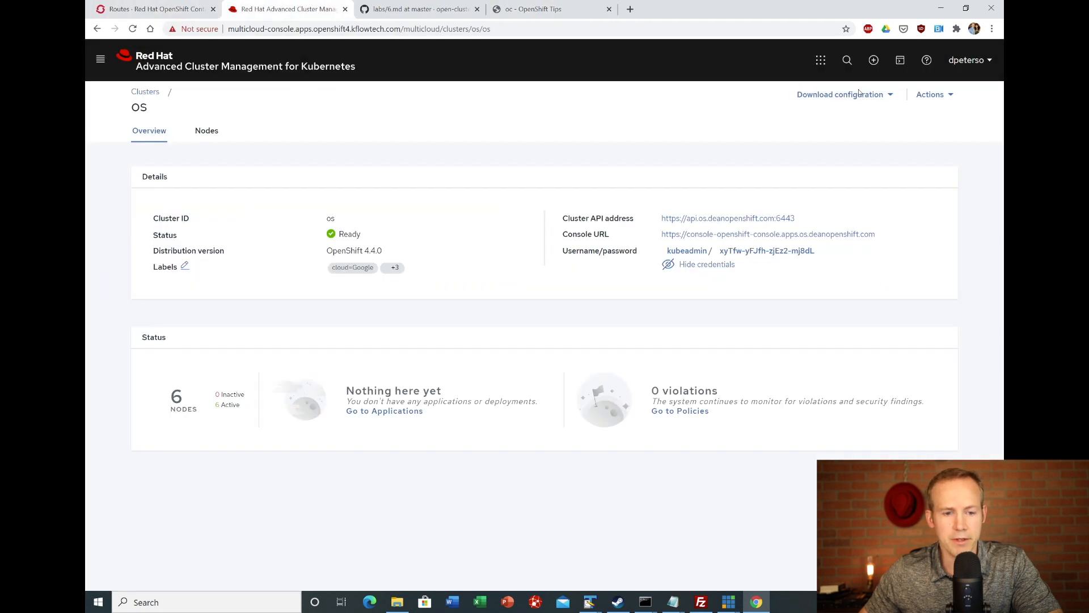
- In the SSH terminal, list the kubeconfigs folder: baremetal-kubeconfig.yml and os-gcp-kubeconfig.yml
click(840, 94)
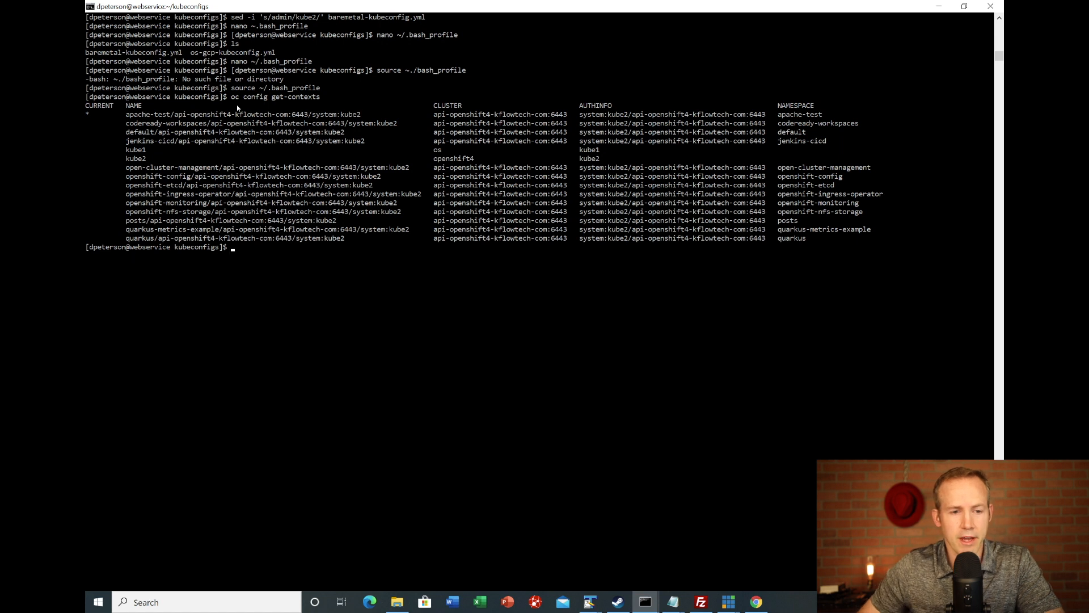
text(ls)
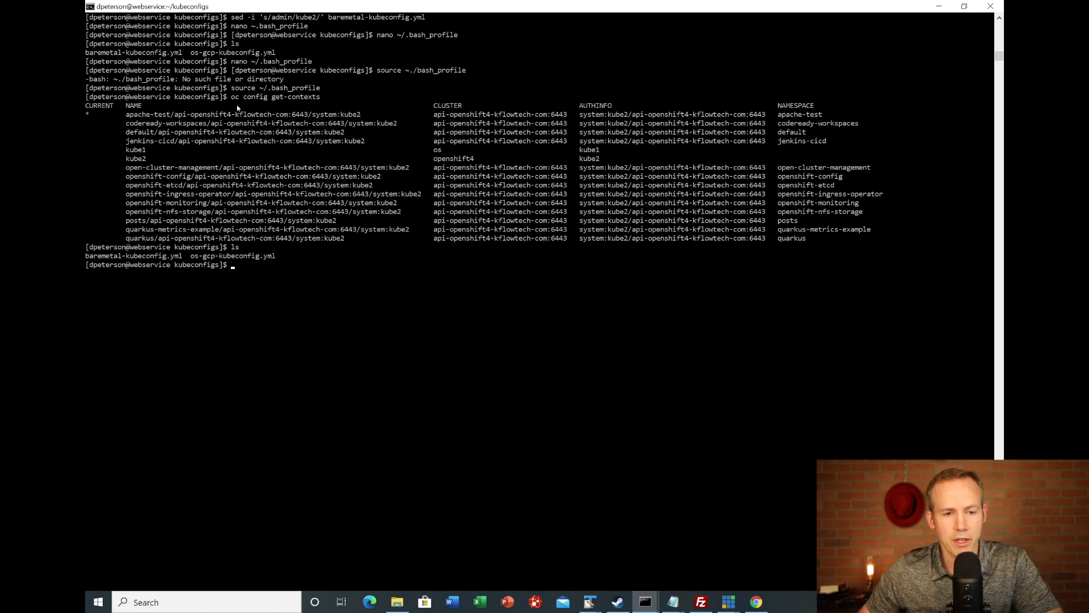
mouse_move(128, 265)
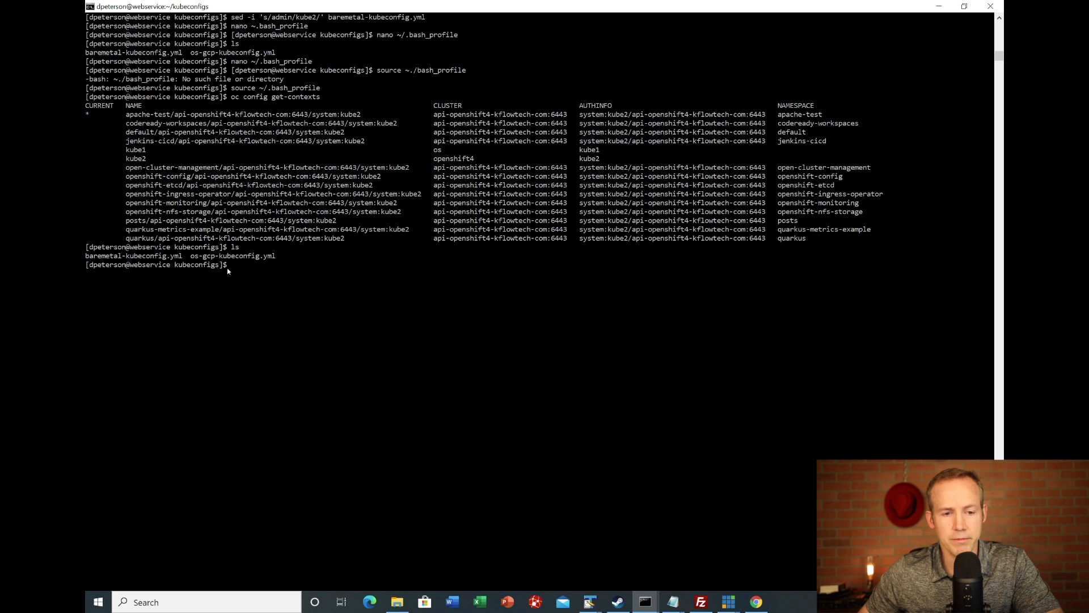
mouse_move(276, 266)
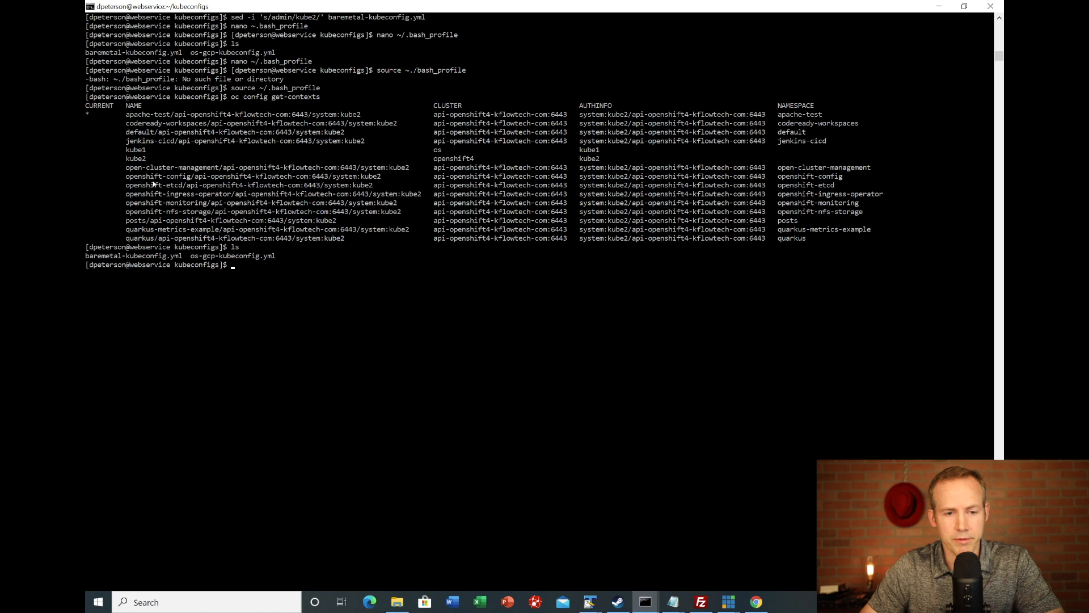
mouse_move(284, 269)
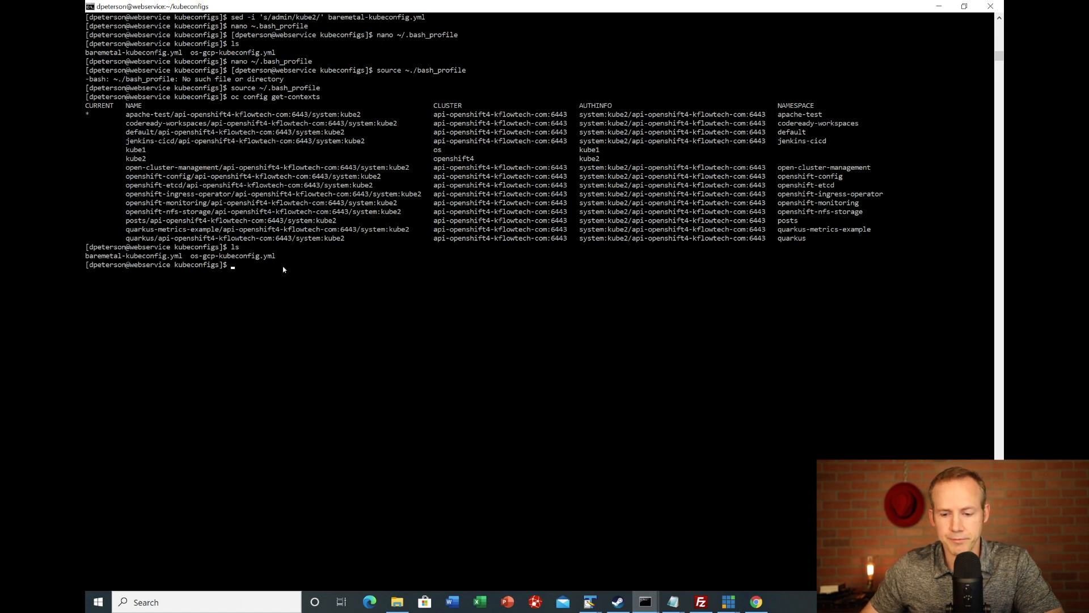
text(ls)
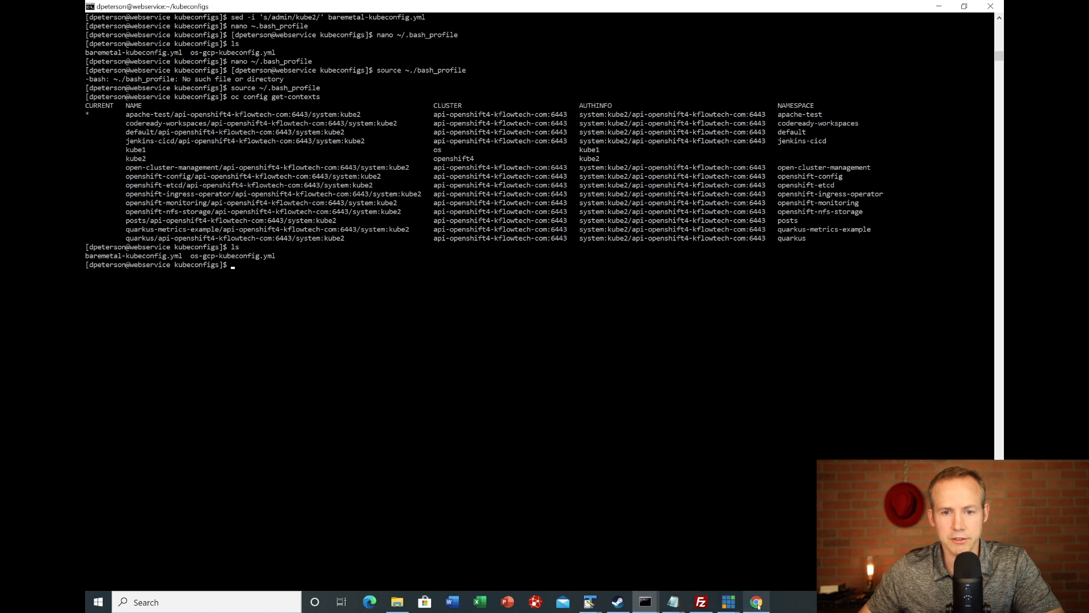
click(756, 602)
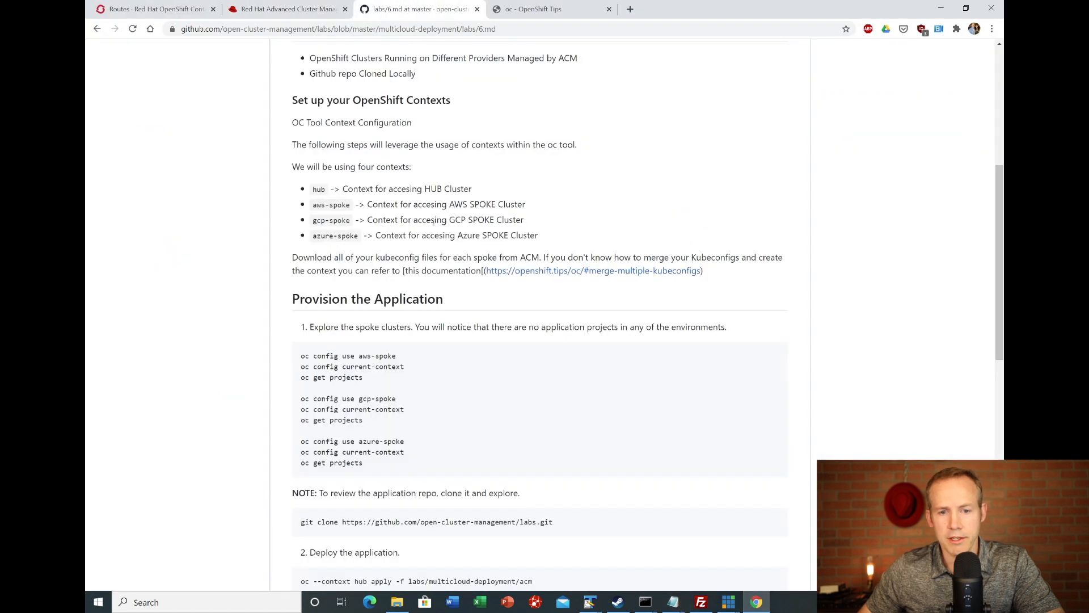
click(594, 271)
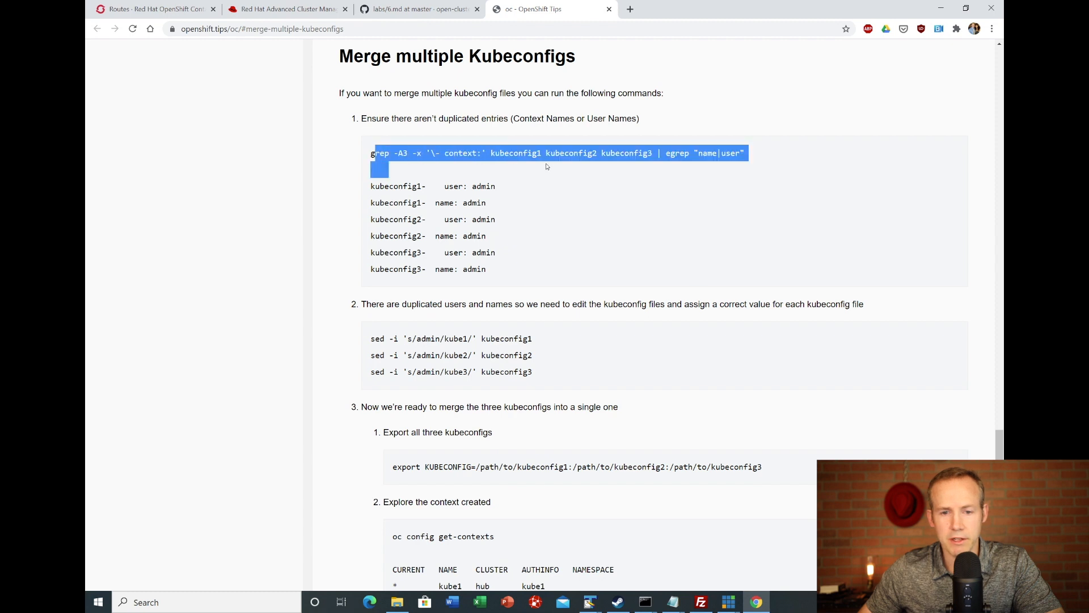
drag(743, 152, 559, 153)
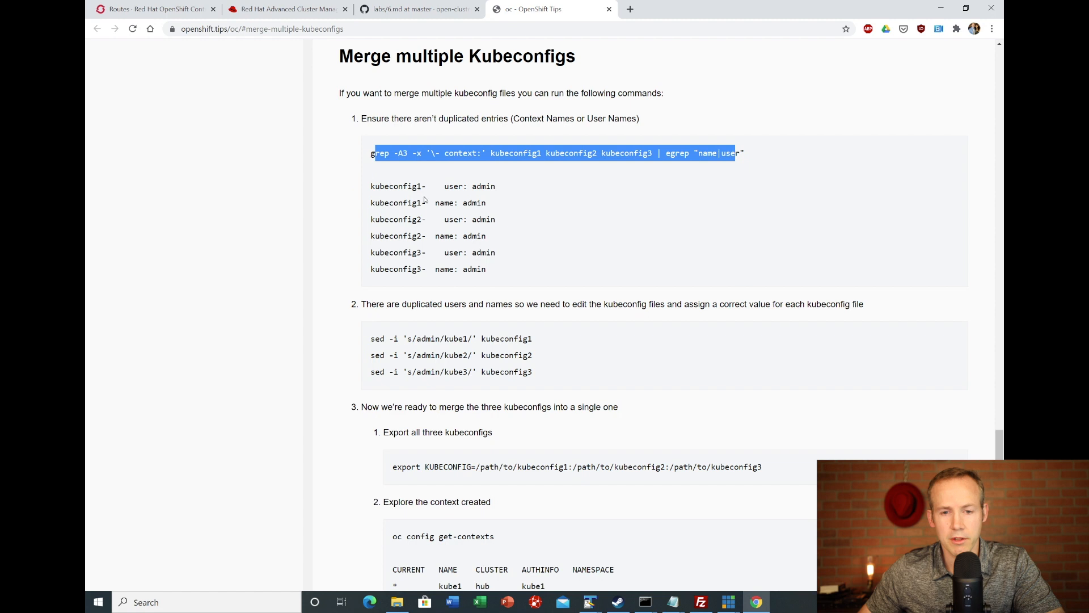
mouse_move(478, 207)
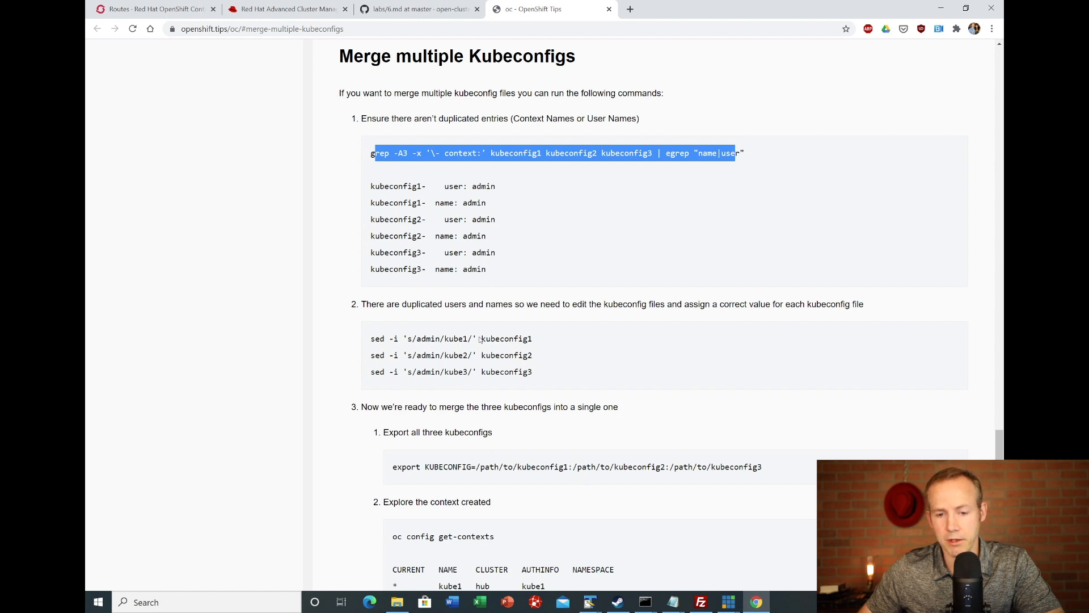
mouse_move(486, 339)
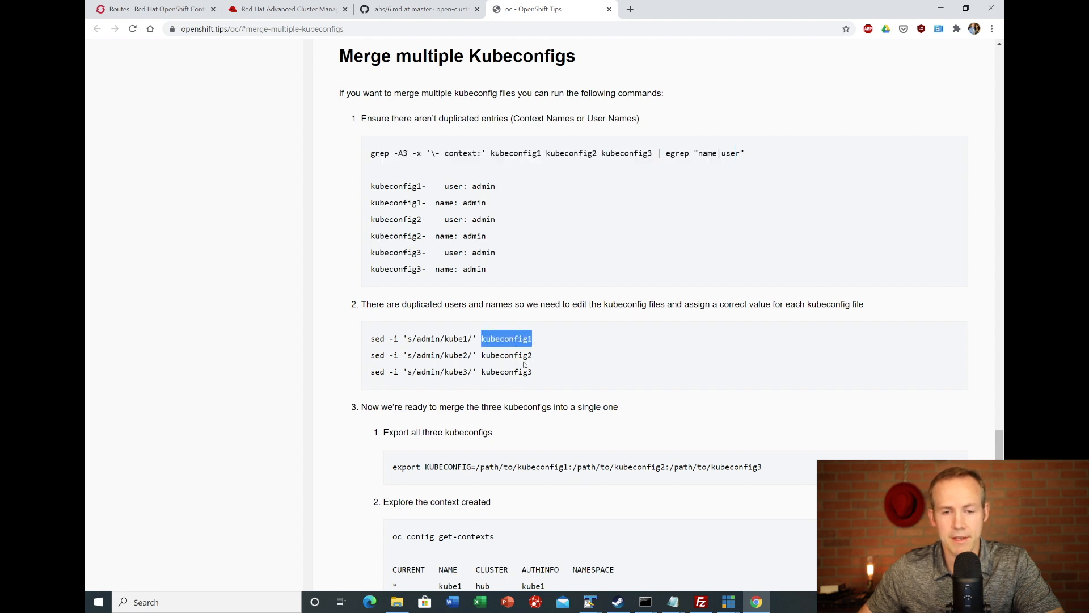
mouse_move(448, 259)
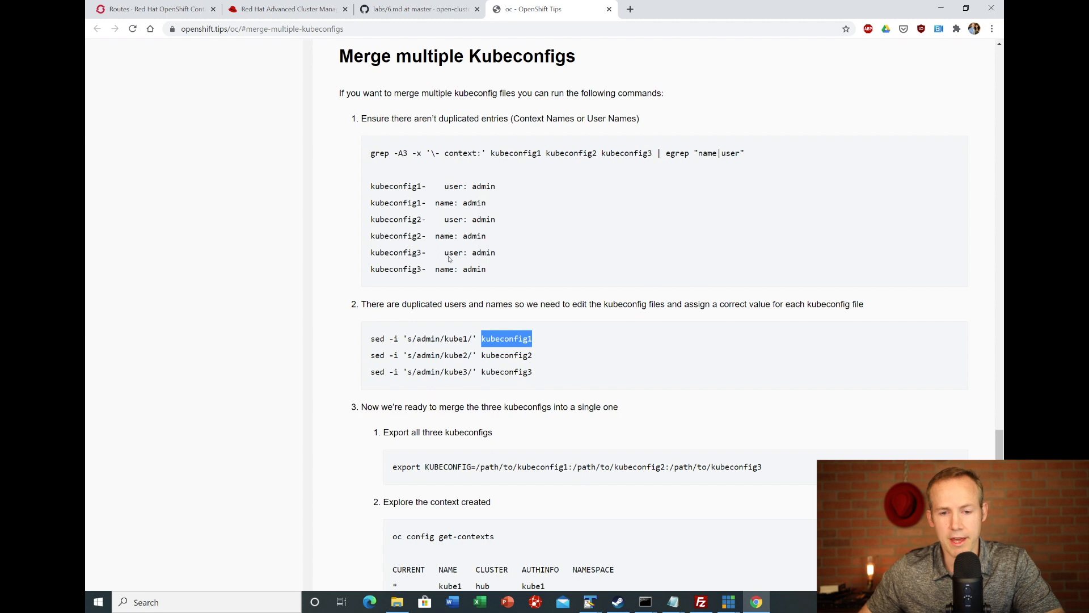
mouse_move(380, 355)
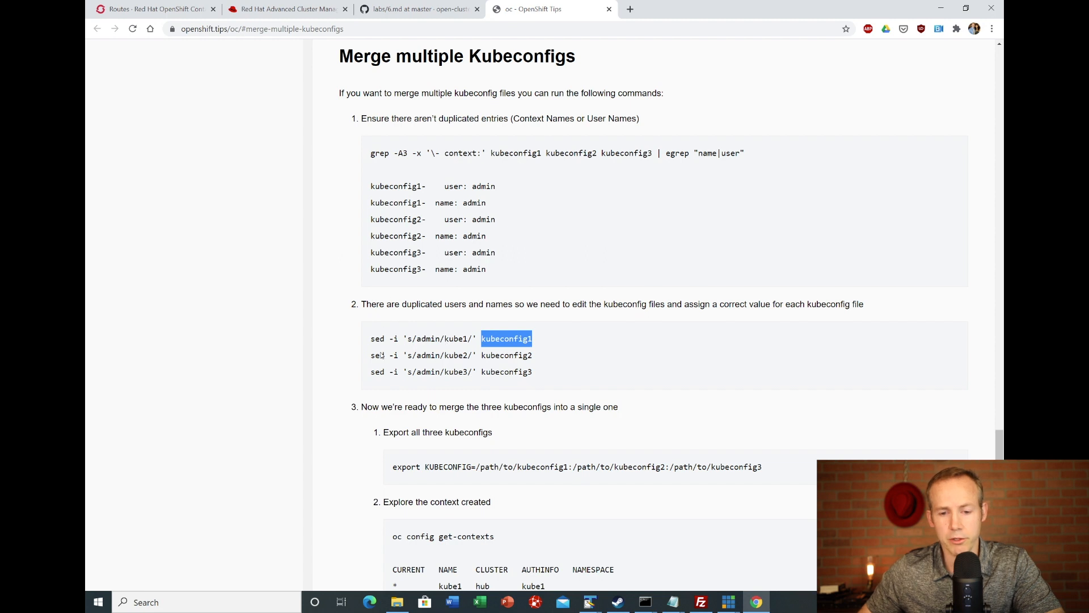
mouse_move(461, 346)
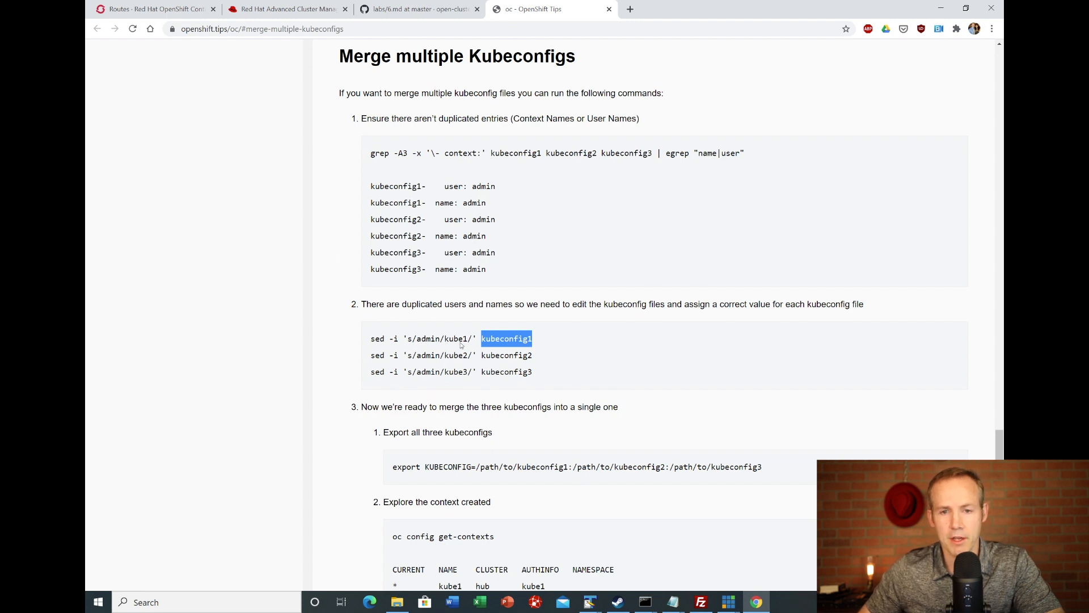
mouse_move(449, 344)
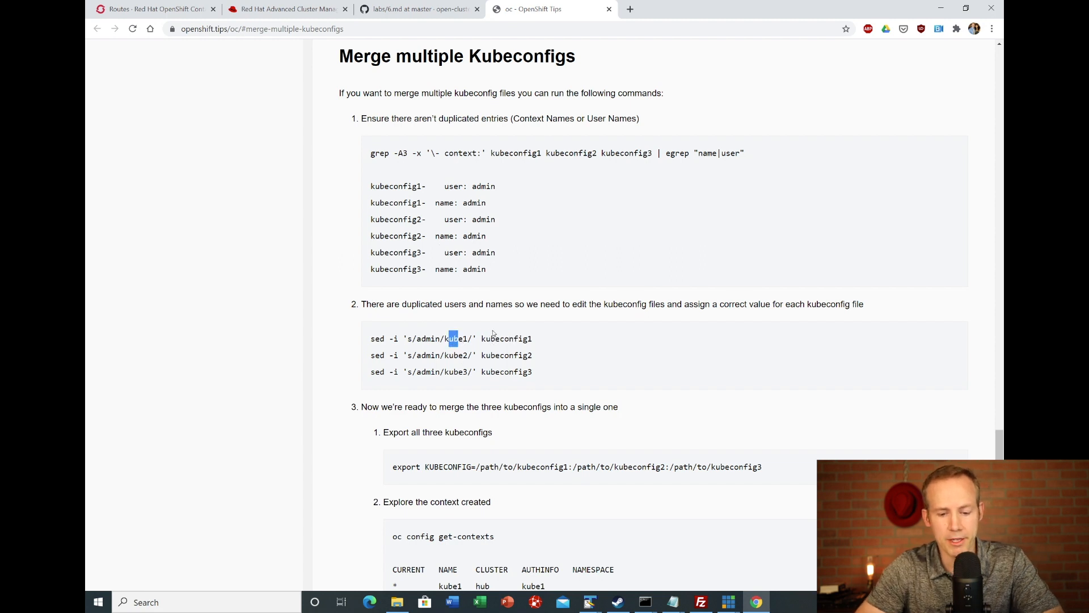
click(645, 602)
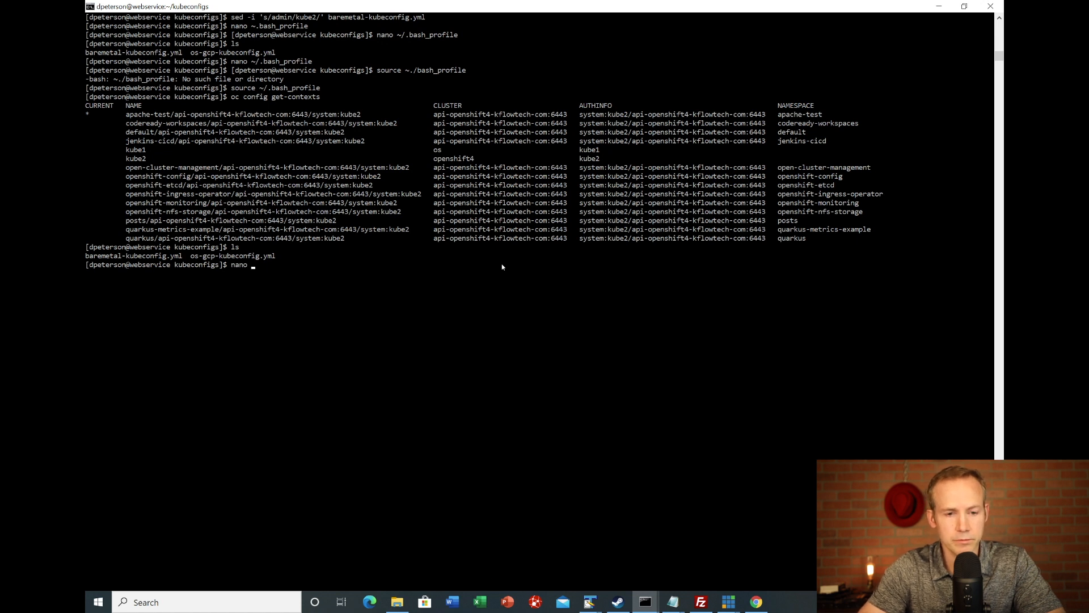
- Inspect ~/.bash_profile's KUBECONFIG export listing both kubeconfig files, then begin an oc config command
text(~/.)
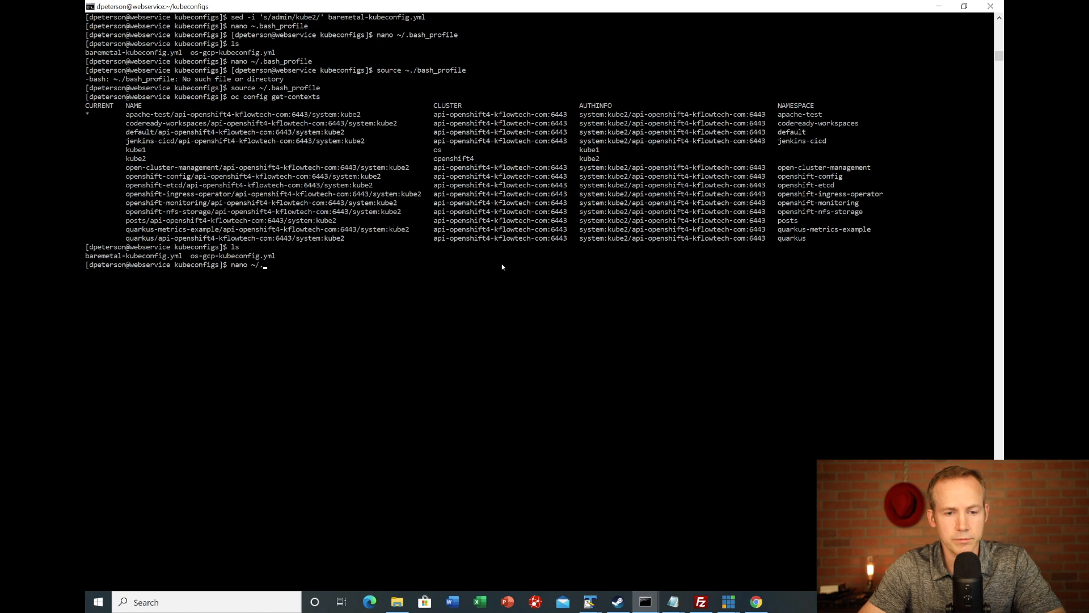
text(bash_profi)
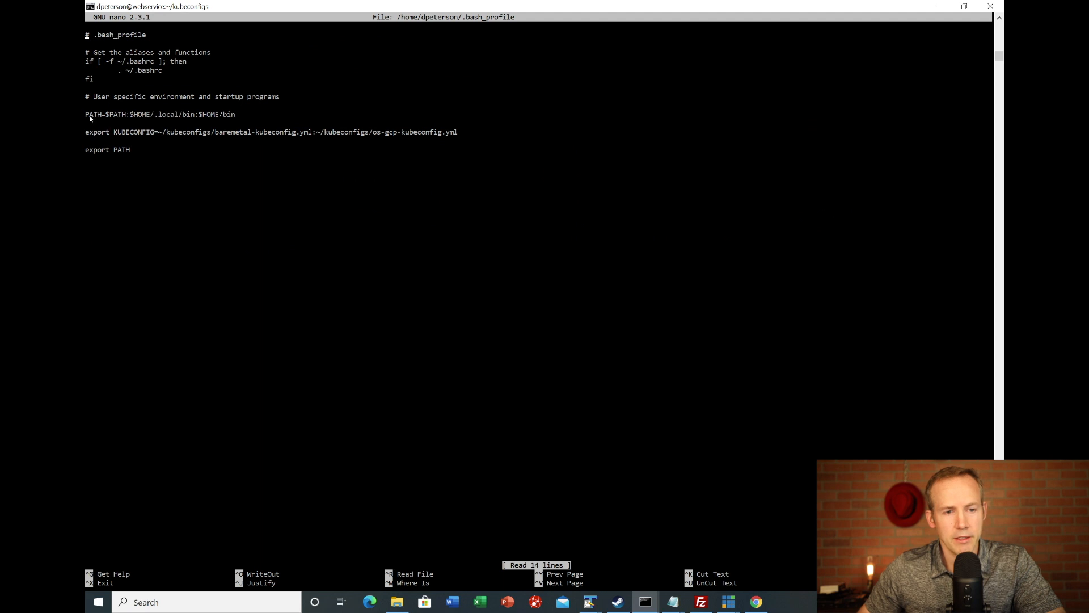
mouse_move(124, 139)
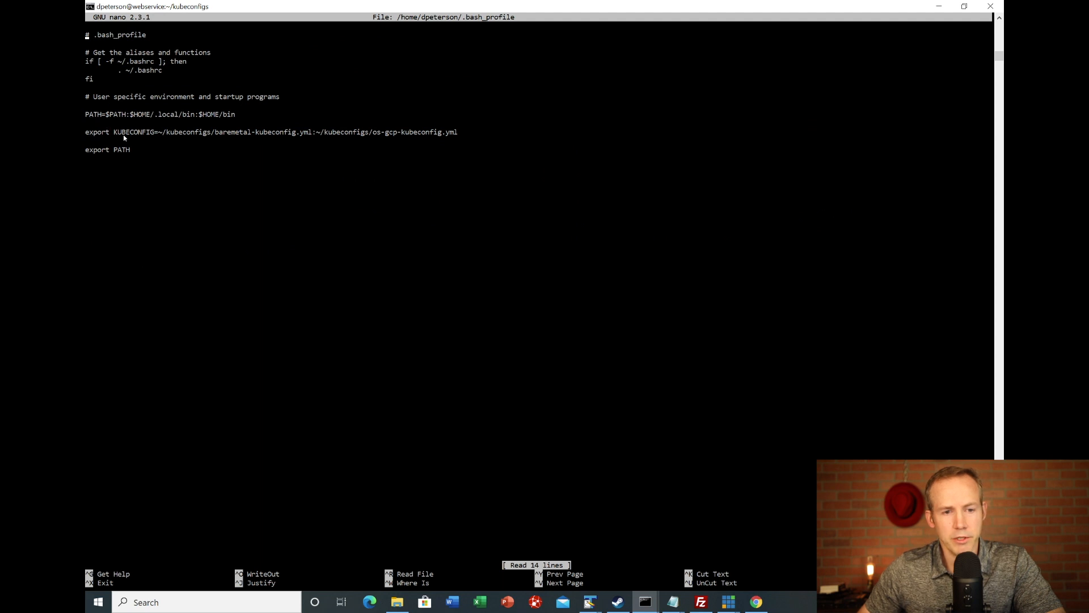
mouse_move(312, 143)
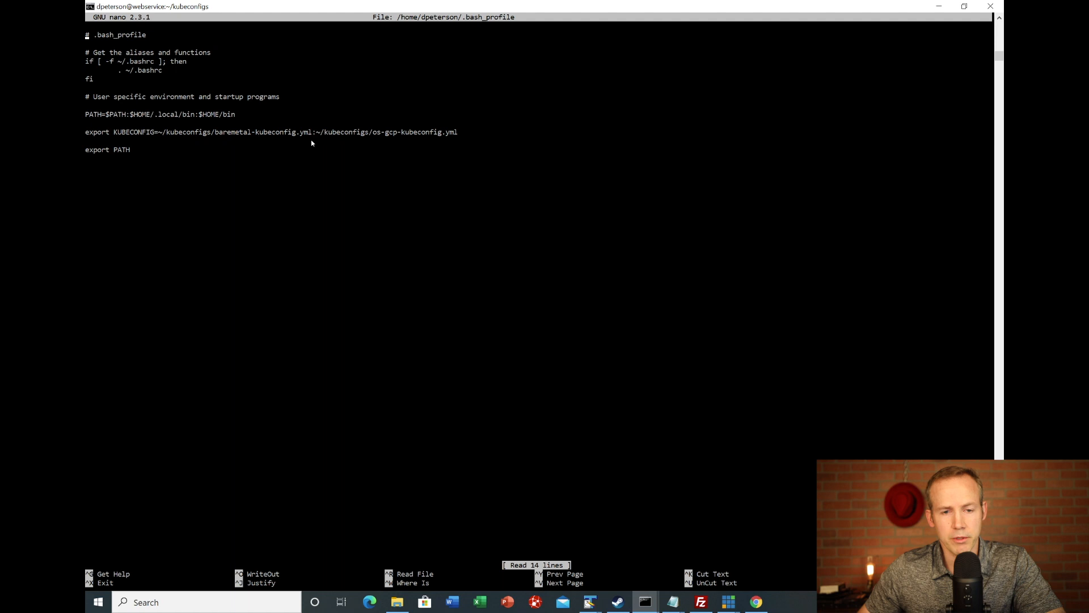
mouse_move(181, 138)
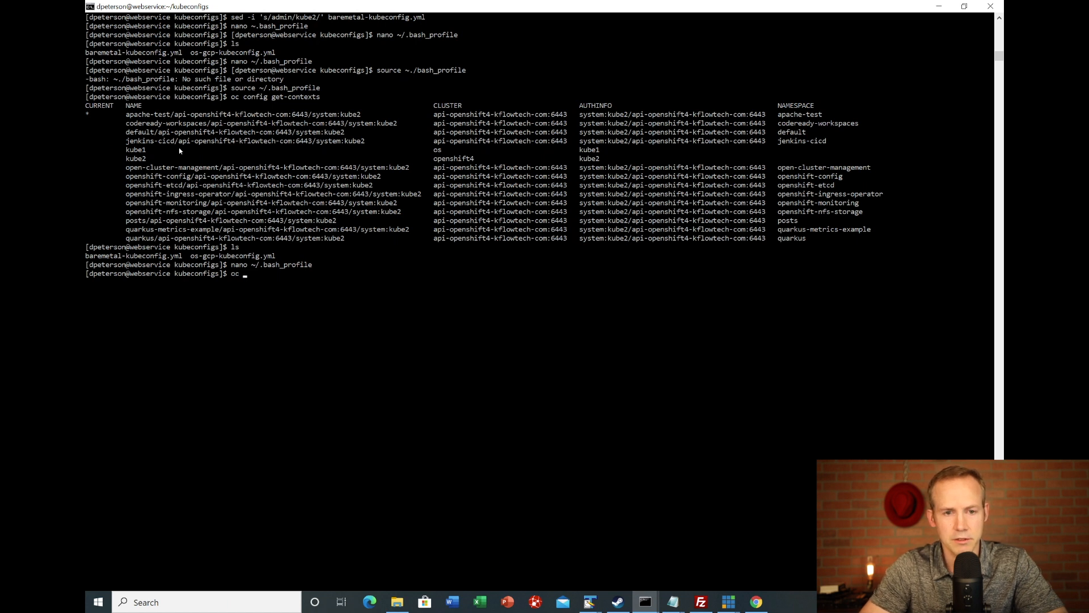
text(config)
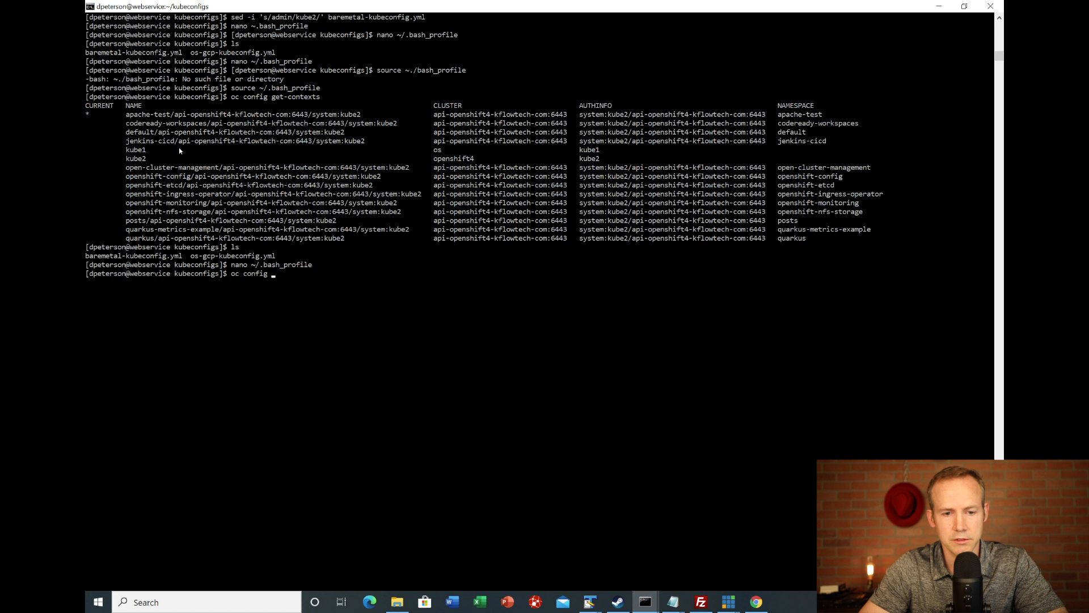
- Rerun oc config get-contexts to list kube1 on cluster os and kube2 on openshift4
text(get-con)
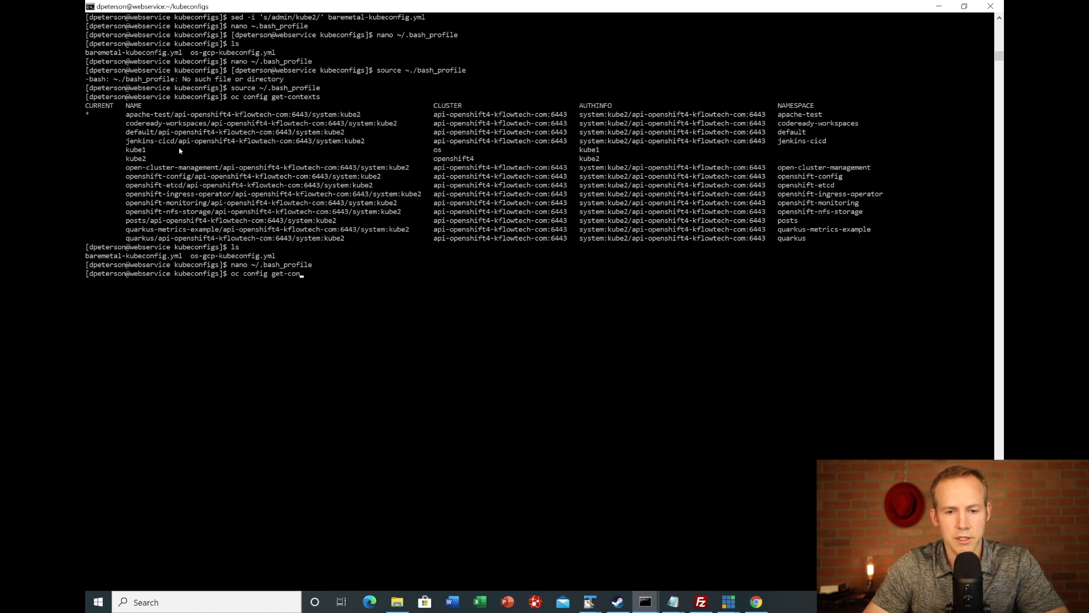
key(Enter)
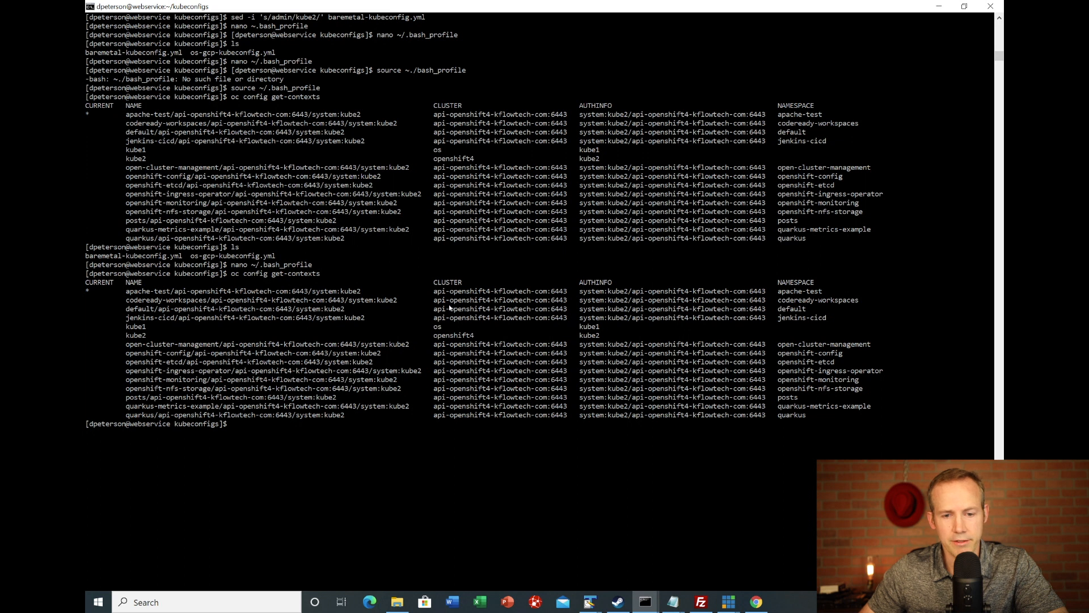
mouse_move(422, 298)
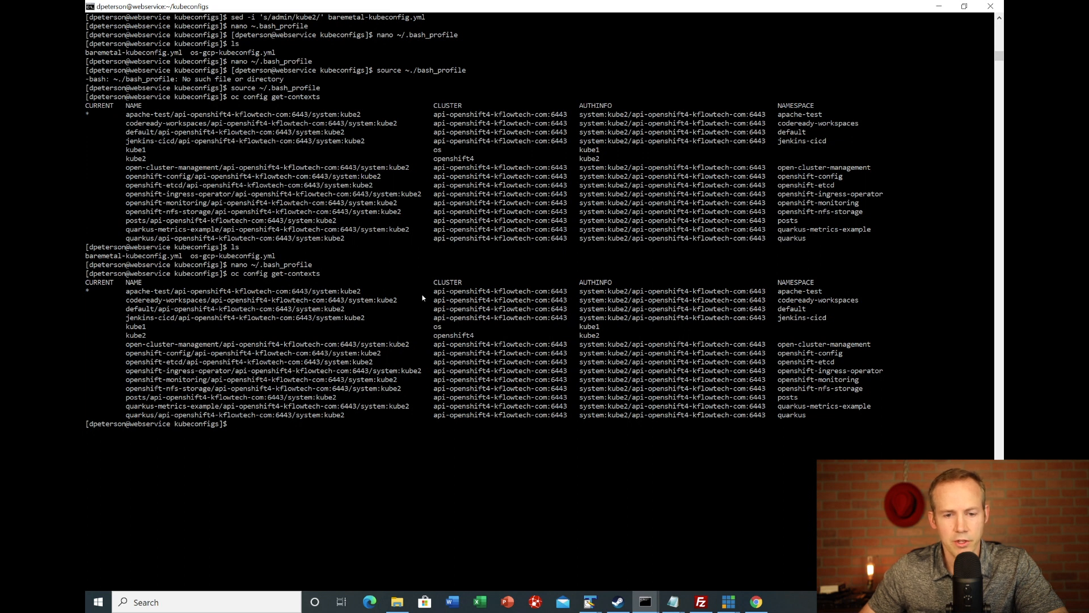
mouse_move(459, 291)
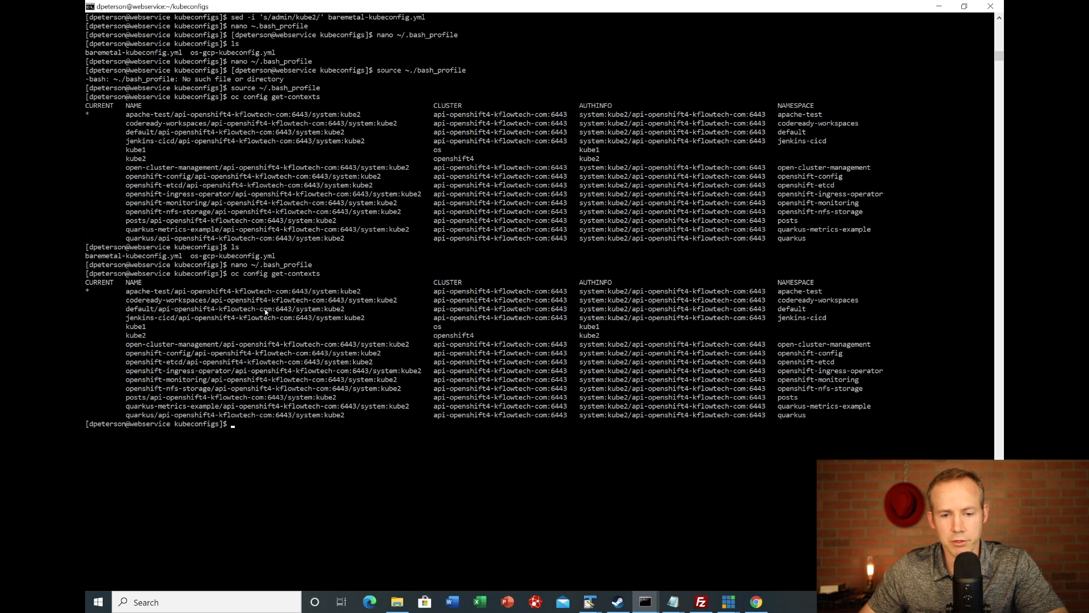
mouse_move(440, 334)
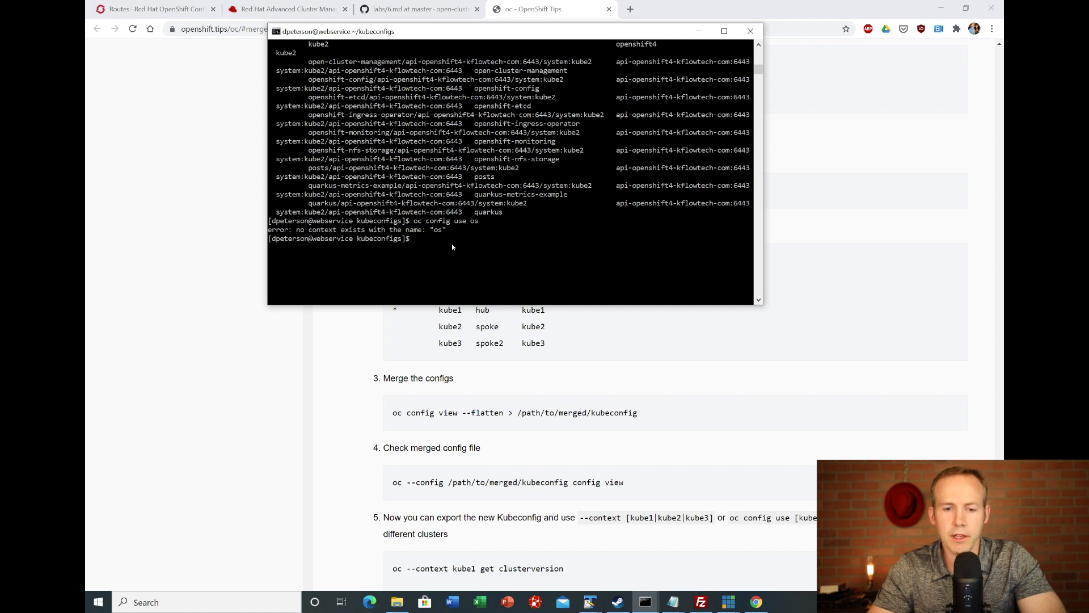
- Create the ~/kubeconfigs/merged folder with mkdir
text(mkdir)
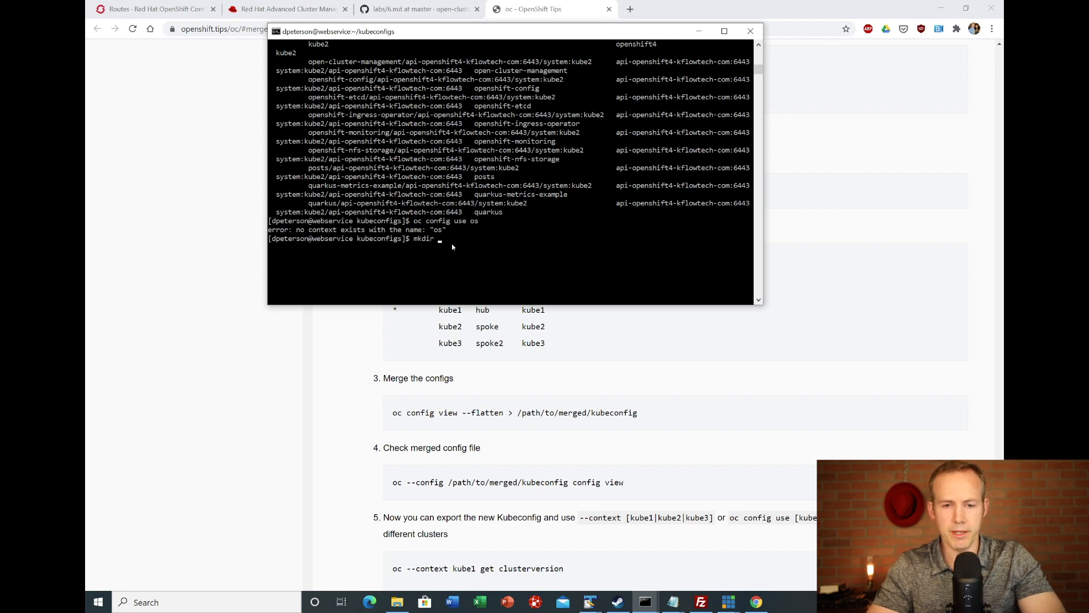
text(~/ku)
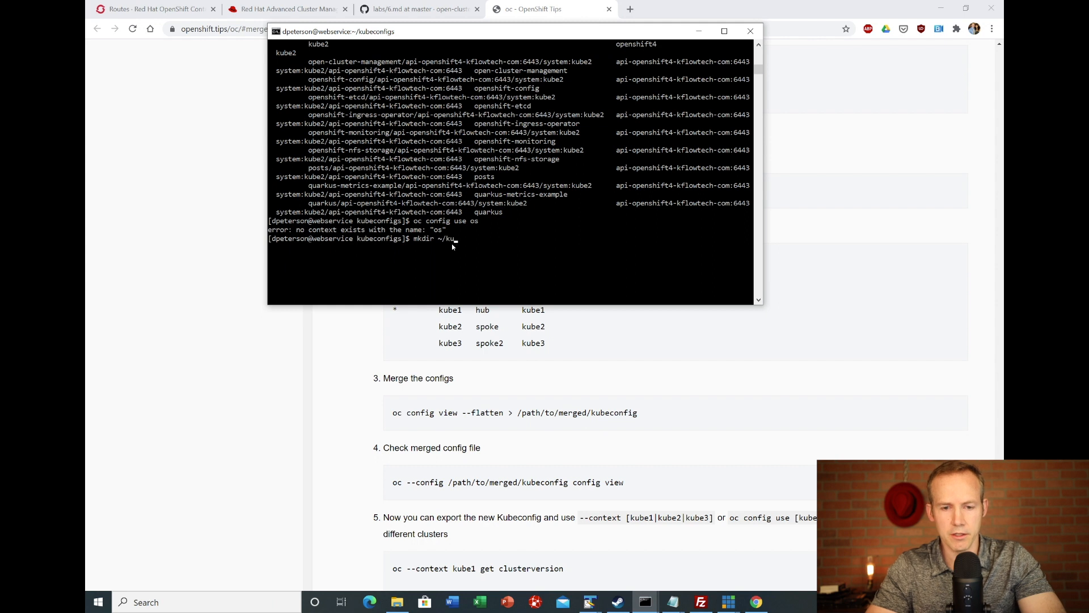
text(beconfigs/merged)
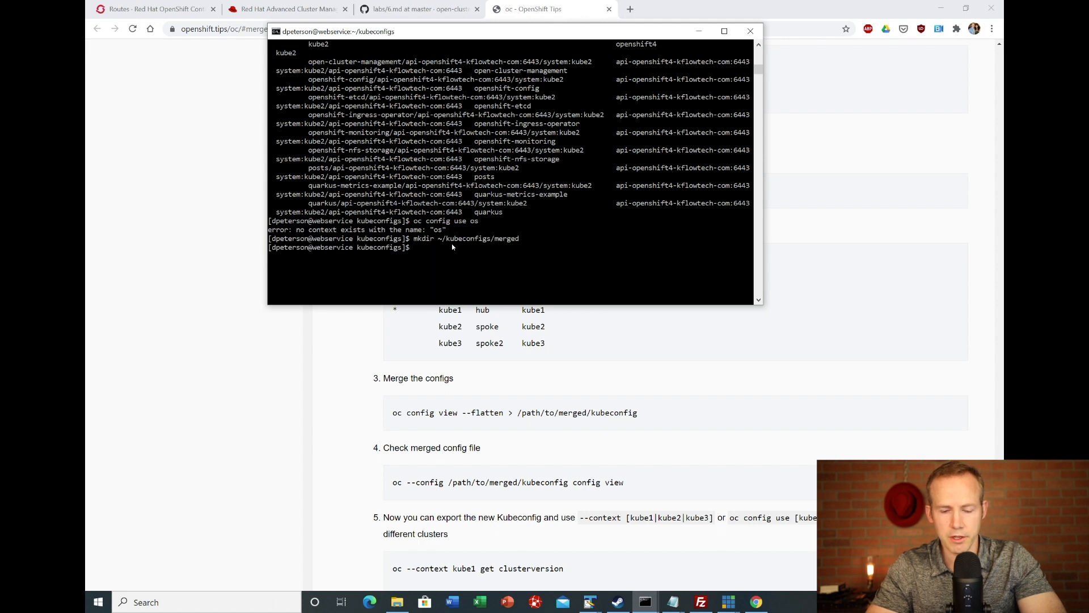
- Save the flattened kubeconfig to ~/kubeconfigs/merged/kubeconfig and display its contents
text(oc config)
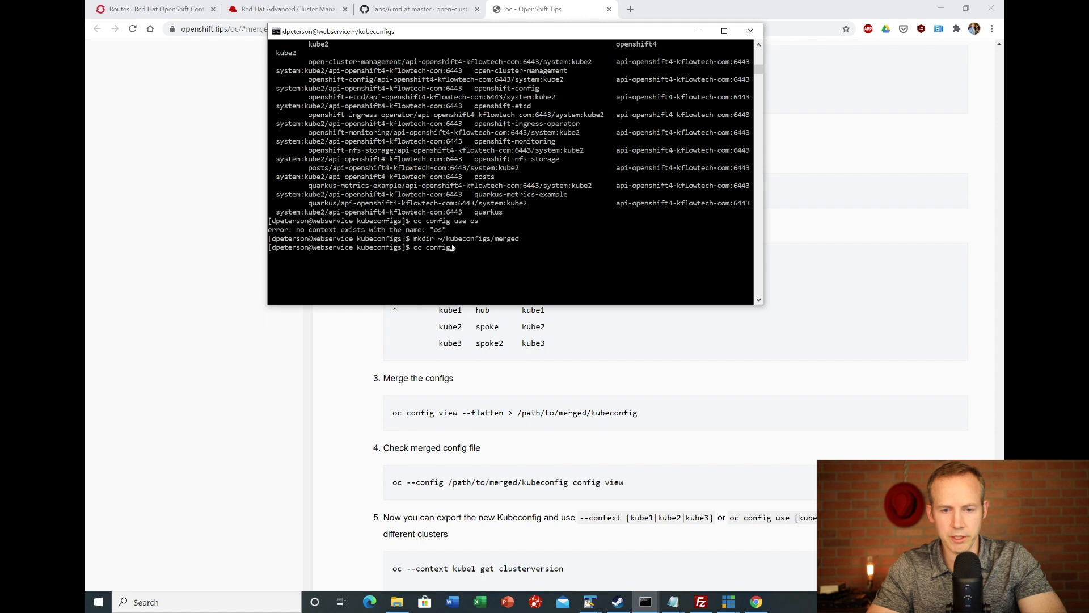
text(view)
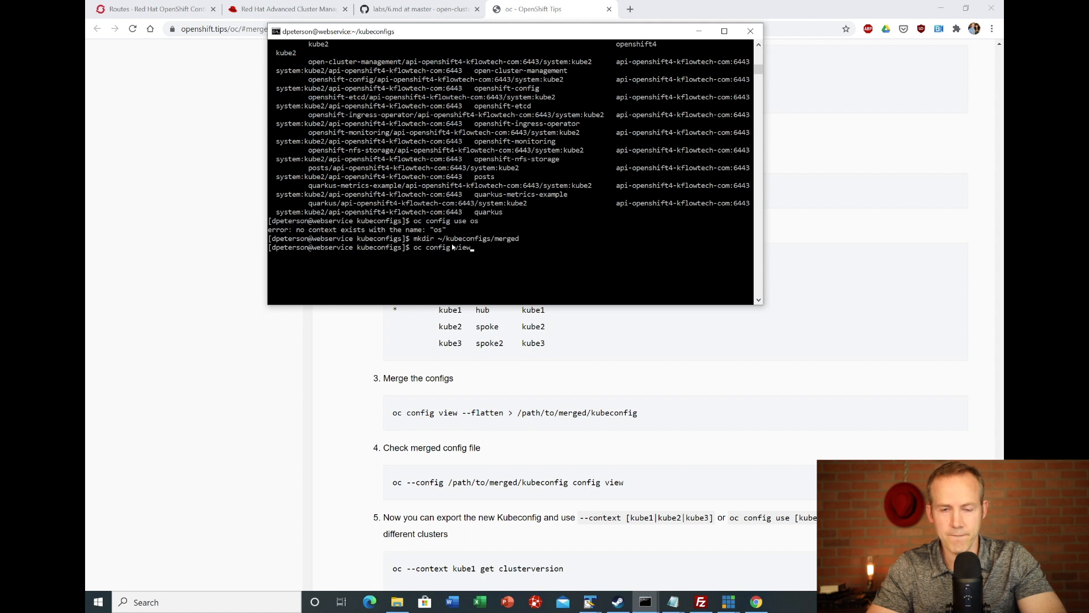
text(--flatten > ~/kubeconfigs/)
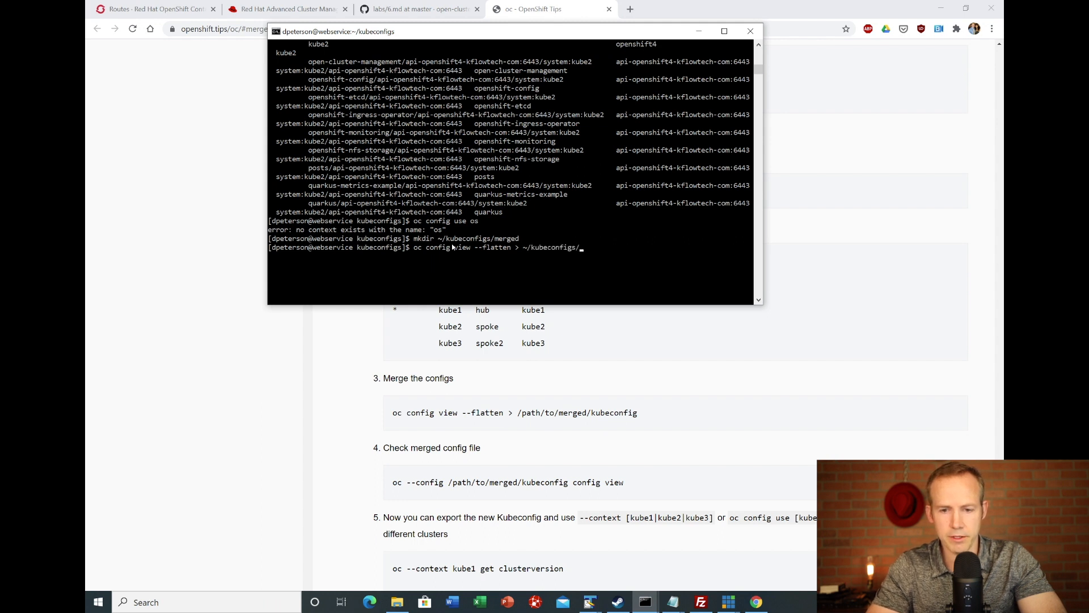
text(merged/kubeconfig)
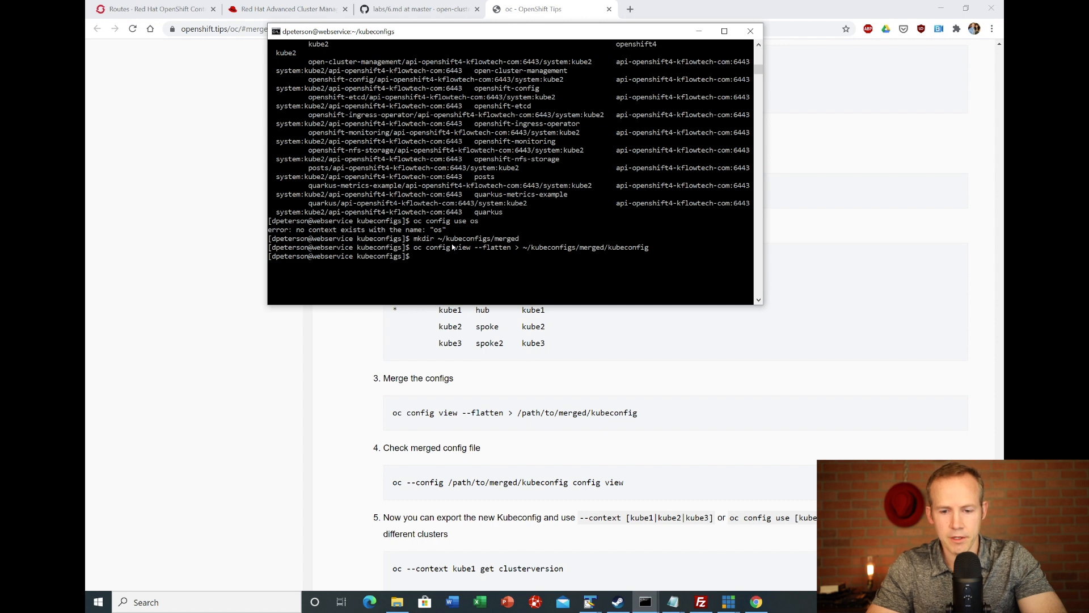
text(oc --config /)
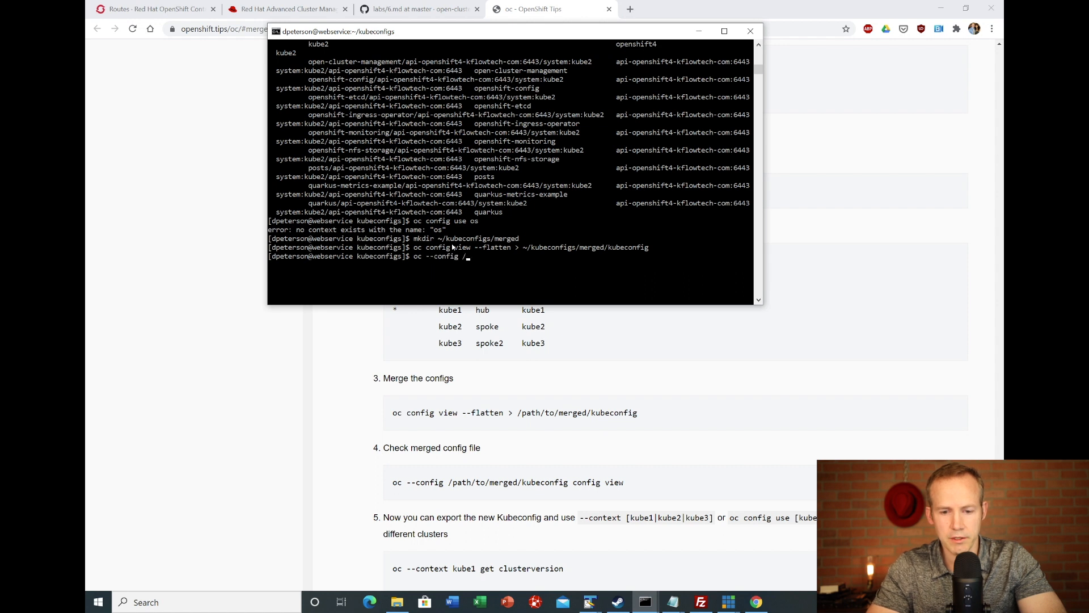
text(~)
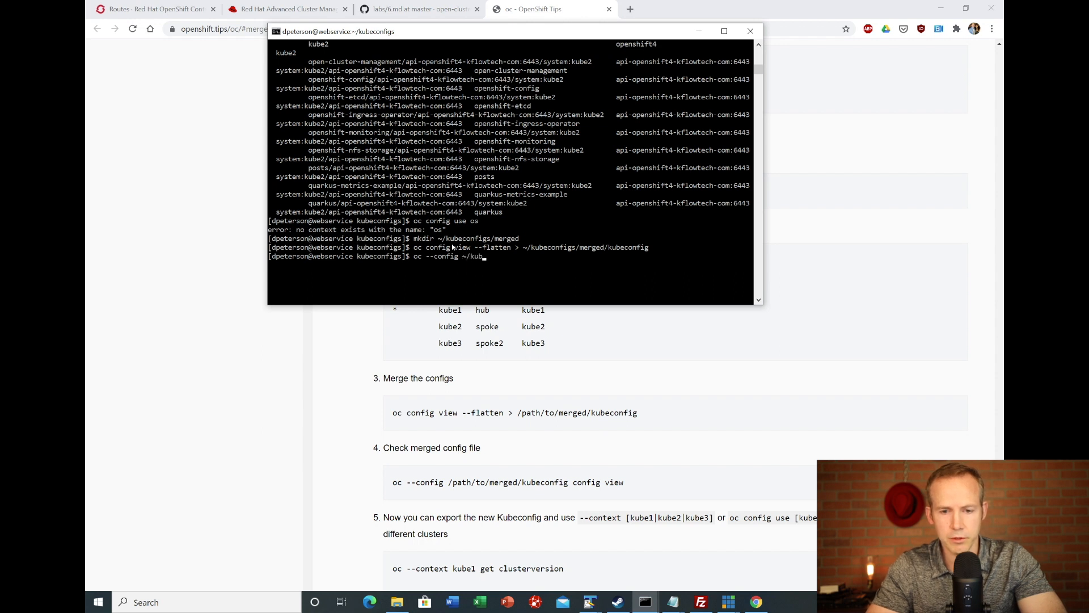
text(econfigs.)
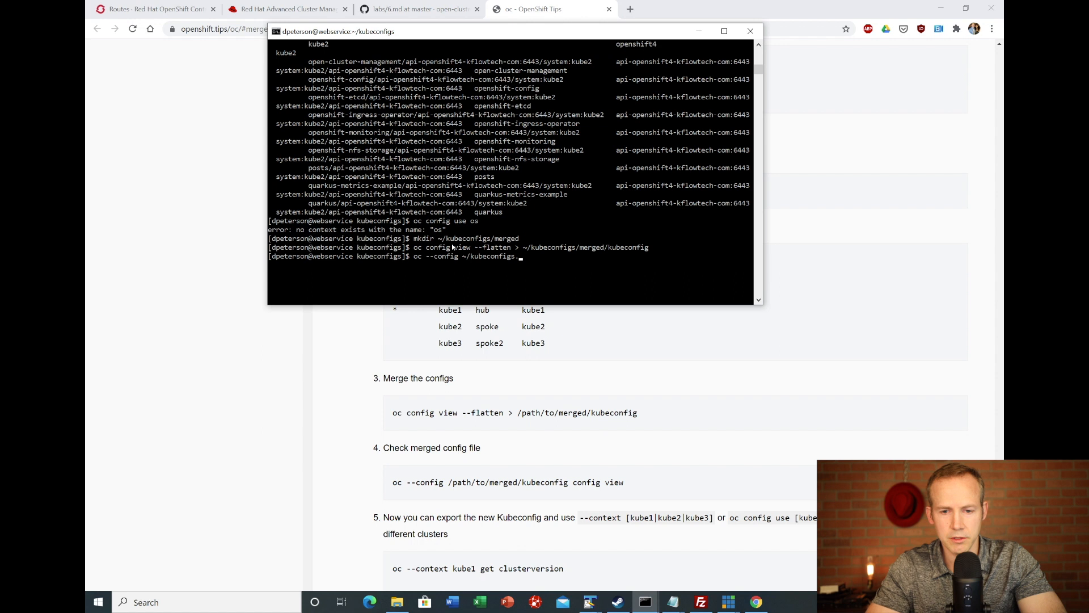
text(merged/)
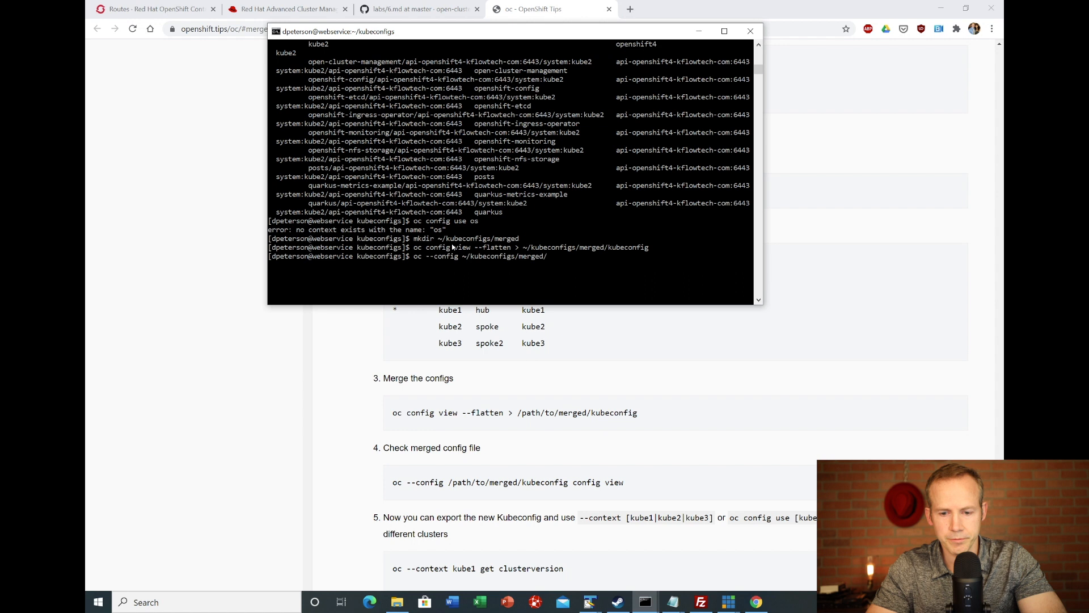
text(kube)
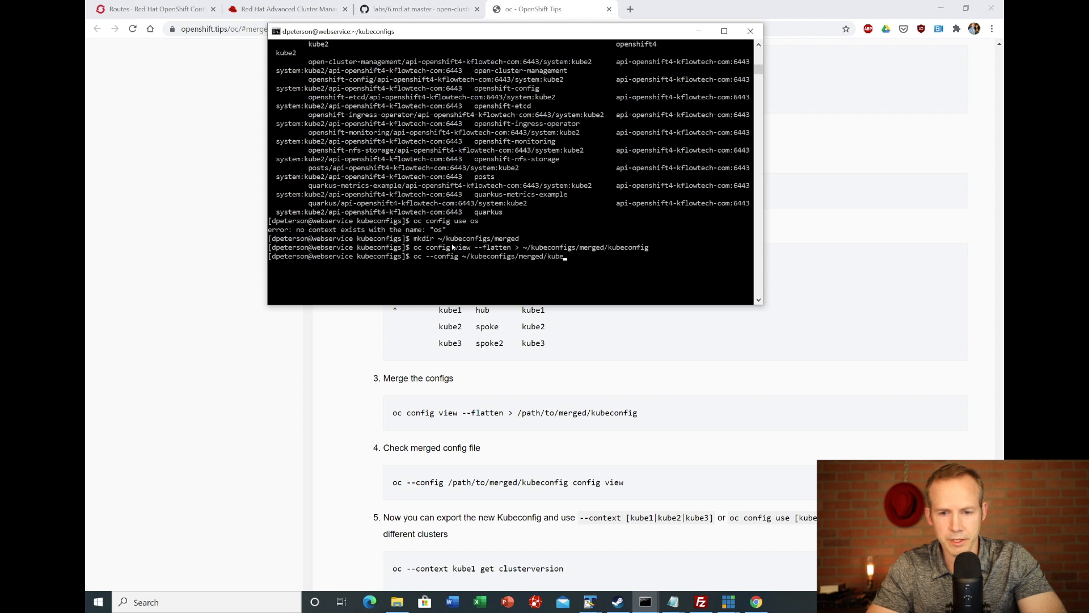
text(config)
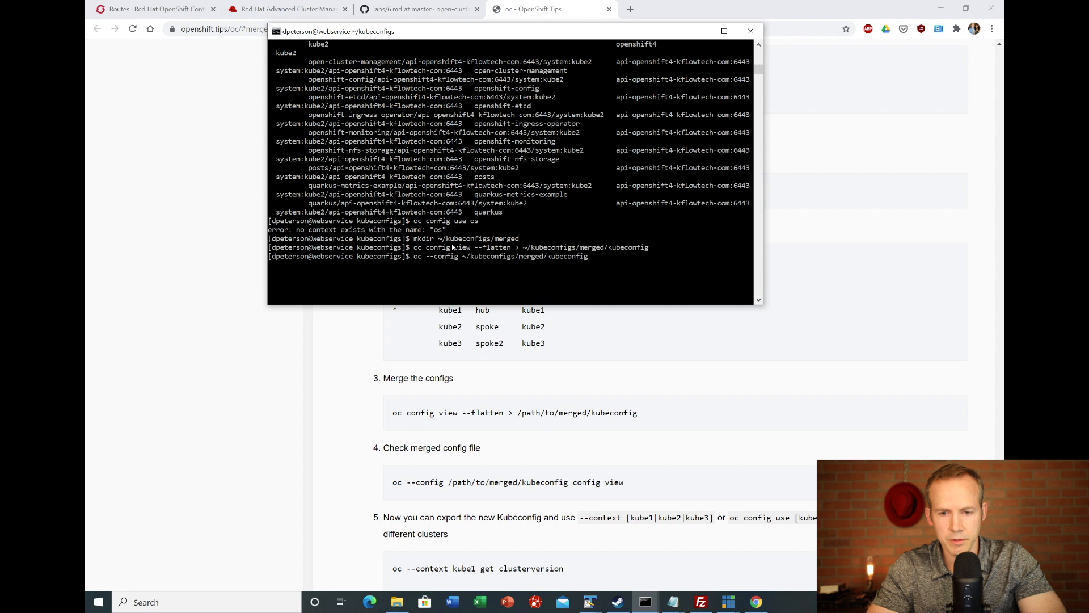
text(conf)
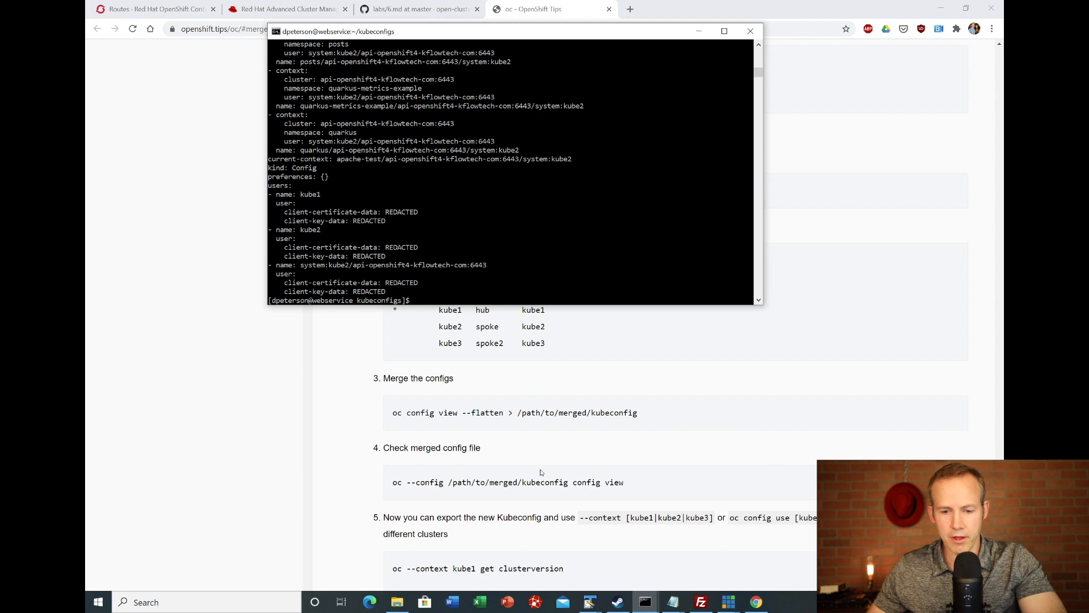
scroll(down, 3)
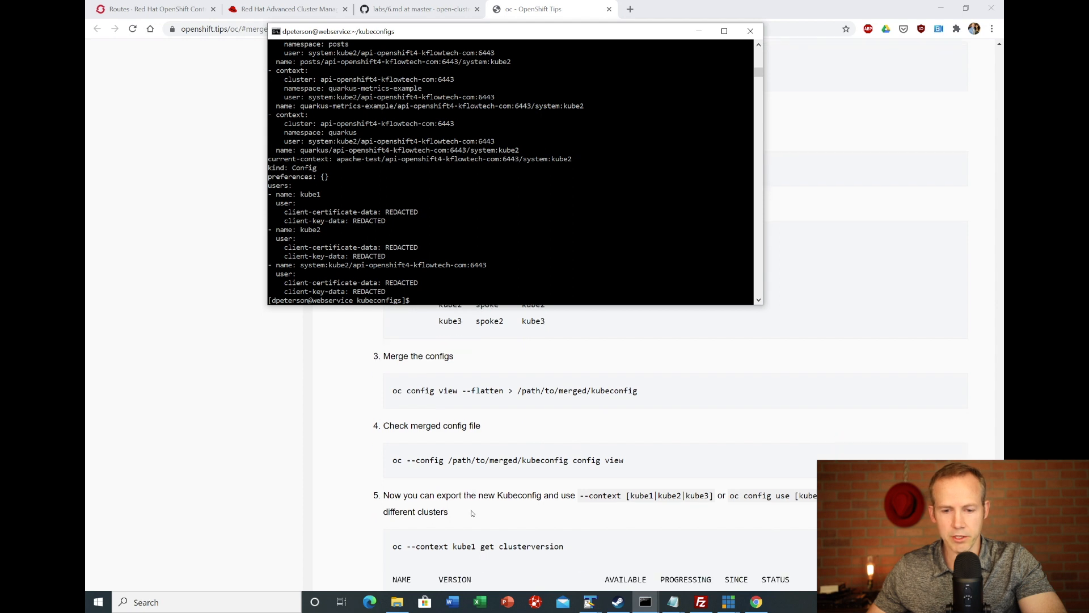
scroll(down, 3)
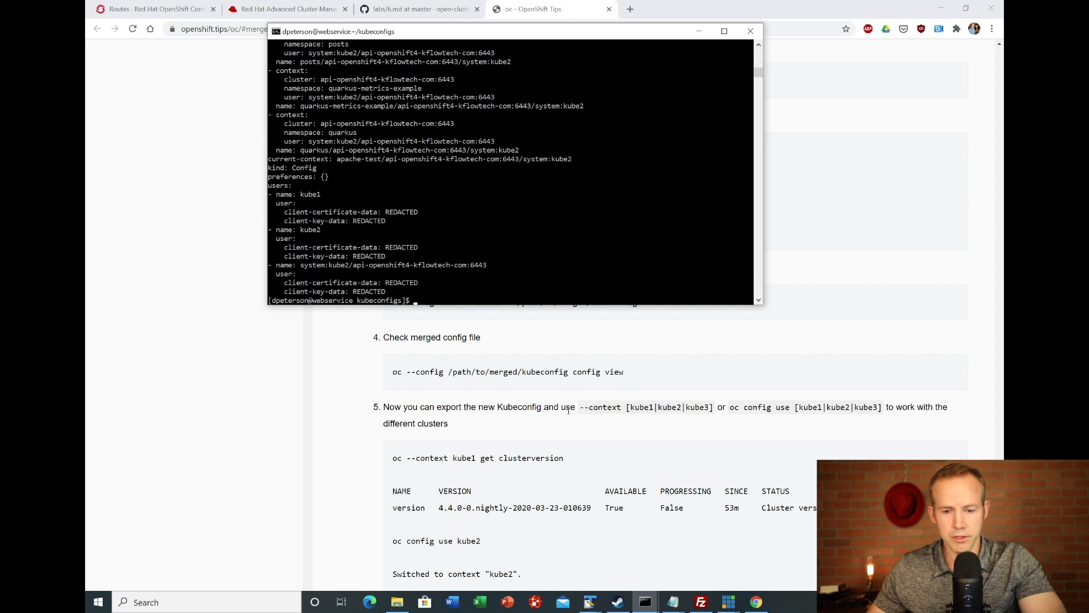
mouse_move(403, 435)
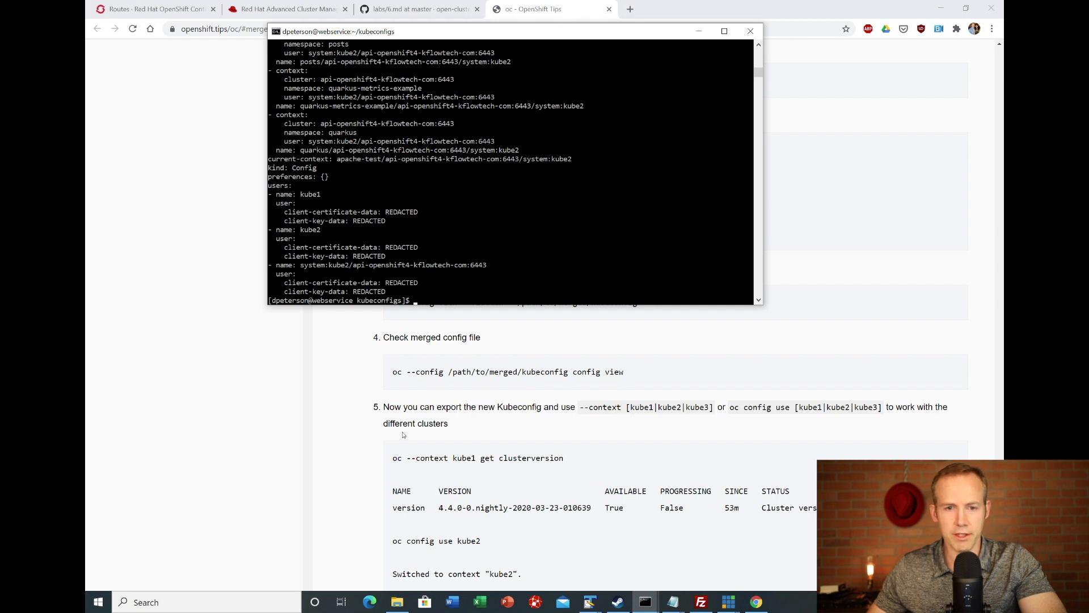
mouse_move(453, 221)
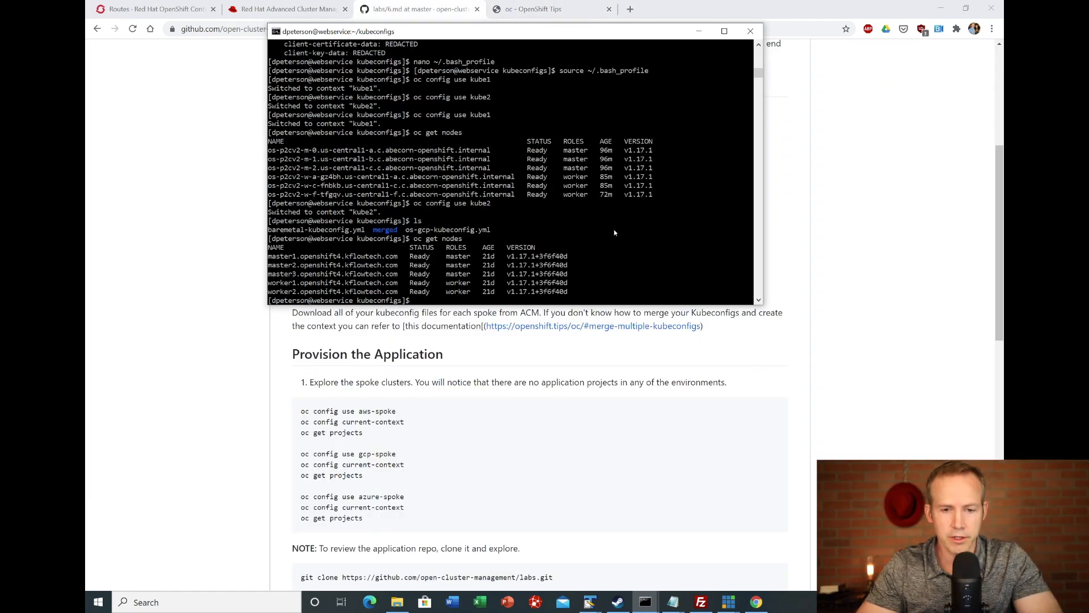
- Switch oc to the kube1 context
text(oc c)
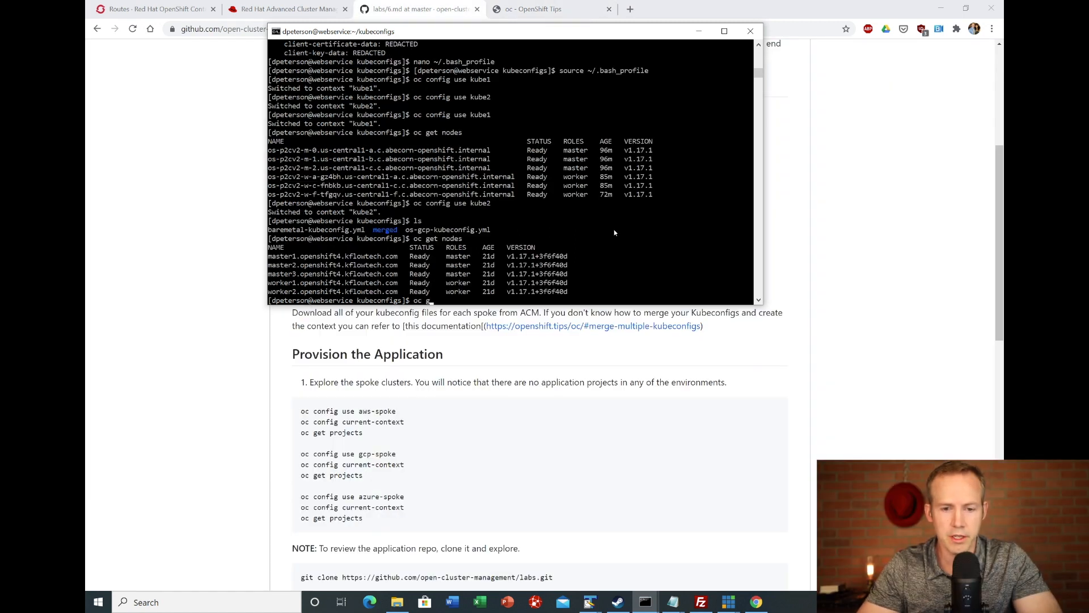
key(Backspace)
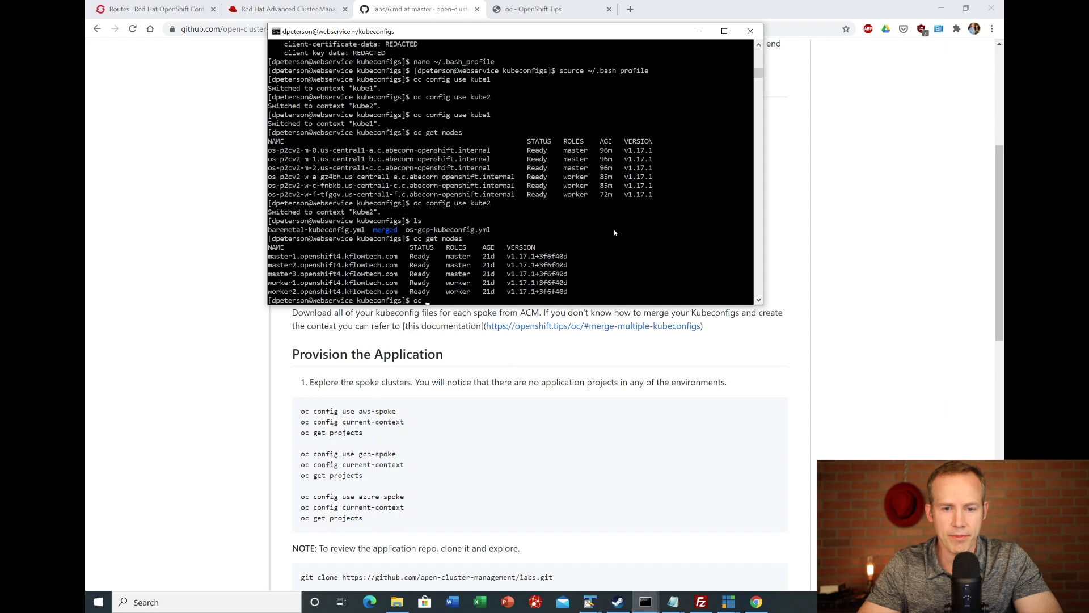
text(config use)
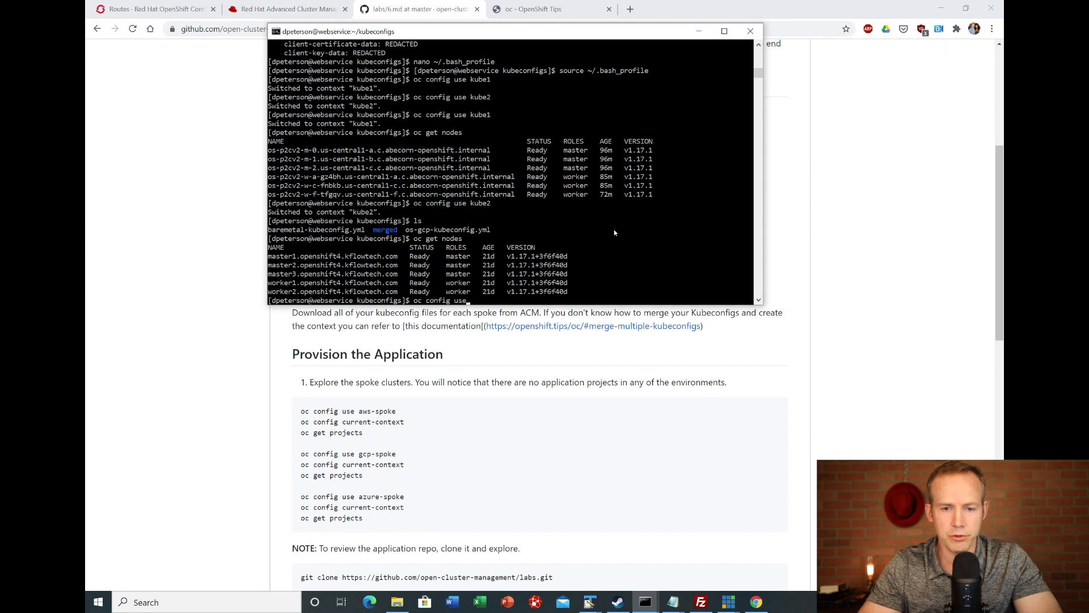
text(oc config use kube1)
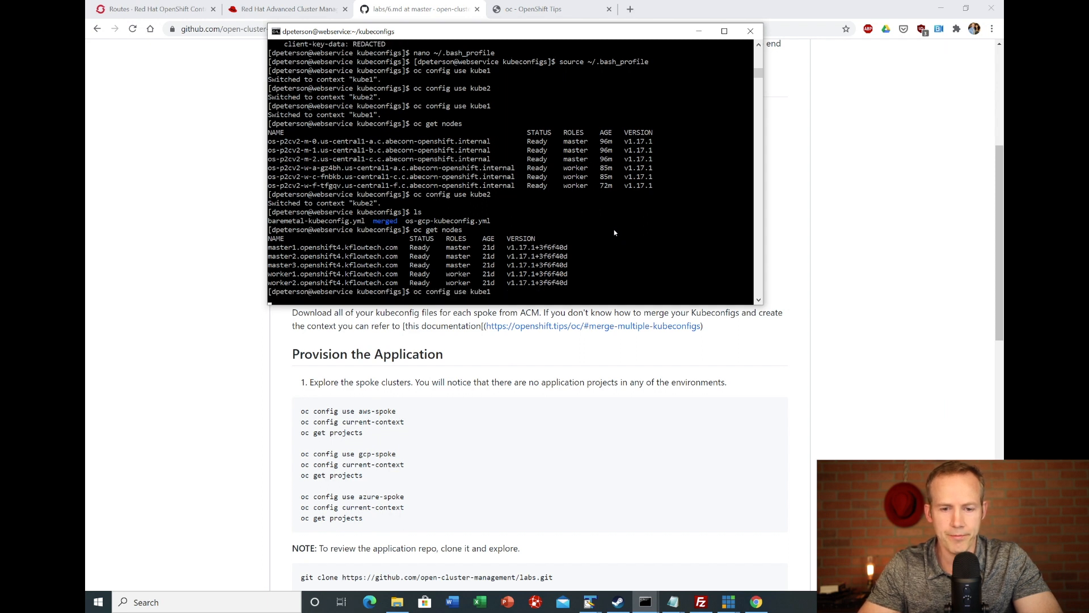
- List the kube1 GCP cluster's nodes, all showing Ready
text(oc get nod)
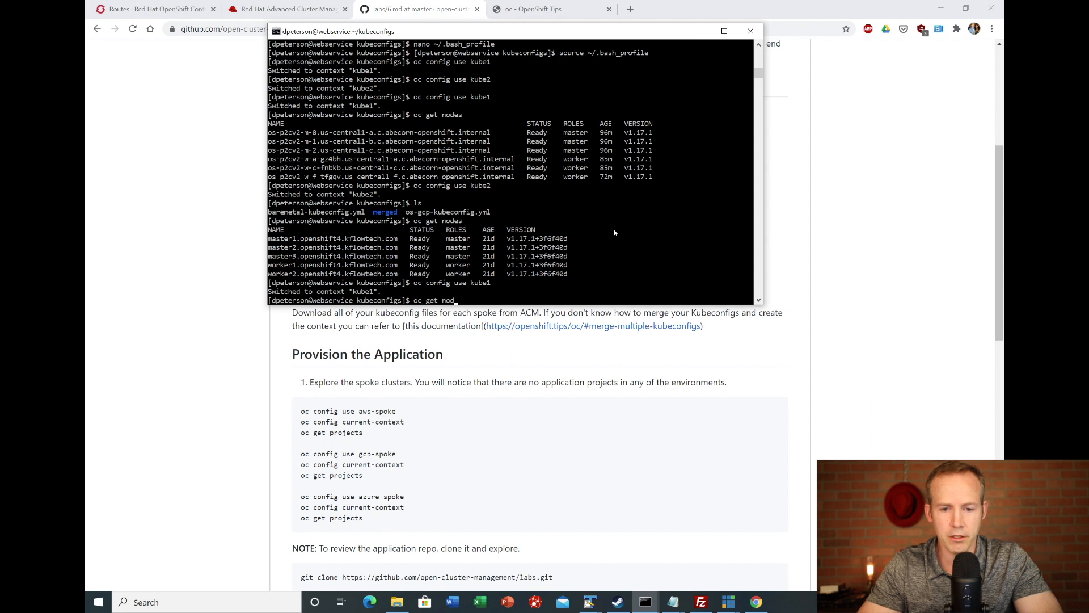
text(e)
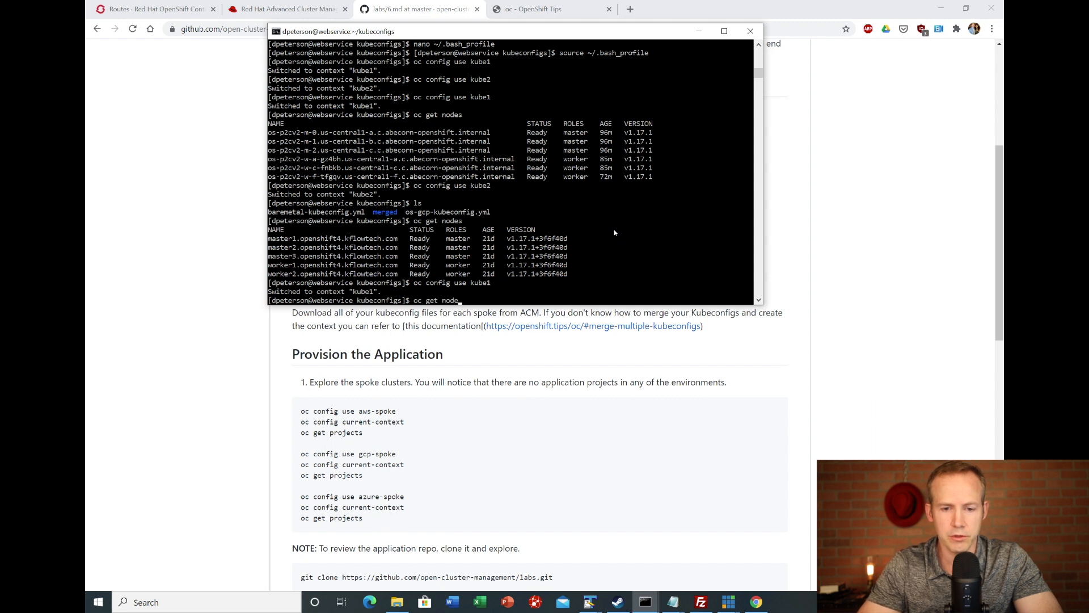
key(Enter)
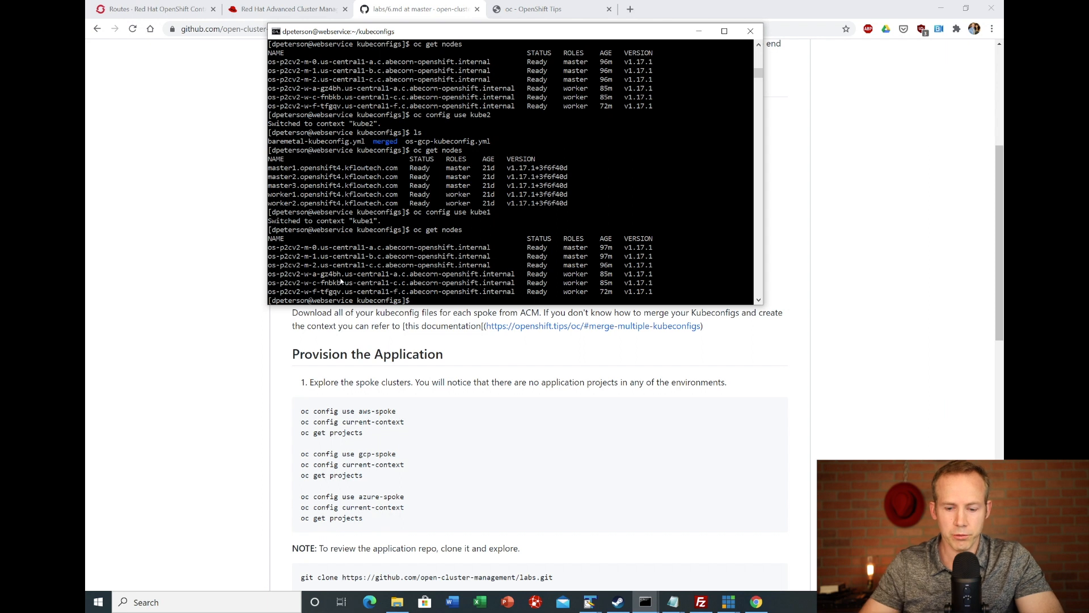
text(oc config u)
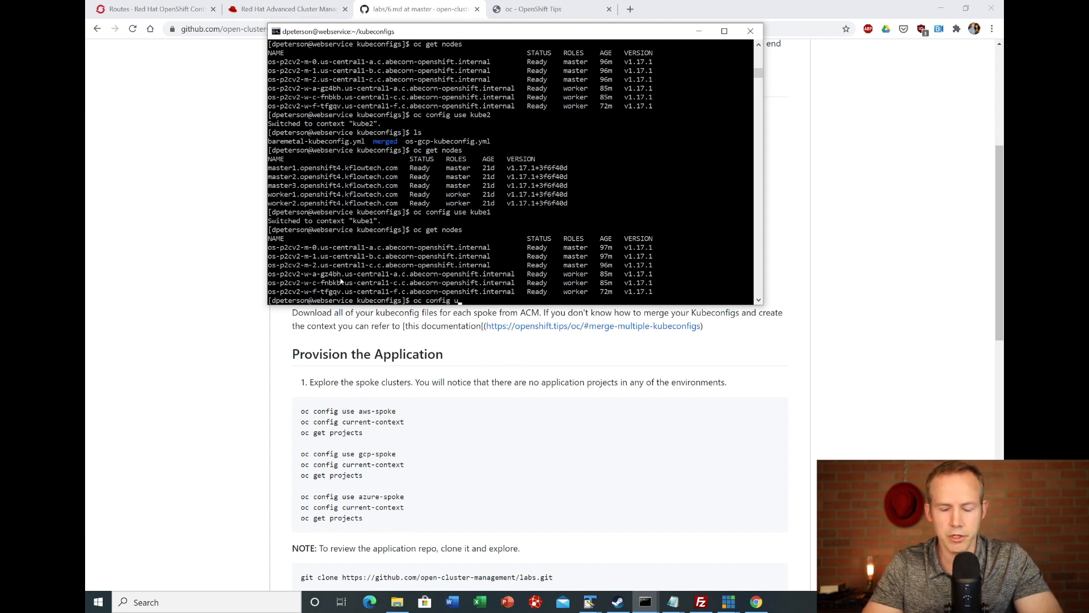
text(kube)
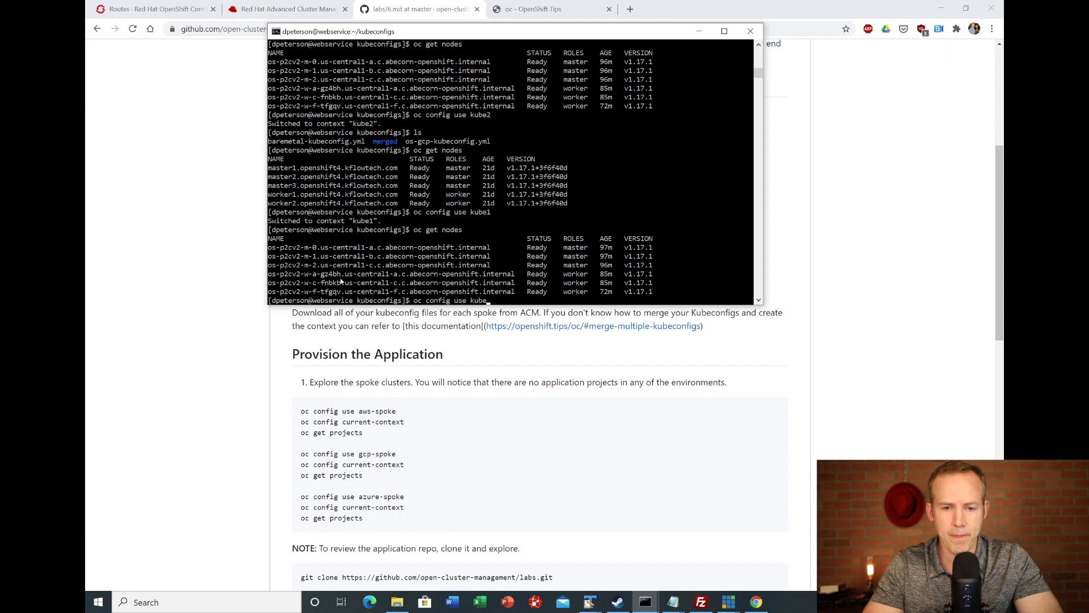